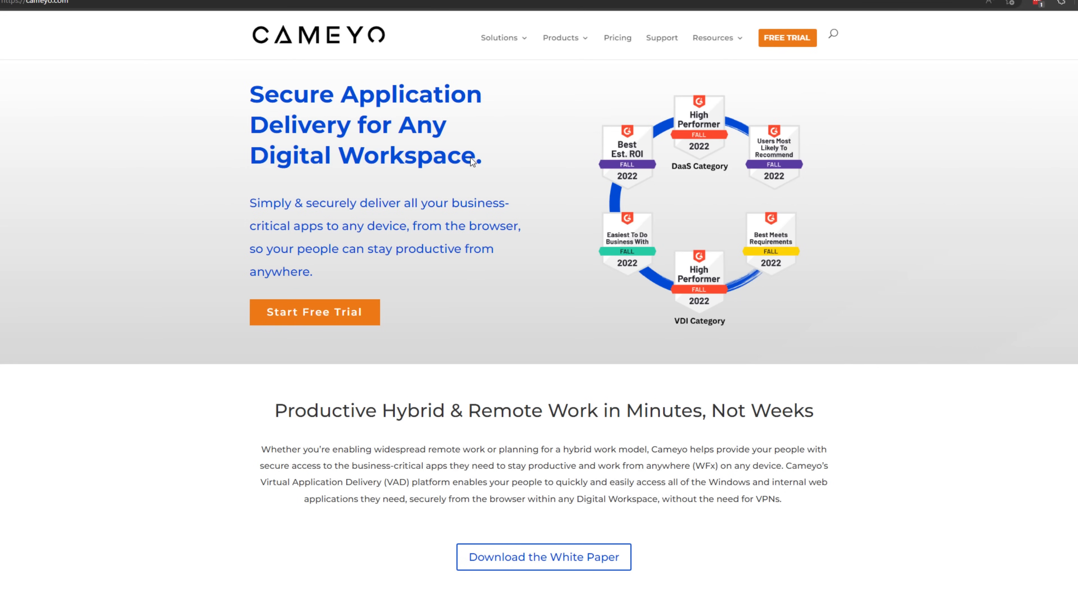
Scroll down through the Cameyo homepage toward the Add Server options
{"action": "scroll", "scroll_direction": "down", "scroll_amount": 3}
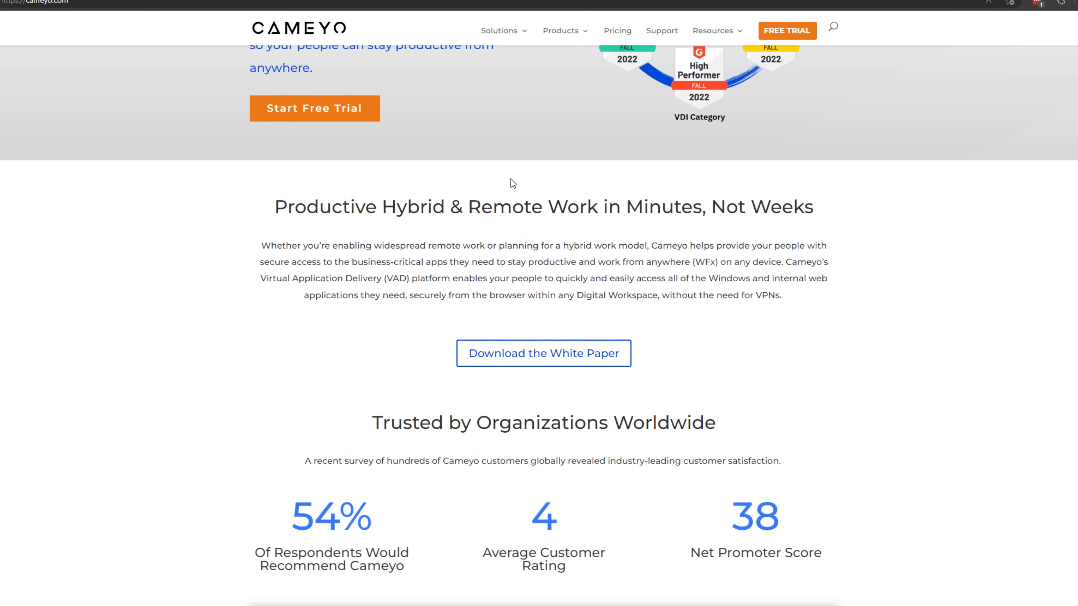
{"action": "scroll", "scroll_direction": "down", "scroll_amount": 3}
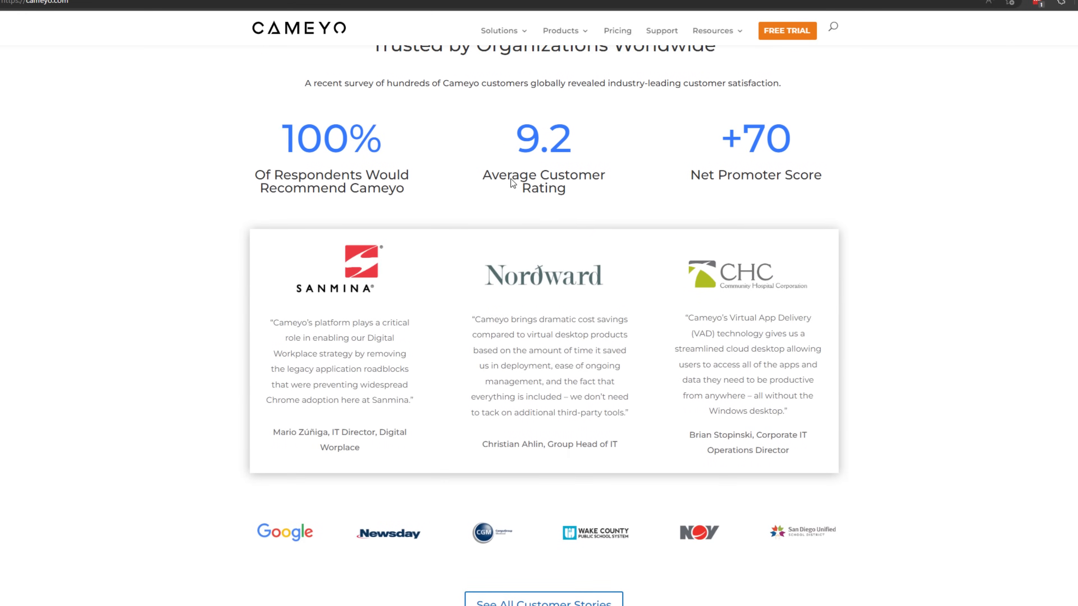
{"action": "scroll", "scroll_direction": "down", "scroll_amount": 3}
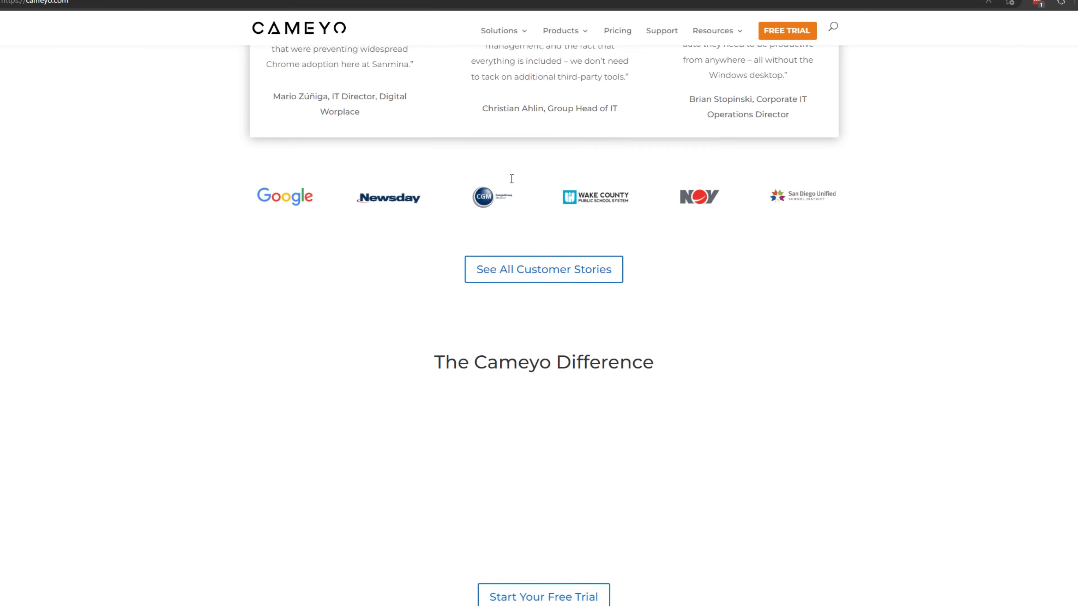
{"action": "scroll", "scroll_direction": "down", "scroll_amount": 3}
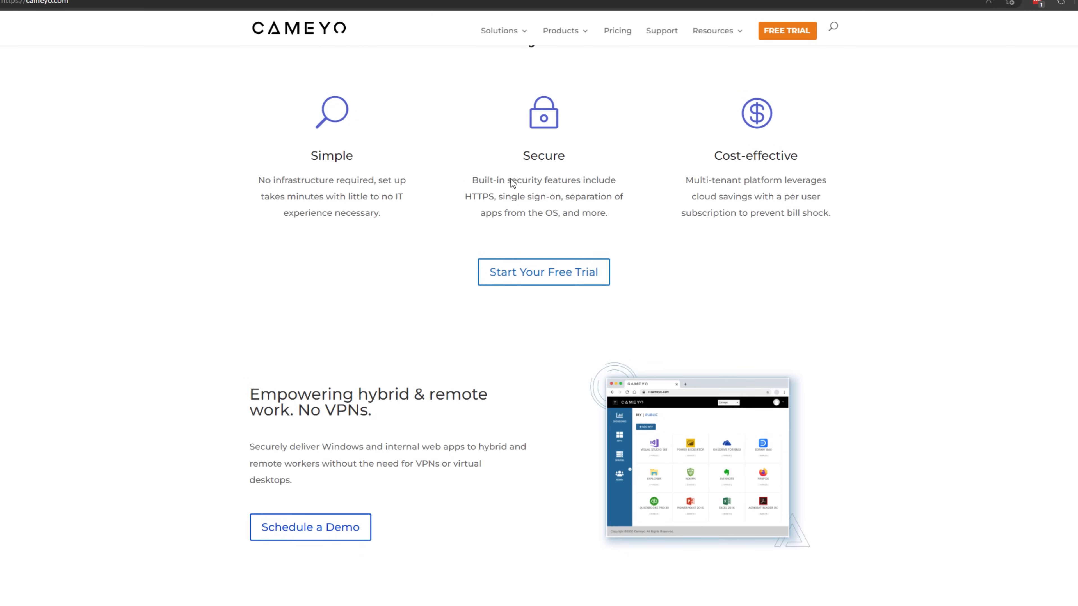
{"action": "scroll", "scroll_direction": "down", "scroll_amount": 3}
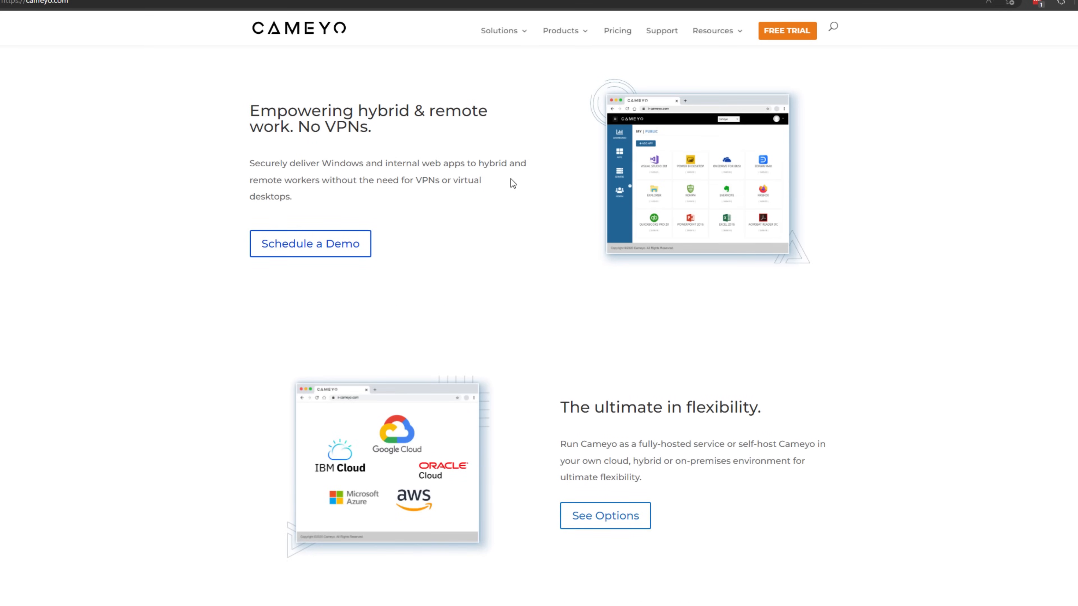
{"action": "scroll", "scroll_direction": "down", "scroll_amount": 3}
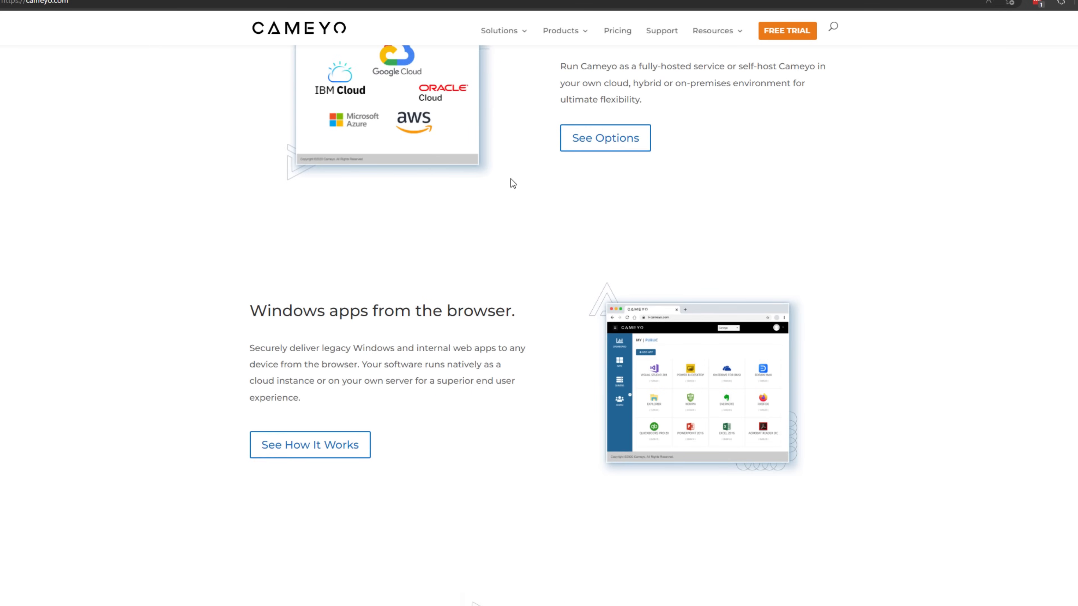
{"action": "scroll", "scroll_direction": "down", "scroll_amount": 3}
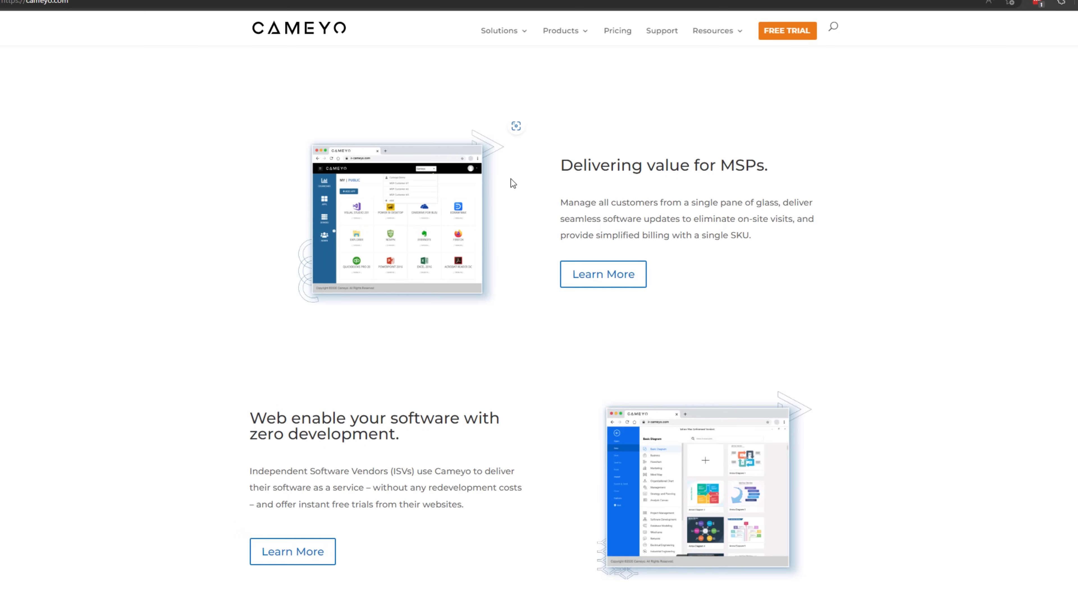
{"action": "scroll", "scroll_direction": "down", "scroll_amount": 3}
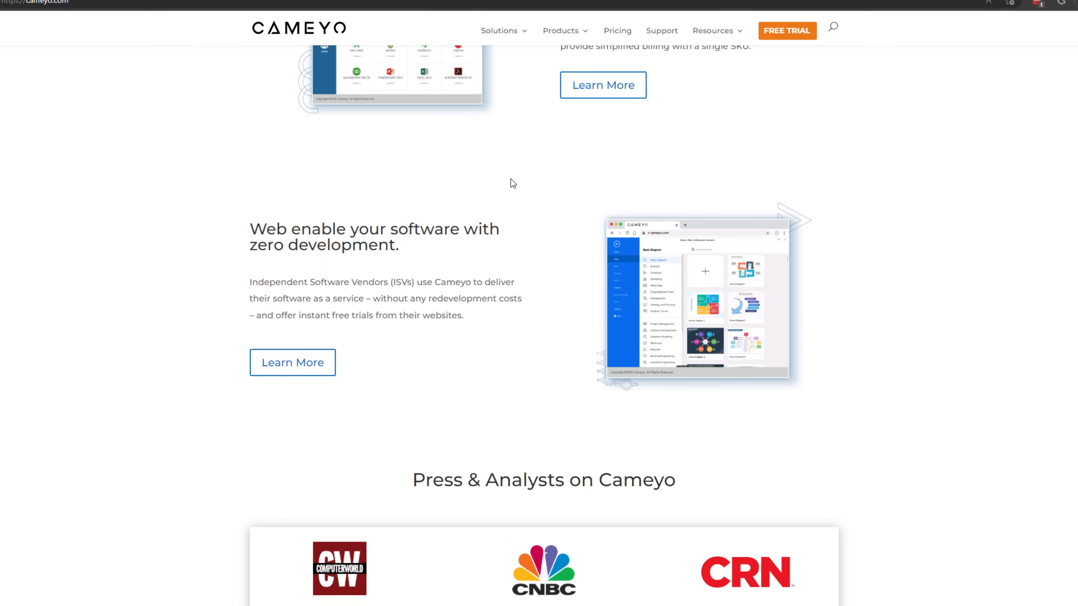
{"action": "scroll", "scroll_direction": "down", "scroll_amount": 3}
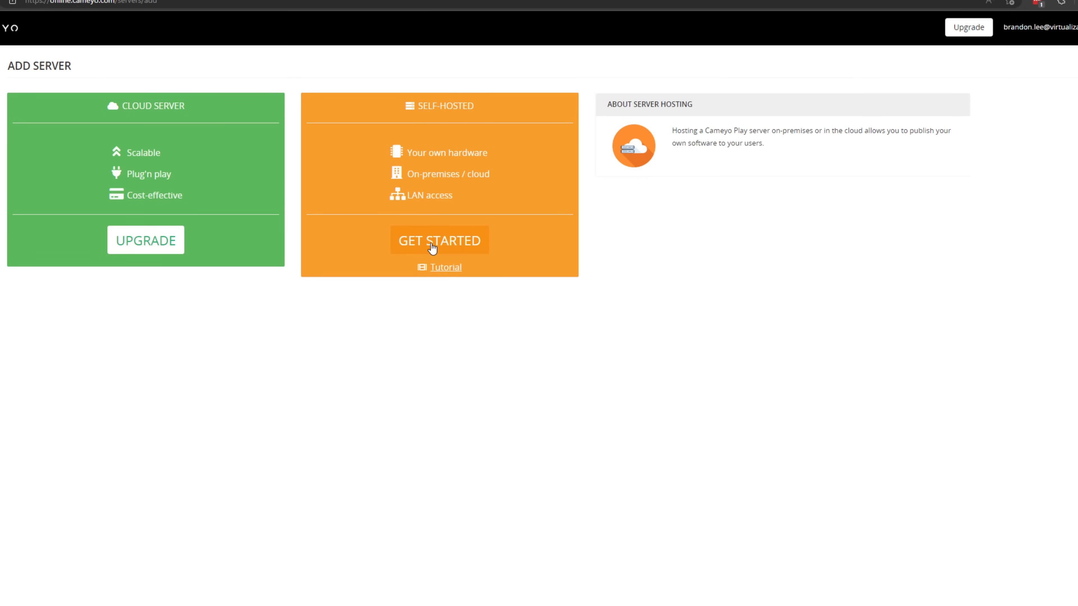
Open the self-hosted server setup guide and scroll through its installation steps
{"action": "left_click", "coordinate": [439, 240]}
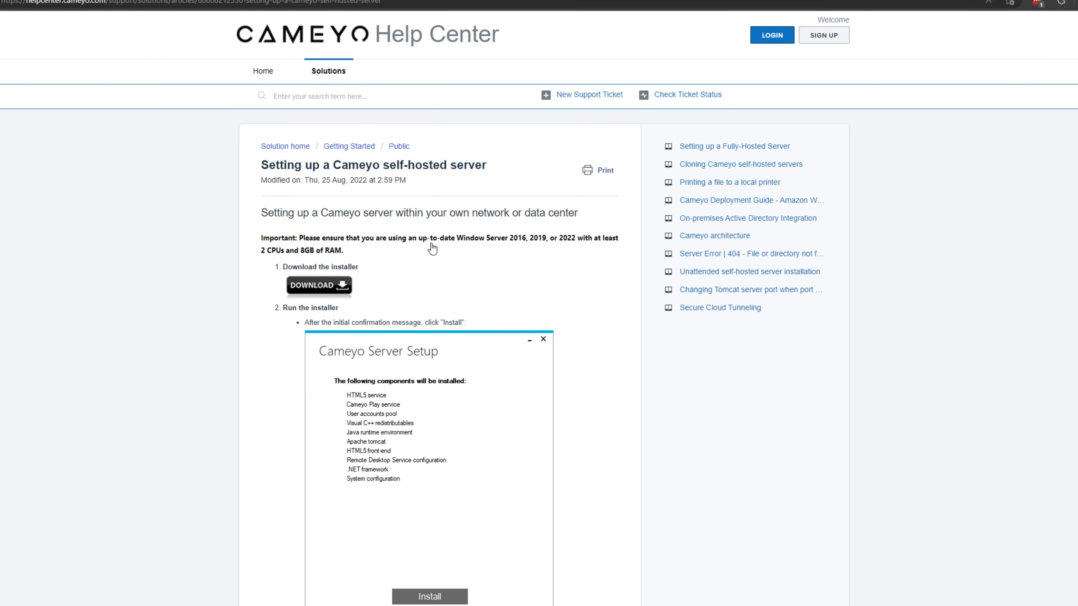
{"action": "scroll", "scroll_direction": "down", "scroll_amount": 3}
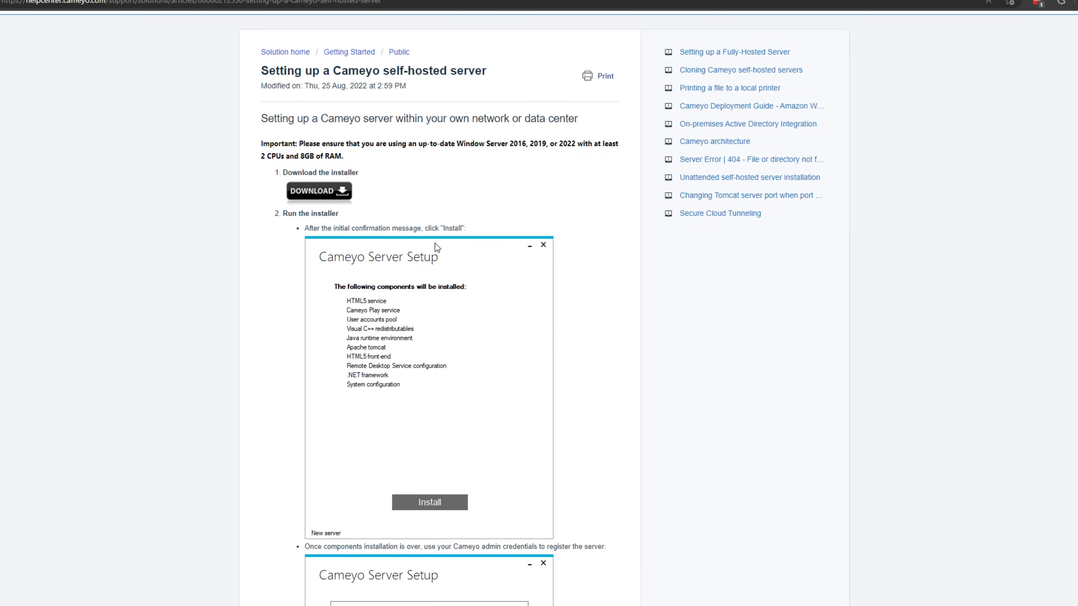
{"action": "scroll", "scroll_direction": "down", "scroll_amount": 3}
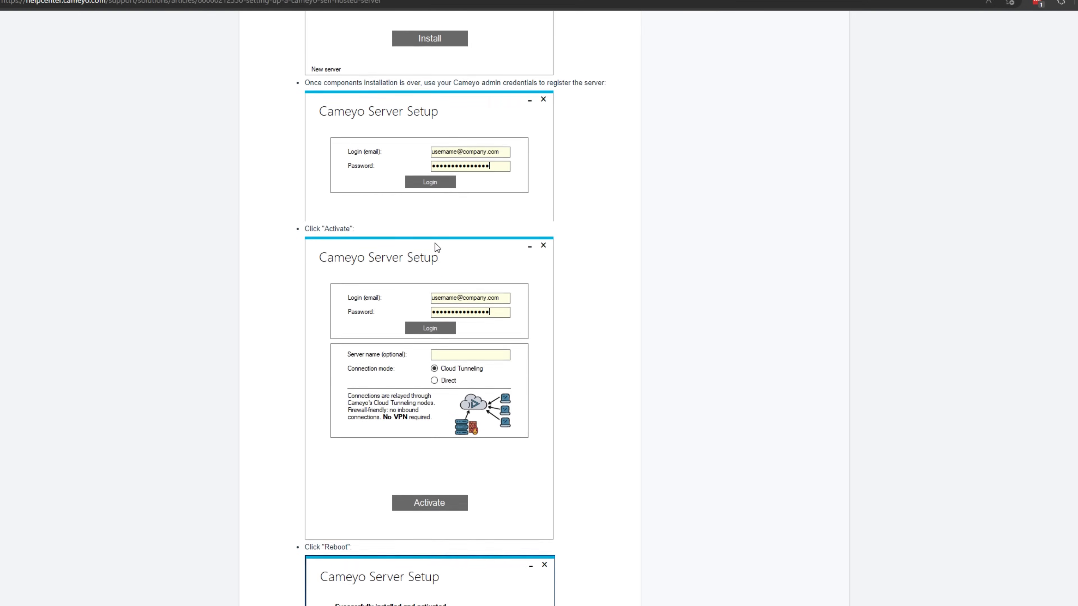
{"action": "scroll", "scroll_direction": "down", "scroll_amount": 3}
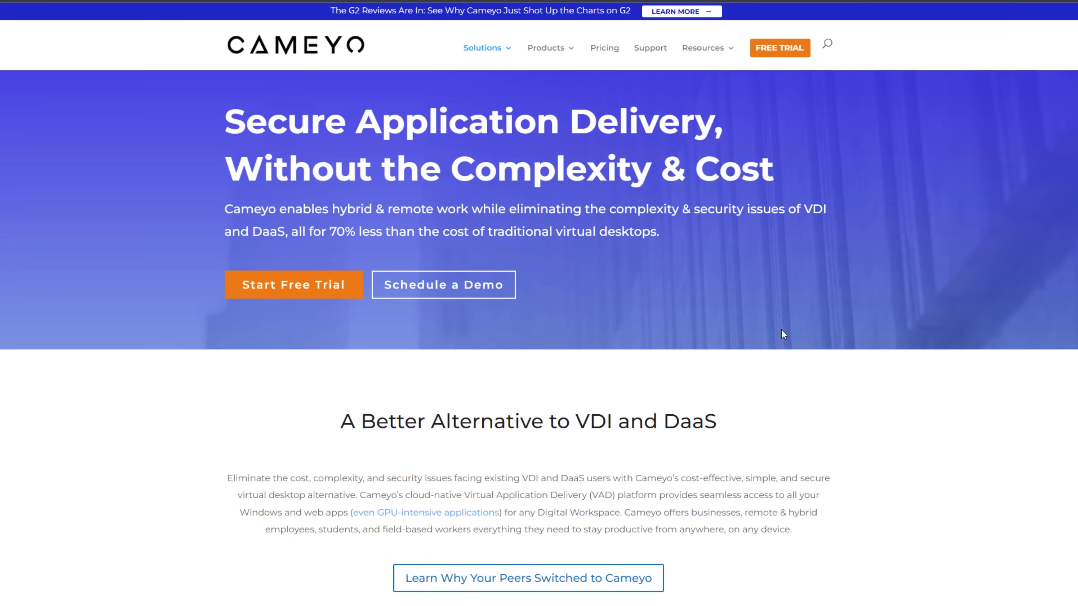
Scroll down through the VDI-alternative Solutions page toward the Free Trial offer
{"action": "scroll", "scroll_direction": "down", "scroll_amount": 3}
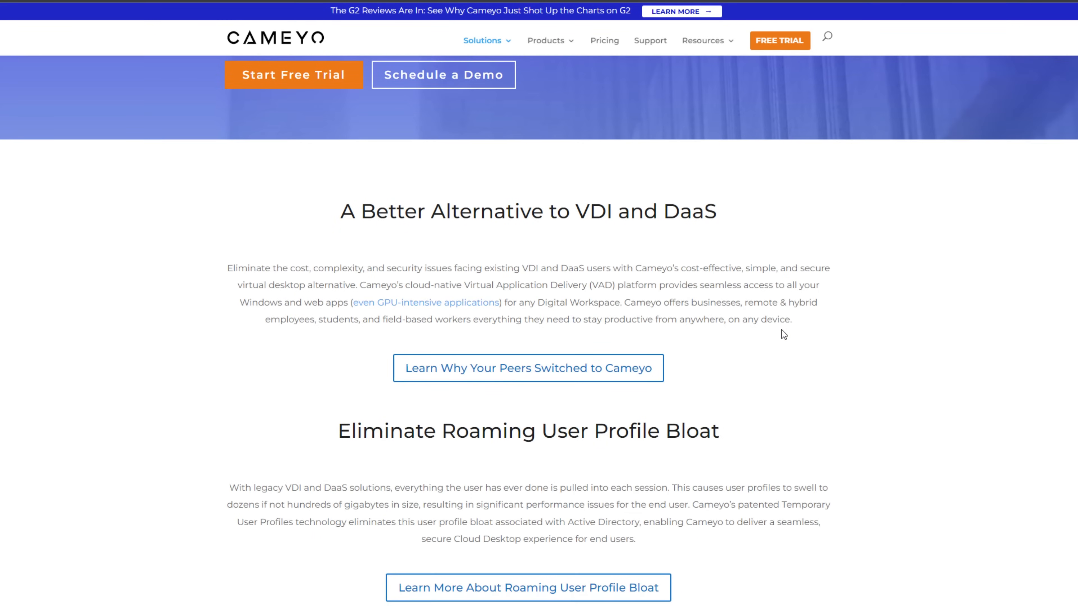
{"action": "scroll", "scroll_direction": "down", "scroll_amount": 3}
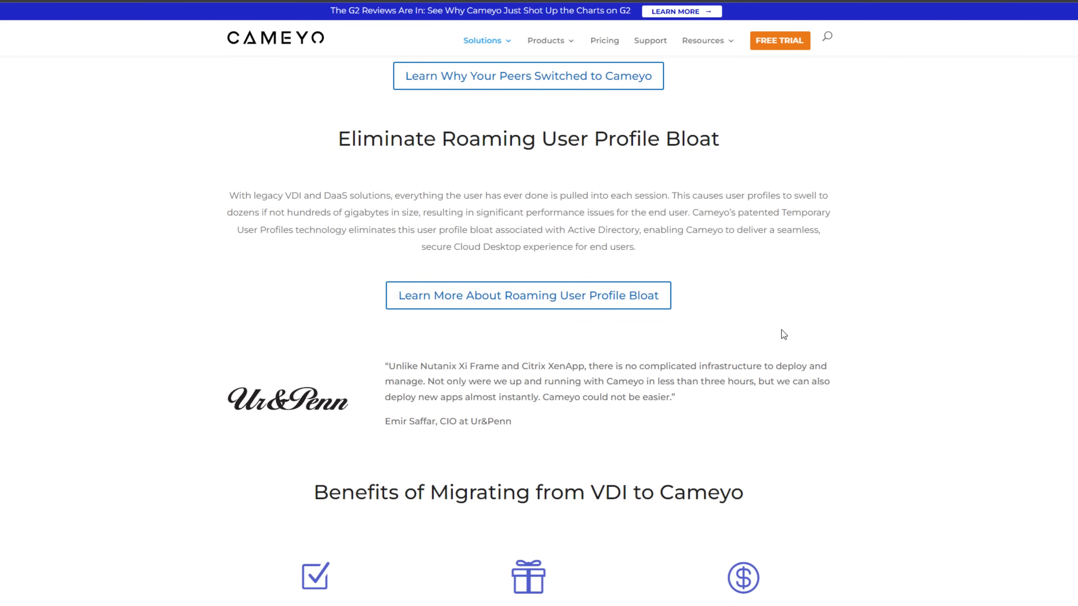
{"action": "scroll", "scroll_direction": "down", "scroll_amount": 3}
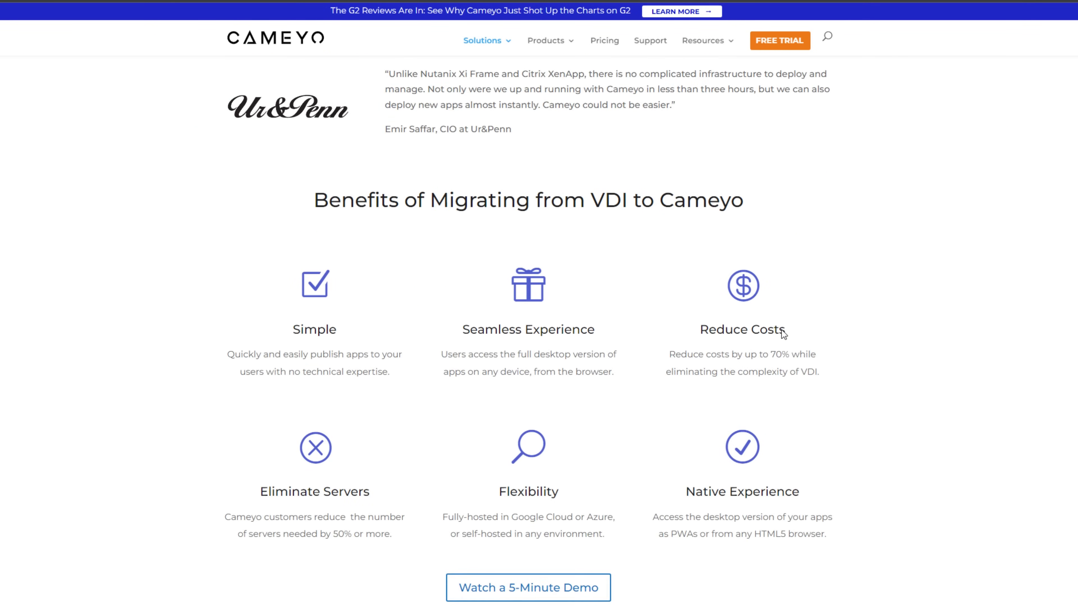
{"action": "scroll", "scroll_direction": "down", "scroll_amount": 3}
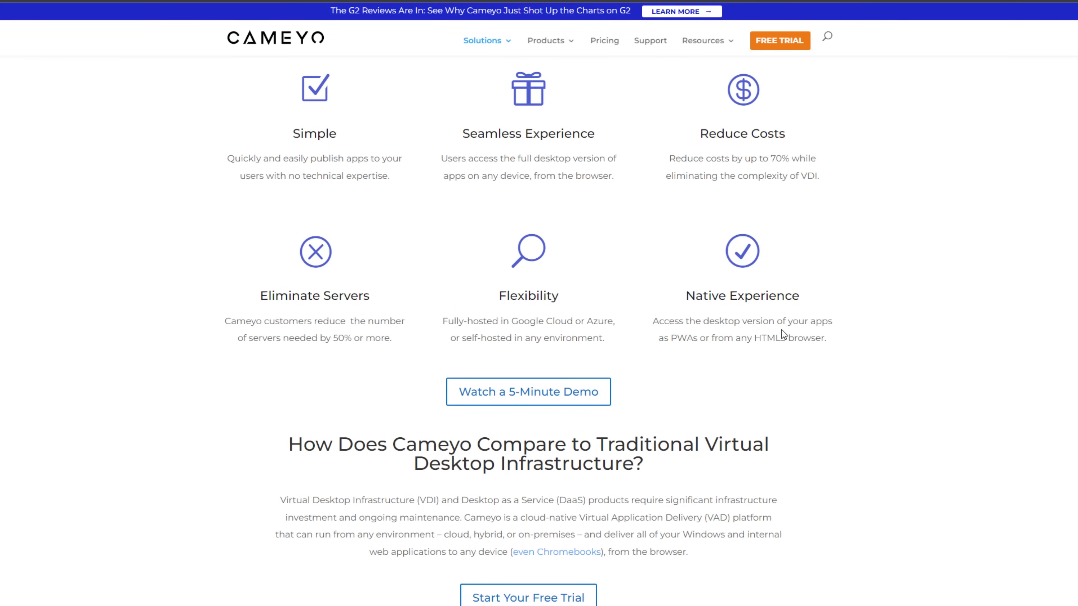
{"action": "scroll", "scroll_direction": "down", "scroll_amount": 3}
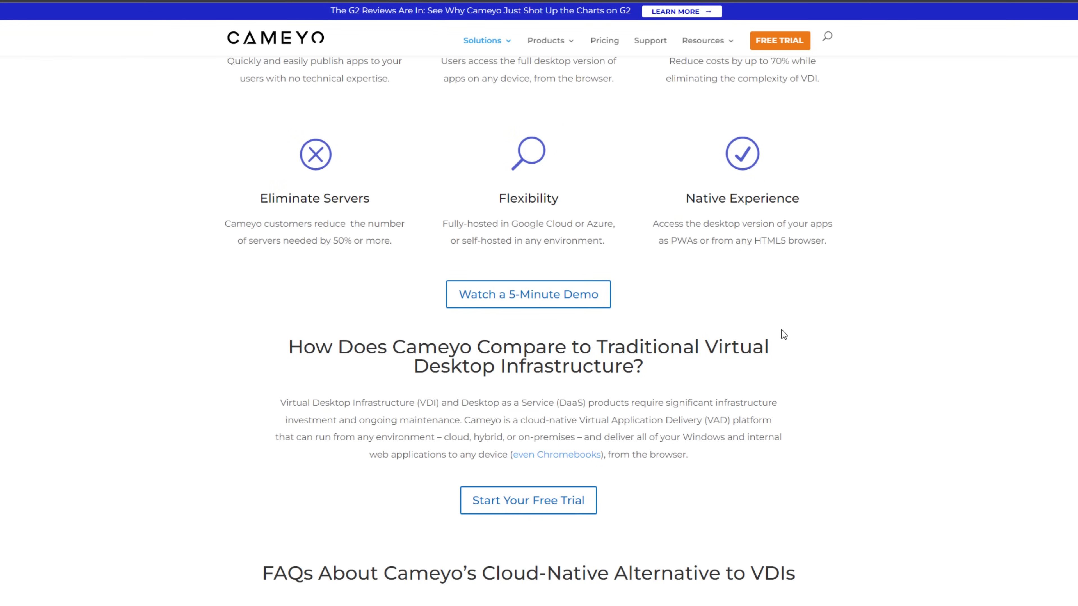
{"action": "scroll", "scroll_direction": "down", "scroll_amount": 3}
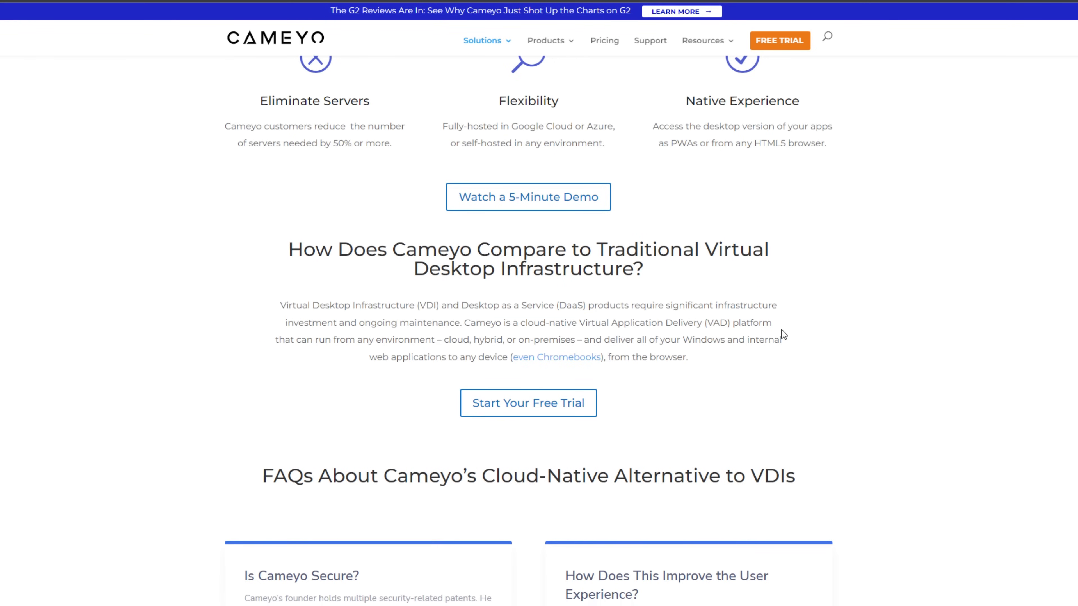
{"action": "scroll", "scroll_direction": "down", "scroll_amount": 3}
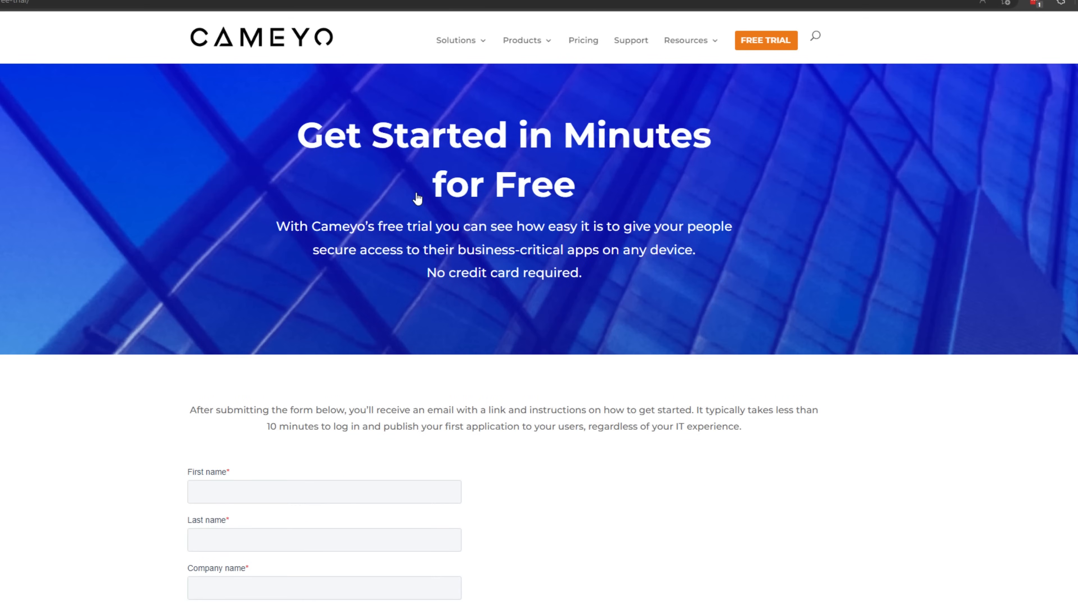
{"action": "scroll", "scroll_direction": "down", "scroll_amount": 3}
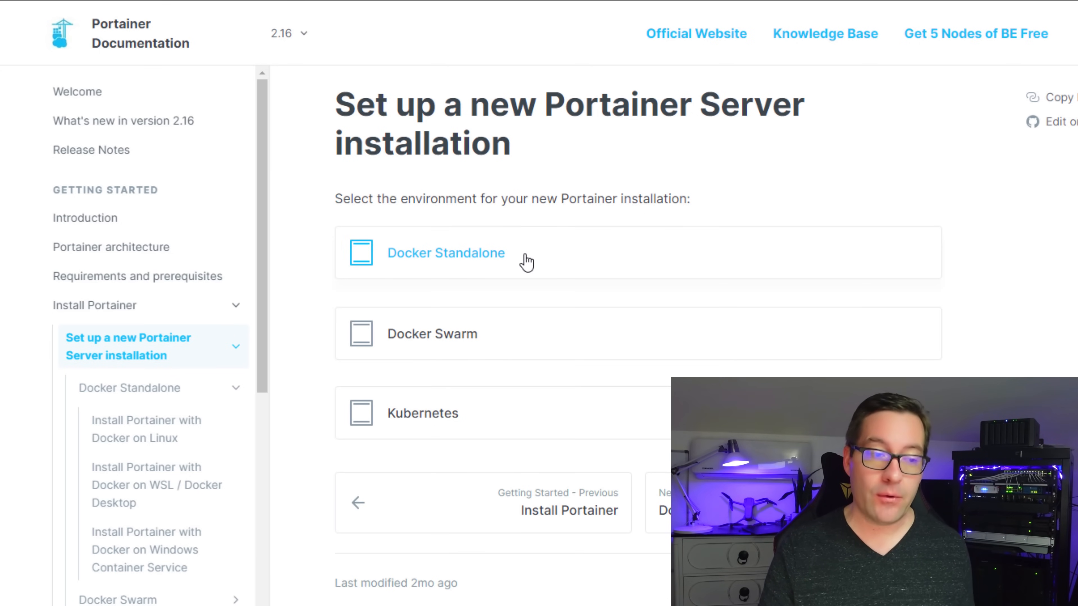
{"action": "mouse_move", "coordinate": [471, 351]}
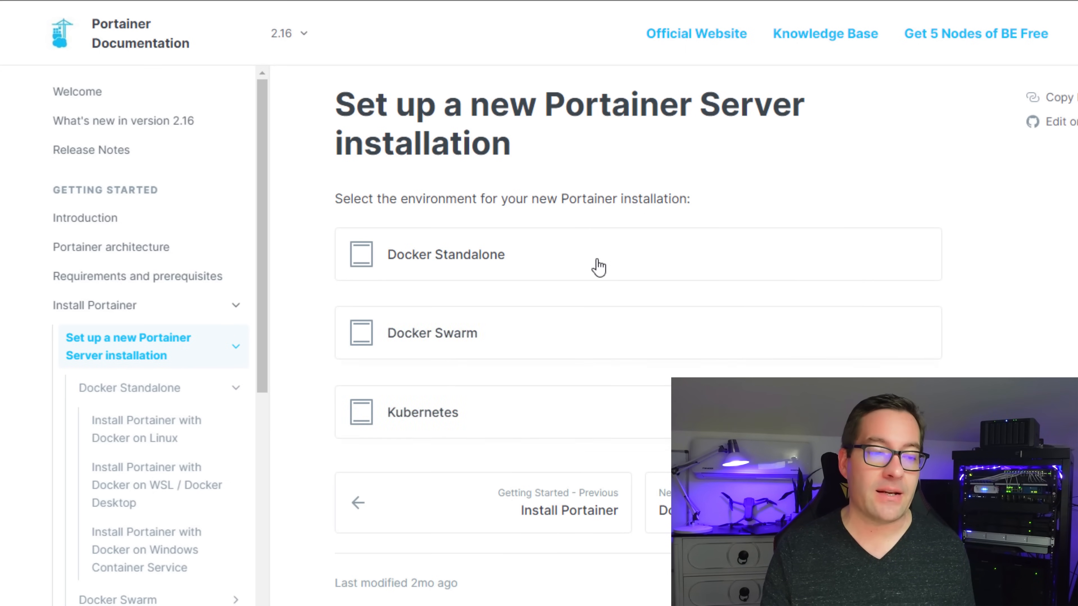
{"action": "mouse_move", "coordinate": [560, 289]}
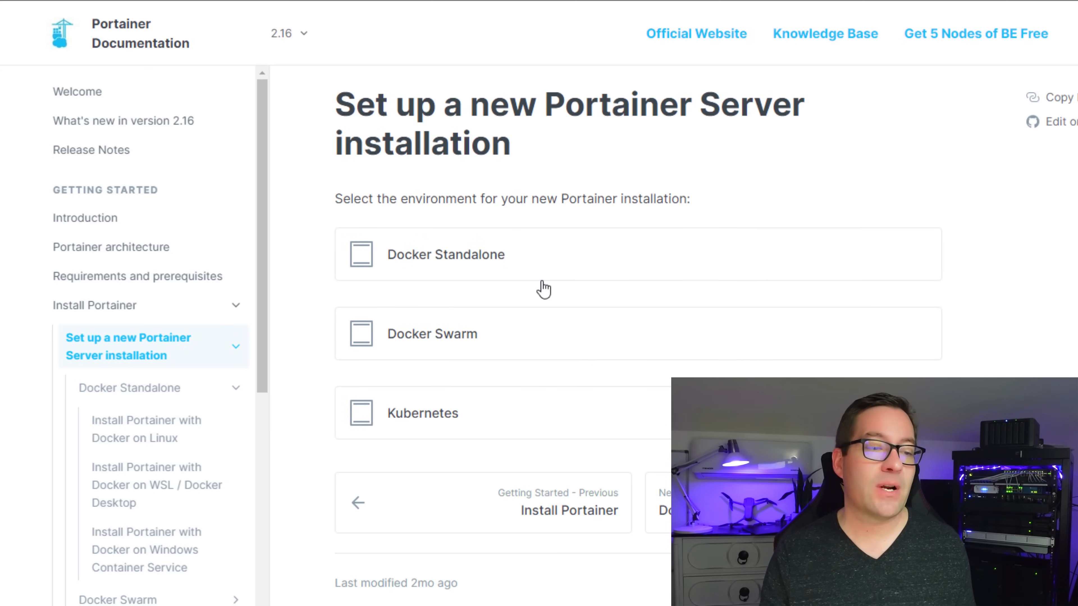
Reveal the Docker Standalone Community Edition install command and select its port number
{"action": "left_click", "coordinate": [444, 255]}
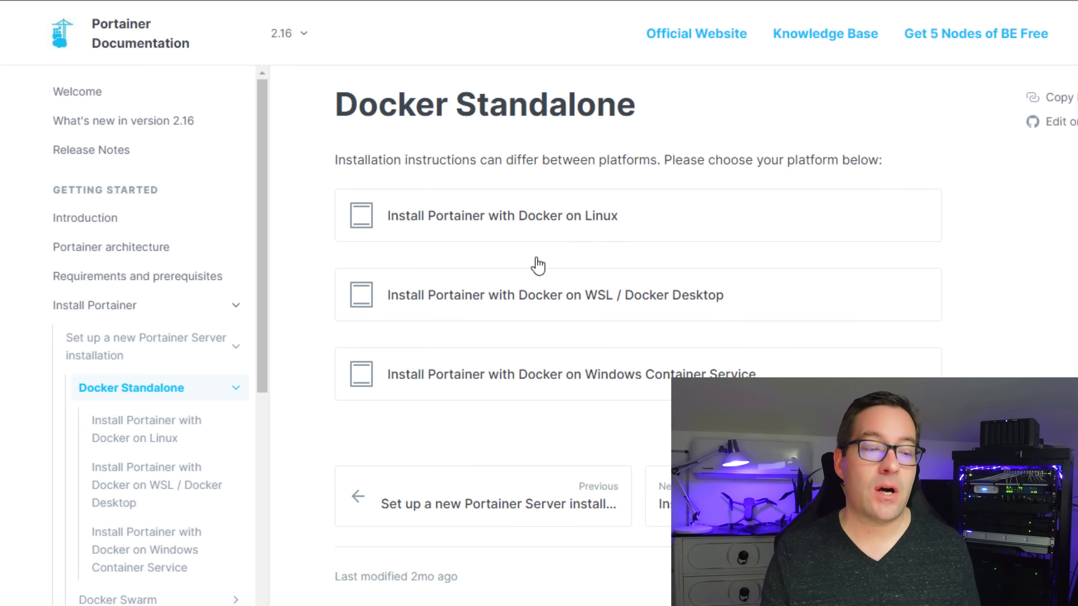
{"action": "mouse_move", "coordinate": [460, 228]}
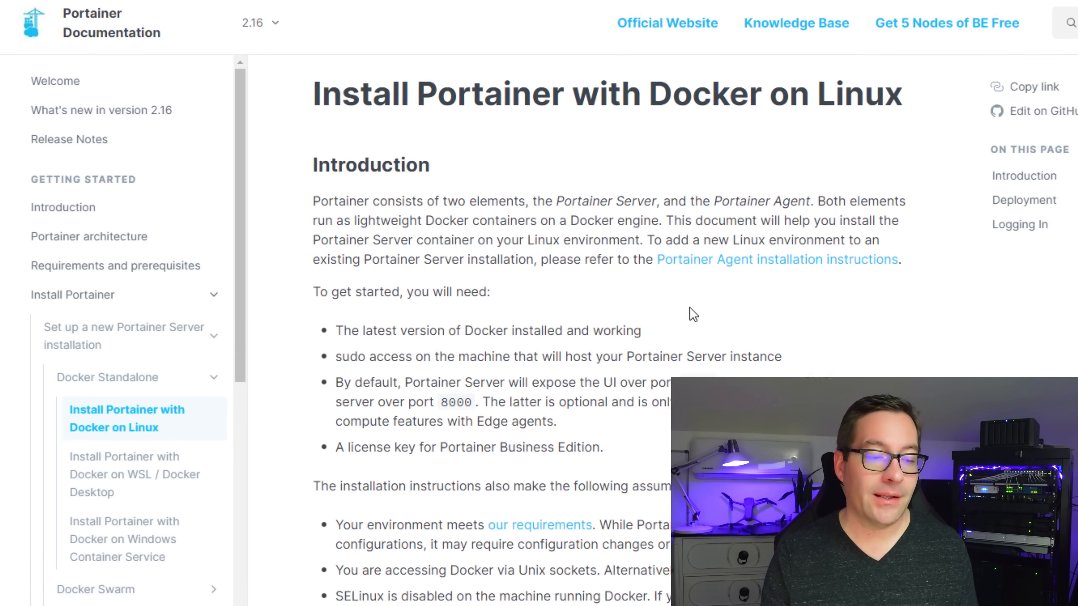
{"action": "scroll", "scroll_direction": "down", "scroll_amount": 3}
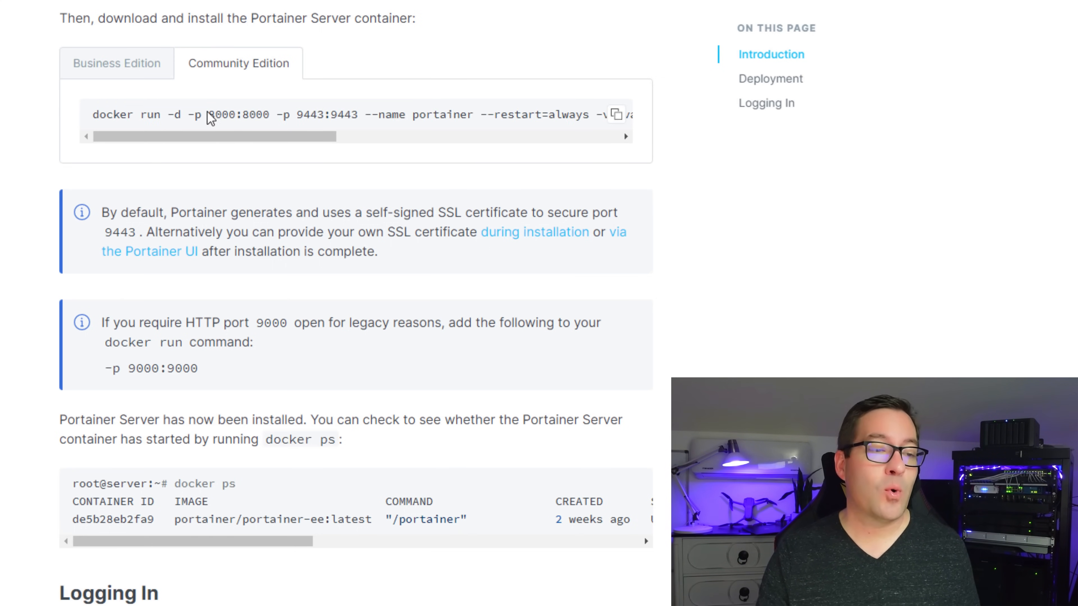
{"action": "double_click", "coordinate": [240, 115]}
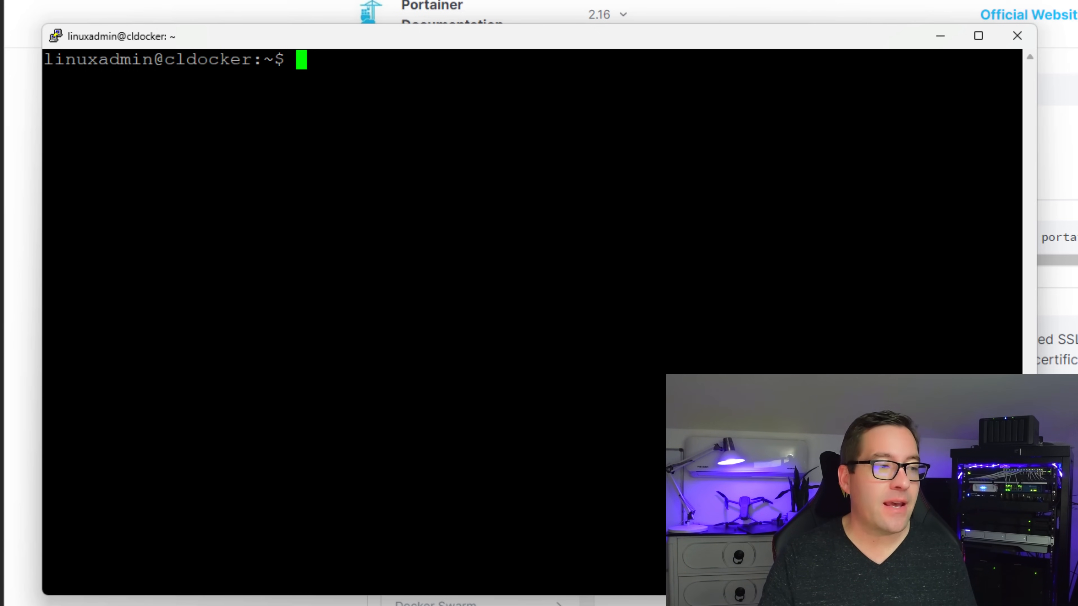
Run portainer-ce on ports 8000 and 9443 with restart=always, then confirm with docker ps
{"action": "type", "text": "docker run -d -p 8000:8000 -p 9443:9443 --name portainer --restart=always -v /var/run/docker.sock:/var/run/docker.sock -v portainer_data:/data portainer/portainer-ce:latest"}
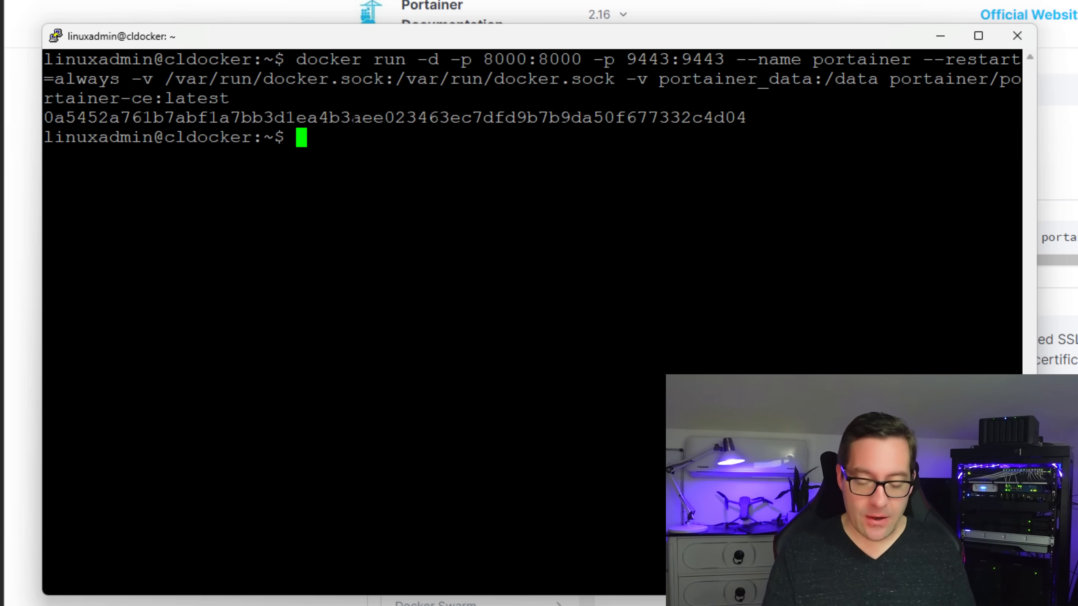
{"action": "type", "text": "docker ps"}
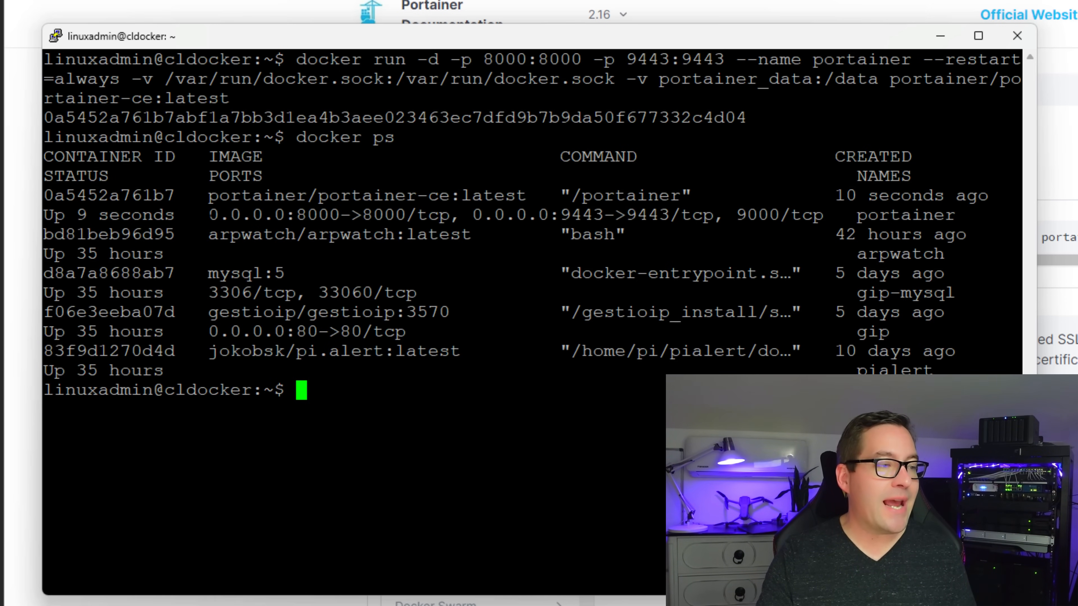
{"action": "left_click_drag", "start_coordinate": [209, 196], "coordinate": [695, 195]}
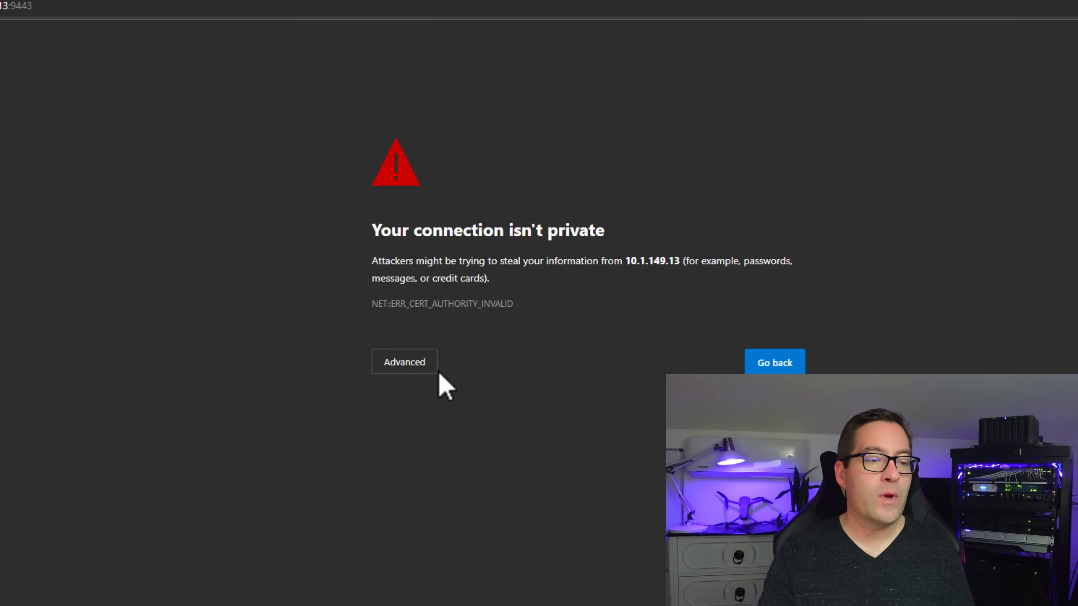
Reveal the Advanced option to proceed past the certificate warning
{"action": "left_click", "coordinate": [404, 361]}
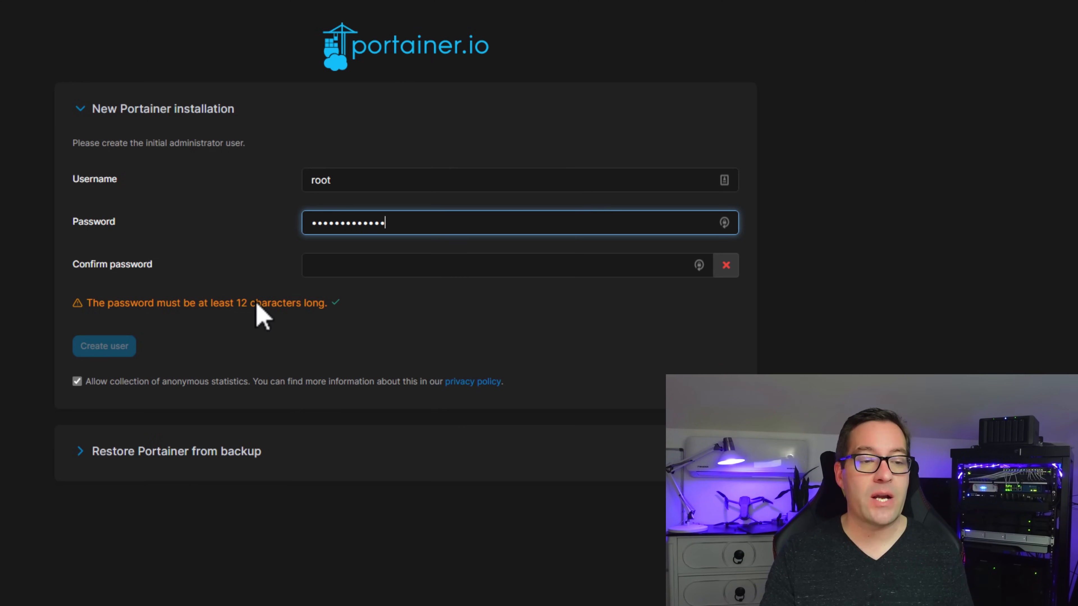
{"action": "mouse_move", "coordinate": [286, 287]}
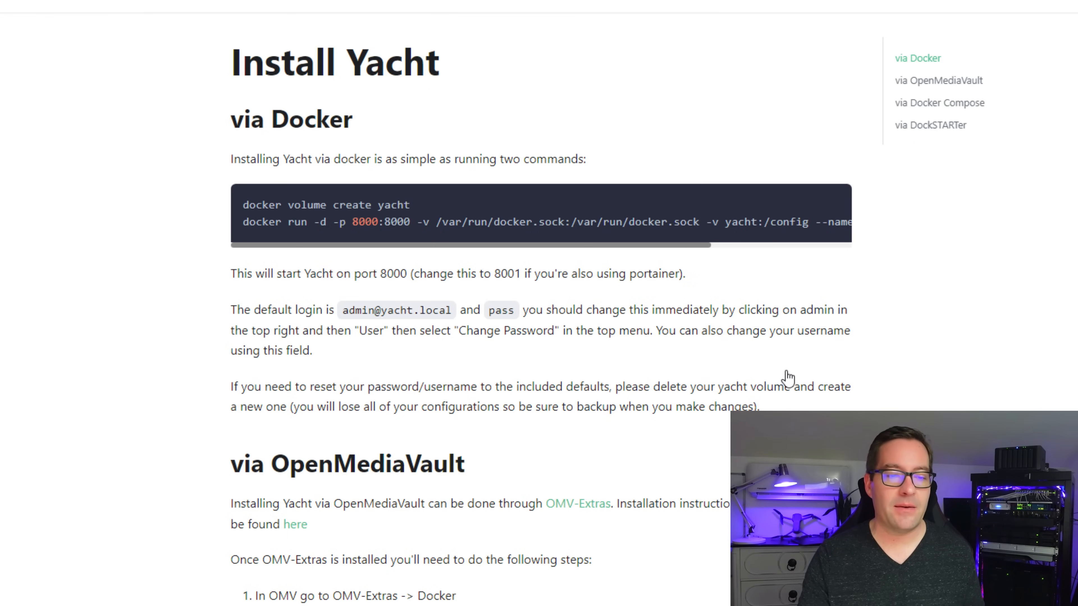
{"action": "mouse_move", "coordinate": [600, 112]}
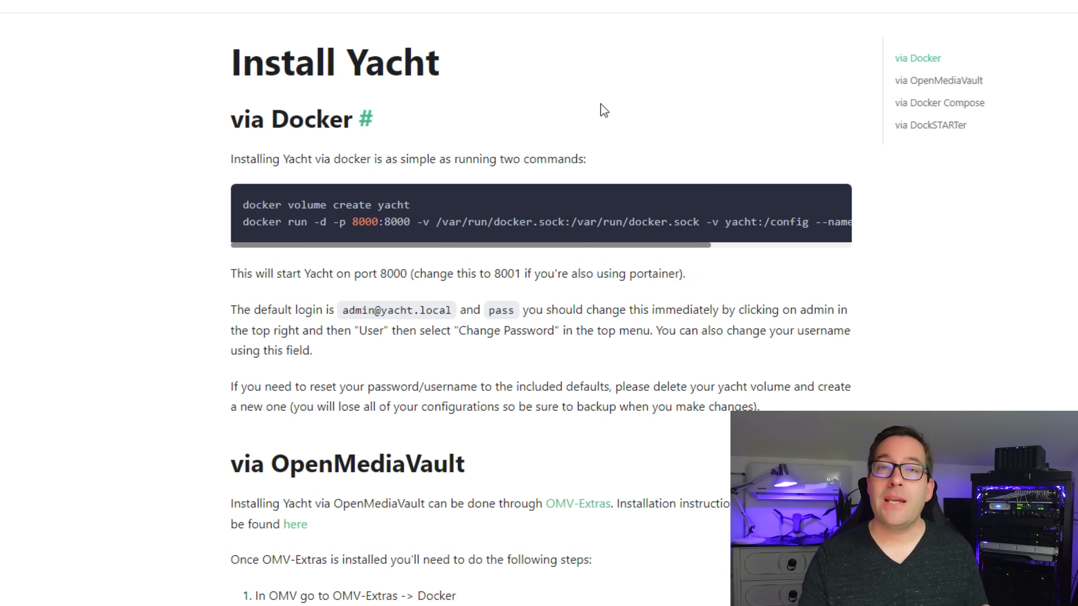
{"action": "mouse_move", "coordinate": [454, 90]}
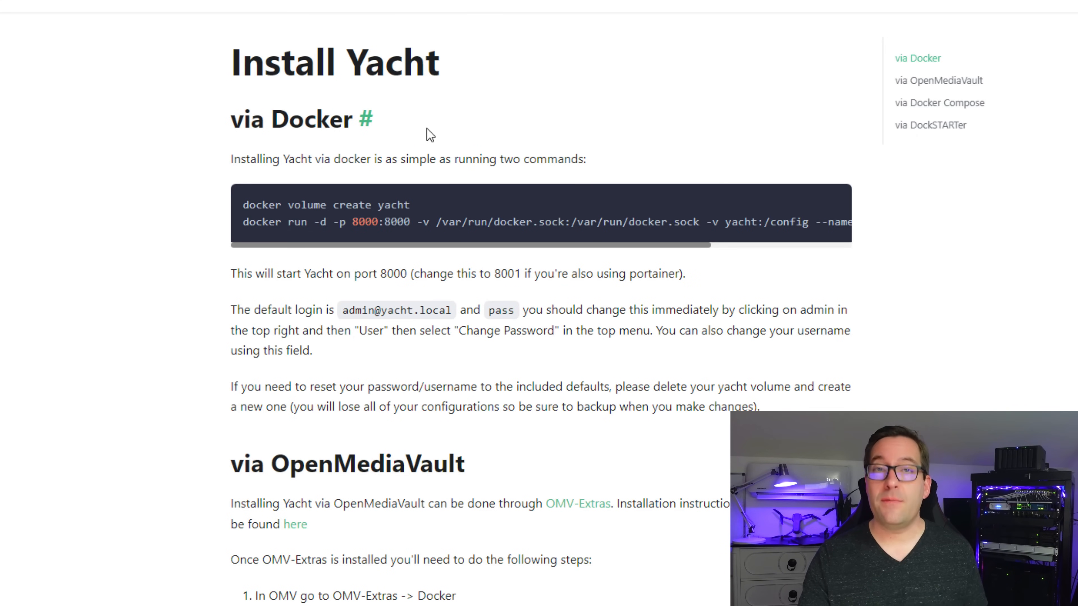
{"action": "mouse_move", "coordinate": [231, 130]}
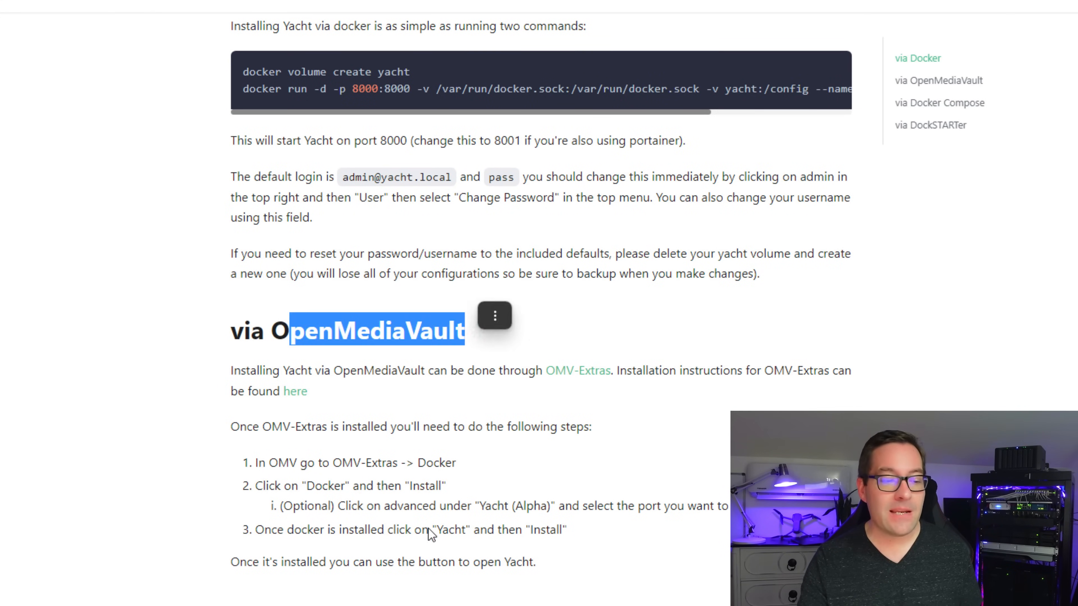
{"action": "scroll", "scroll_direction": "down", "scroll_amount": 3}
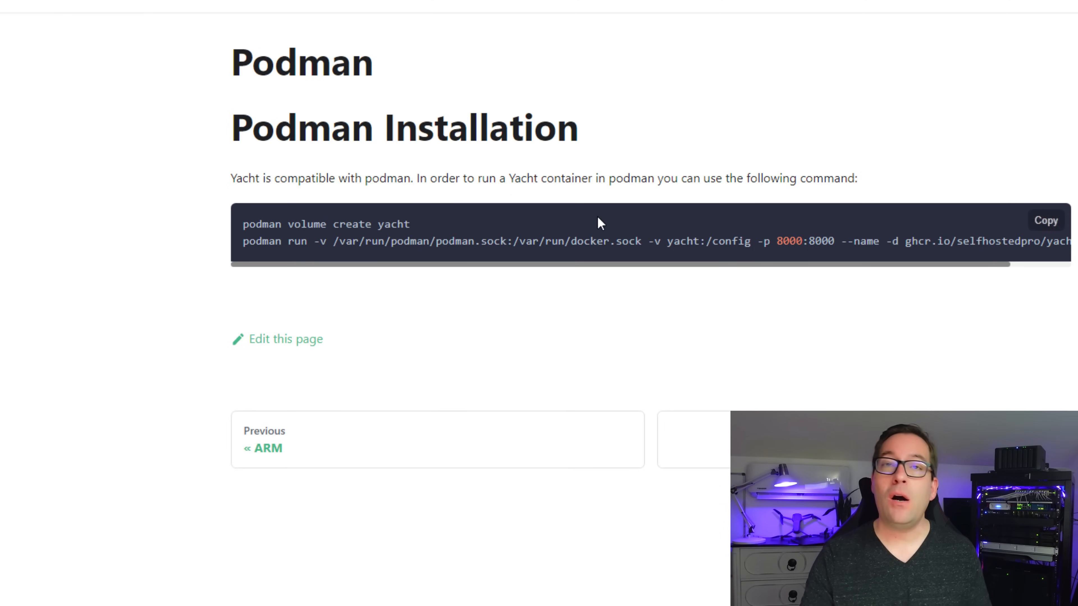
{"action": "mouse_move", "coordinate": [906, 257]}
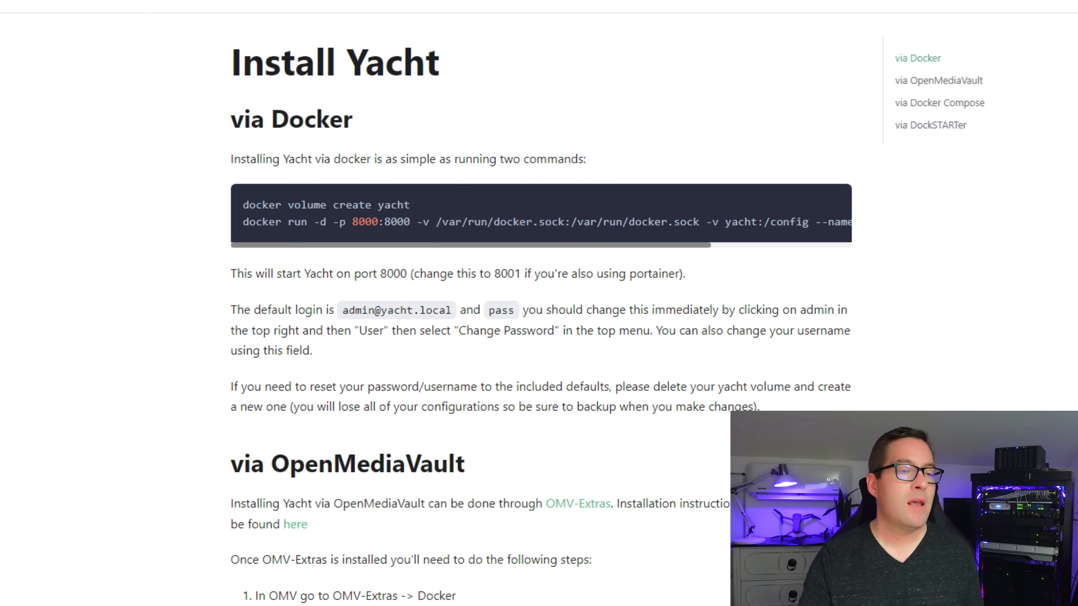
{"action": "mouse_move", "coordinate": [282, 111]}
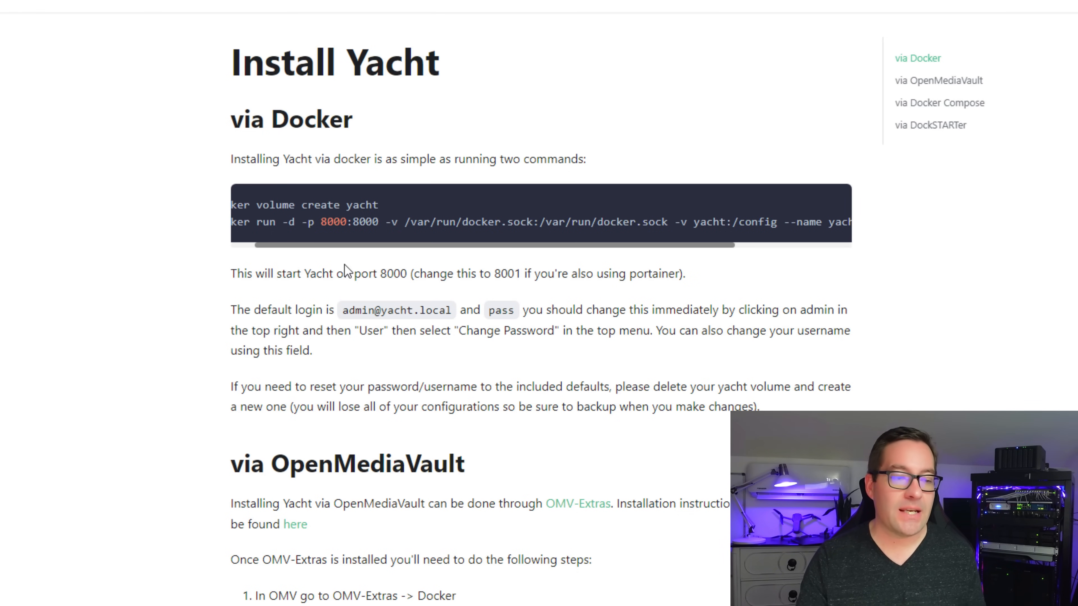
{"action": "mouse_move", "coordinate": [380, 281]}
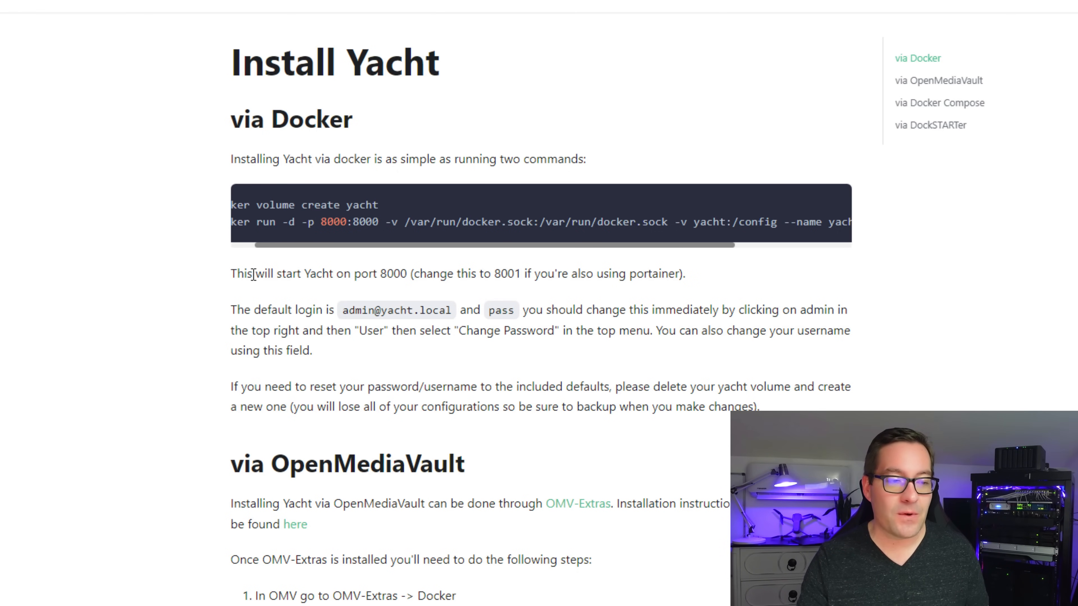
{"action": "left_click_drag", "start_coordinate": [254, 273], "coordinate": [413, 273]}
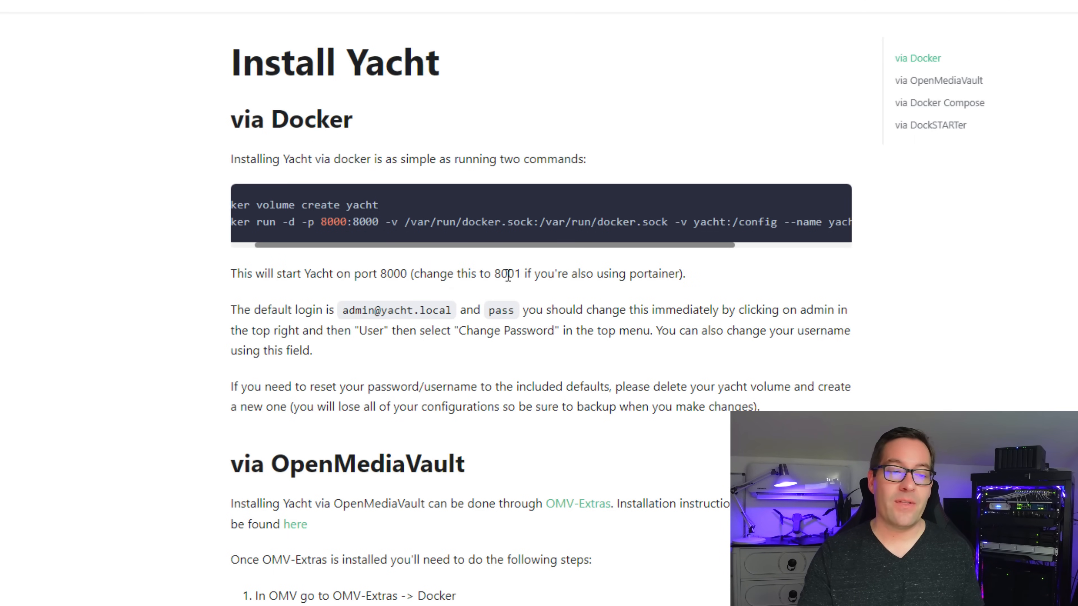
{"action": "double_click", "coordinate": [505, 274]}
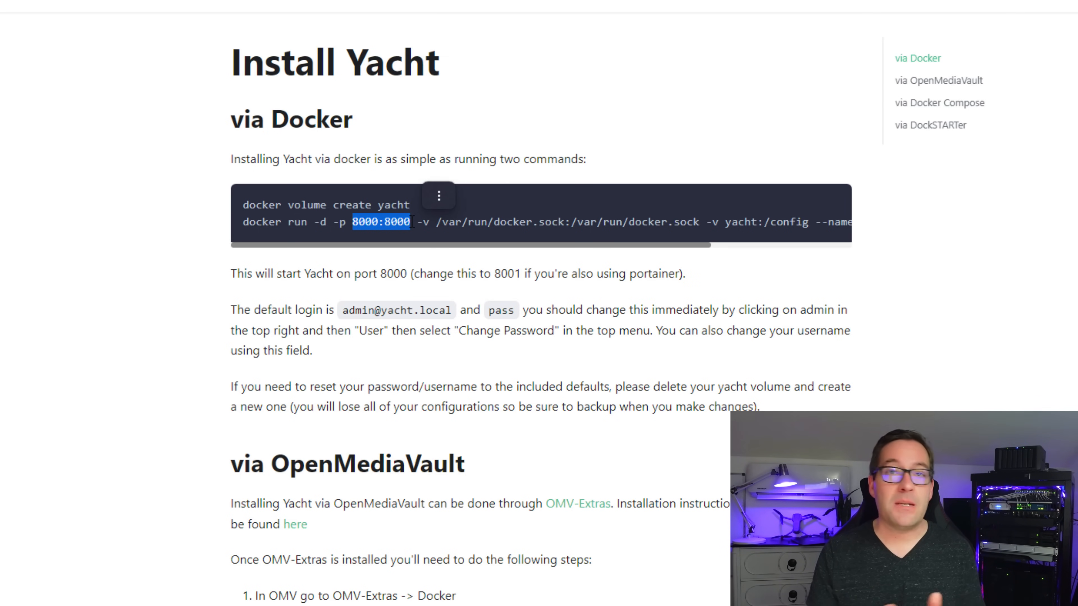
{"action": "left_click", "coordinate": [862, 176]}
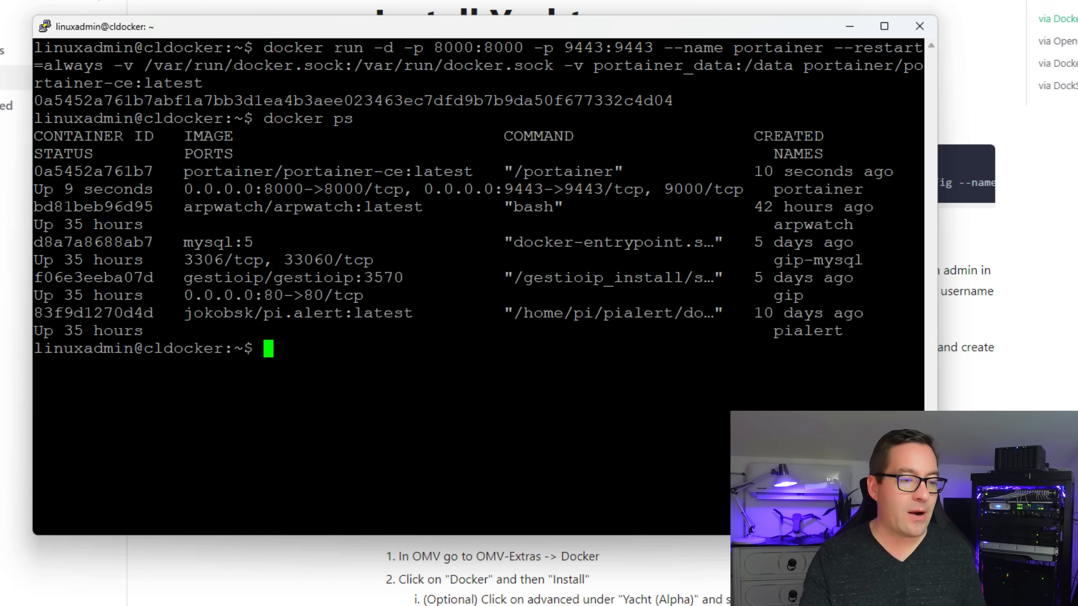
Clear the terminal, then list running containers with docker ps to confirm Yacht runs
{"action": "type", "text": "cle"}
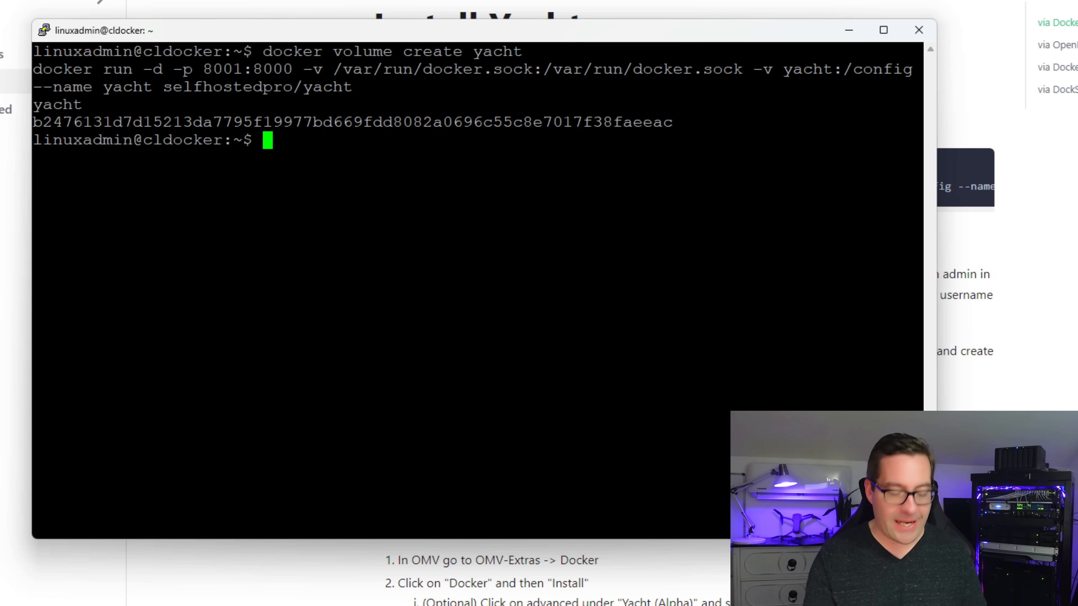
{"action": "type", "text": "docker ps"}
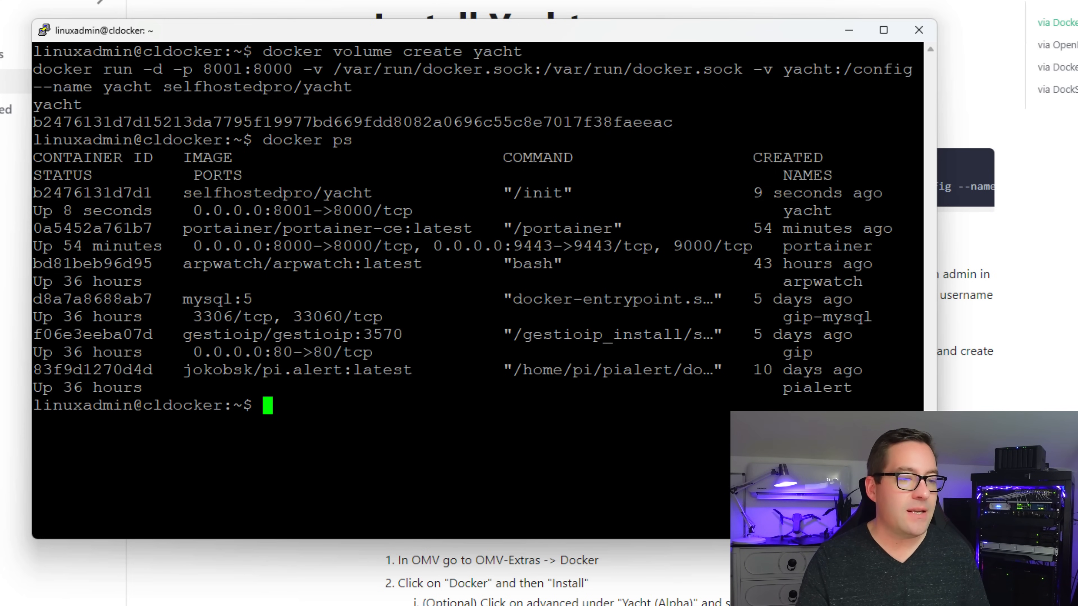
{"action": "double_click", "coordinate": [269, 194]}
{"action": "type", "text": "https://10.1.149.13:"}
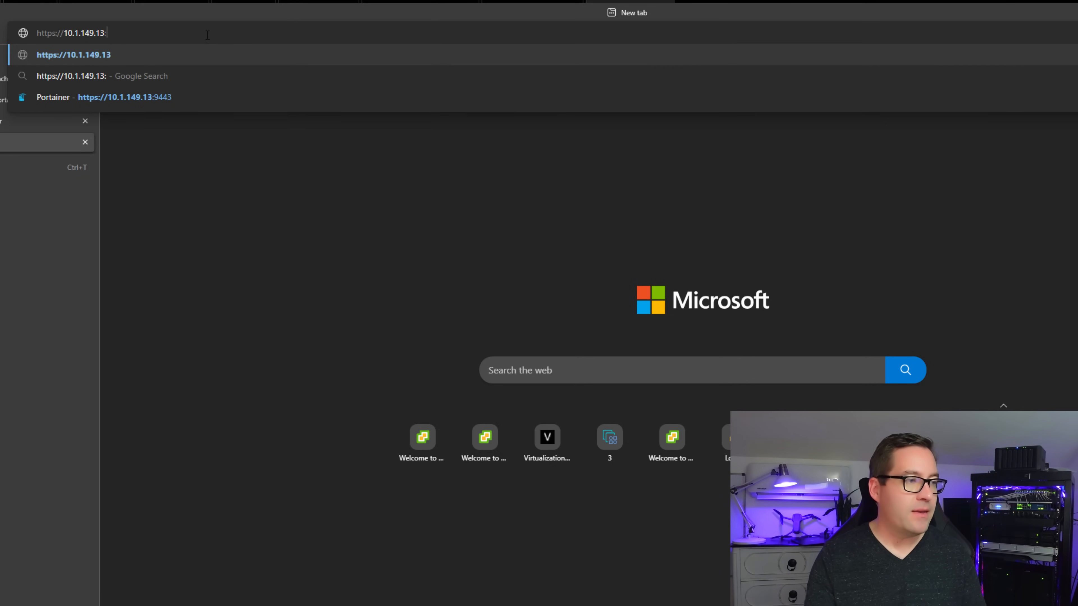
{"action": "key", "text": "Enter"}
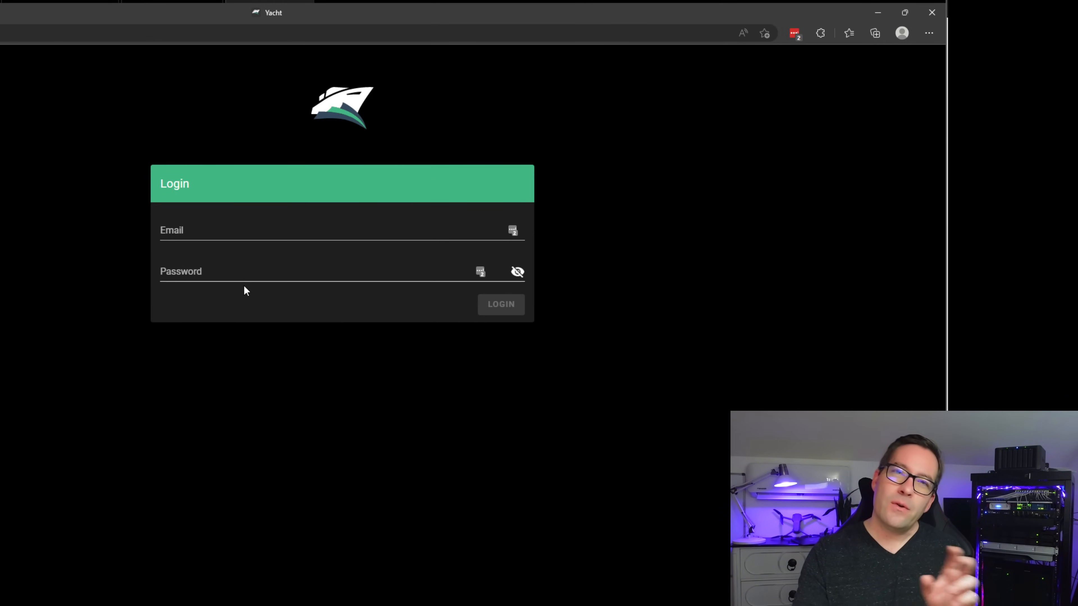
{"action": "mouse_move", "coordinate": [176, 254]}
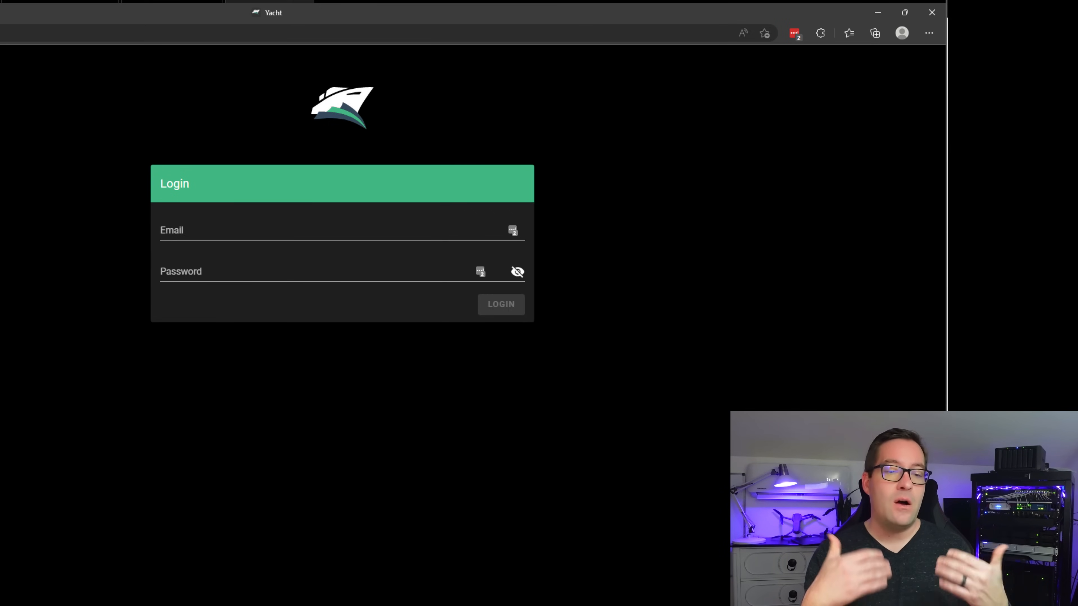
{"action": "mouse_move", "coordinate": [255, 337]}
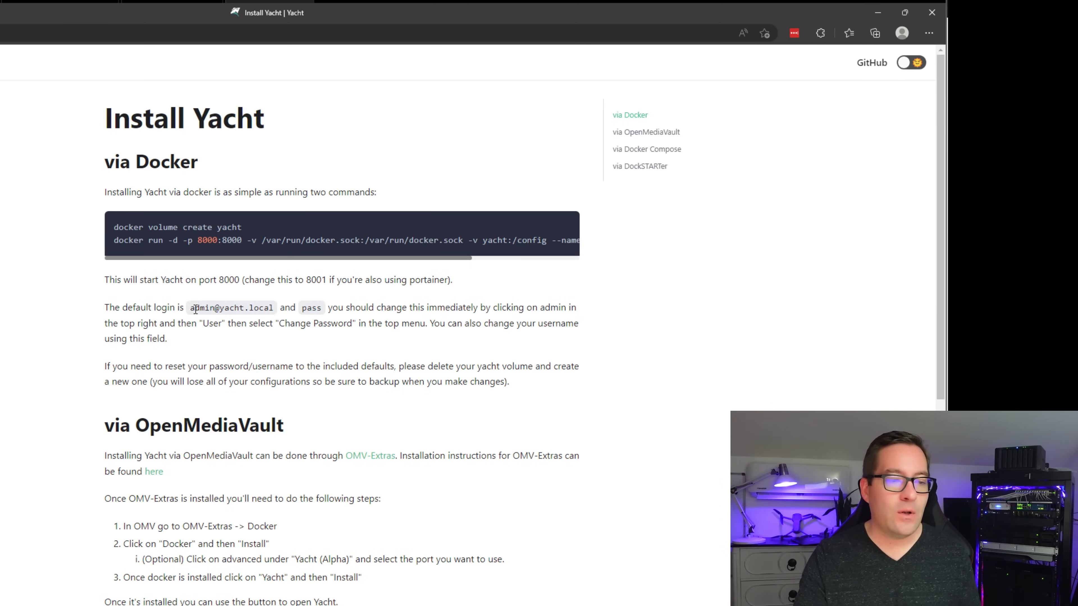
Select the default login email in the Install Yacht instructions
{"action": "double_click", "coordinate": [230, 308]}
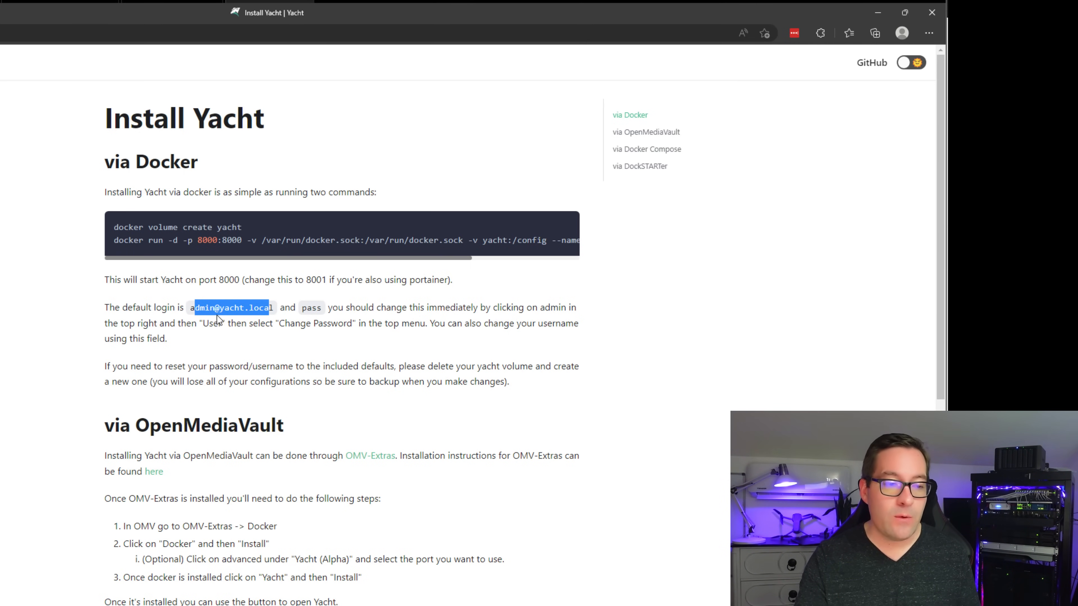
{"action": "double_click", "coordinate": [230, 308]}
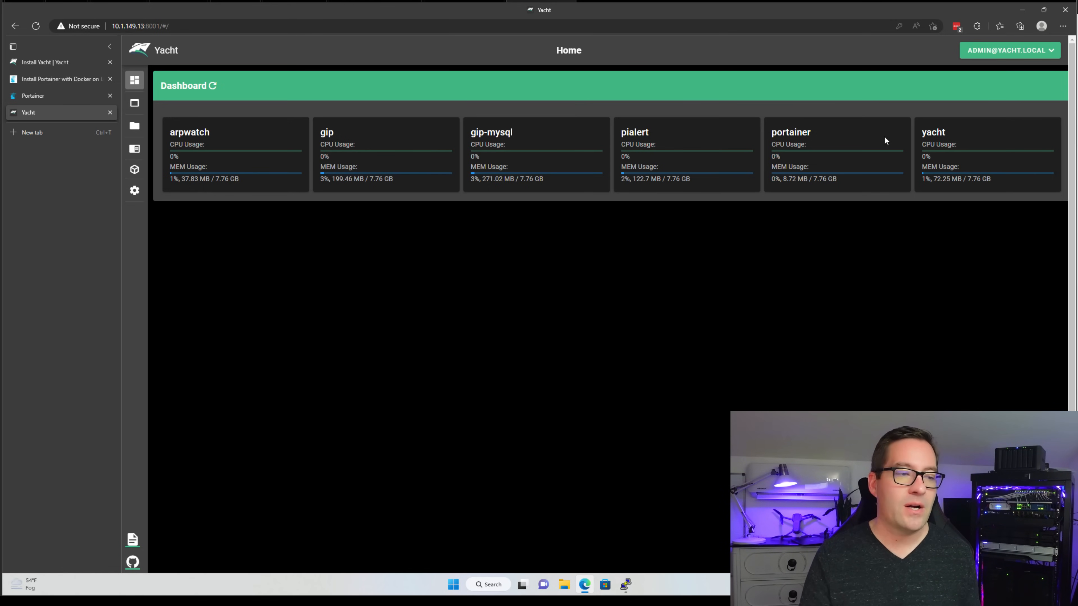
{"action": "mouse_move", "coordinate": [812, 153]}
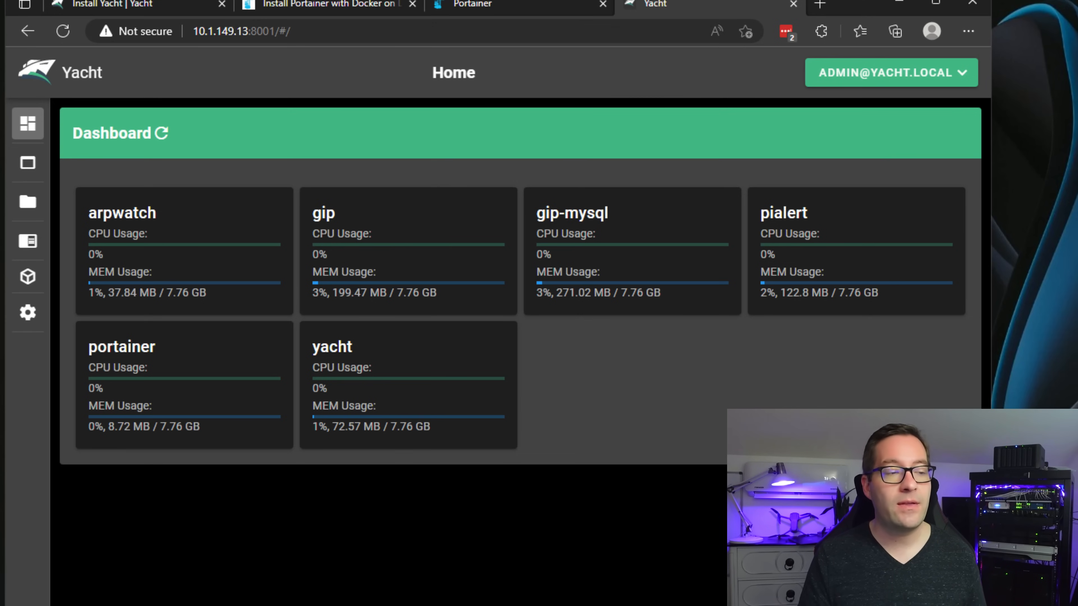
{"action": "mouse_move", "coordinate": [641, 426]}
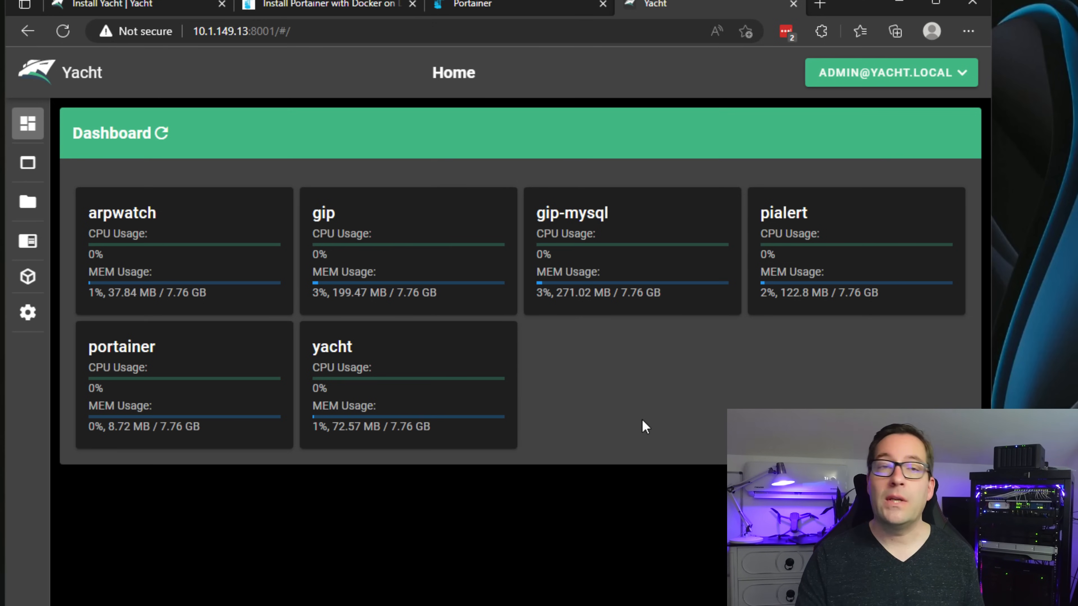
{"action": "mouse_move", "coordinate": [542, 492]}
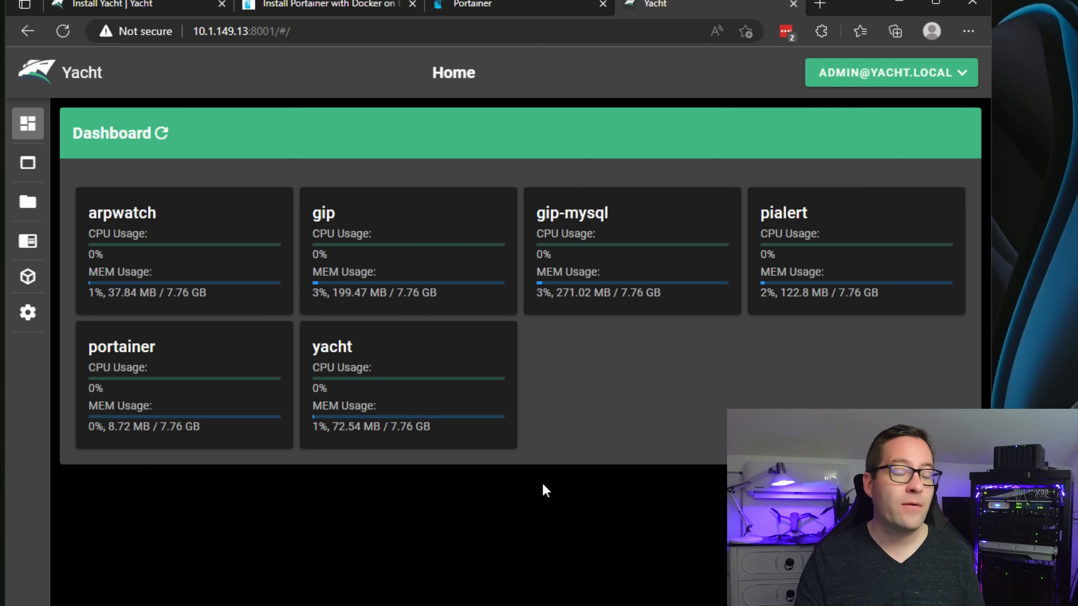
{"action": "mouse_move", "coordinate": [513, 485]}
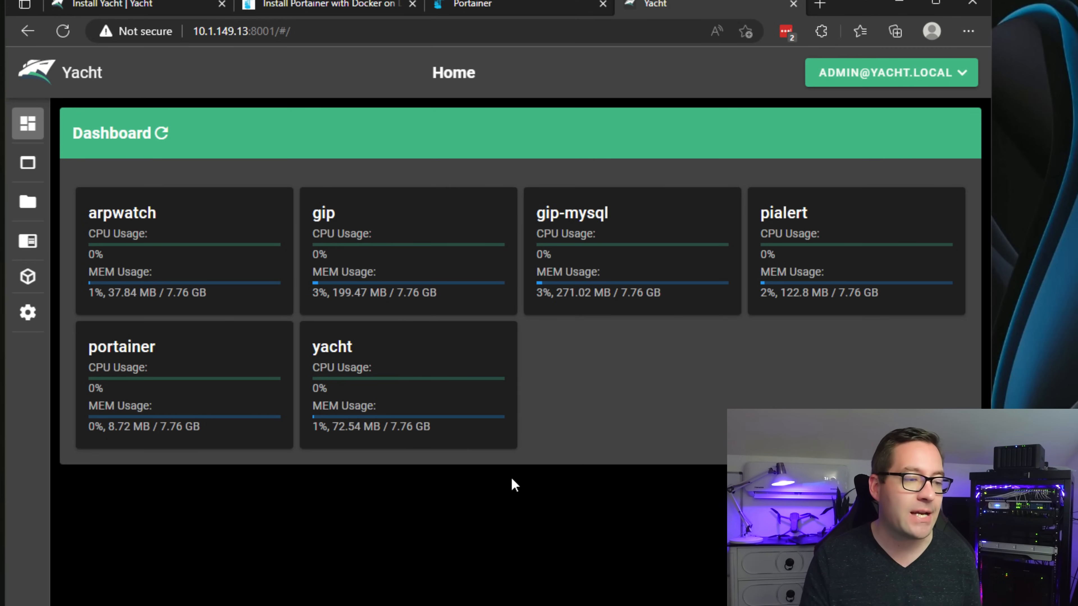
{"action": "mouse_move", "coordinate": [234, 253]}
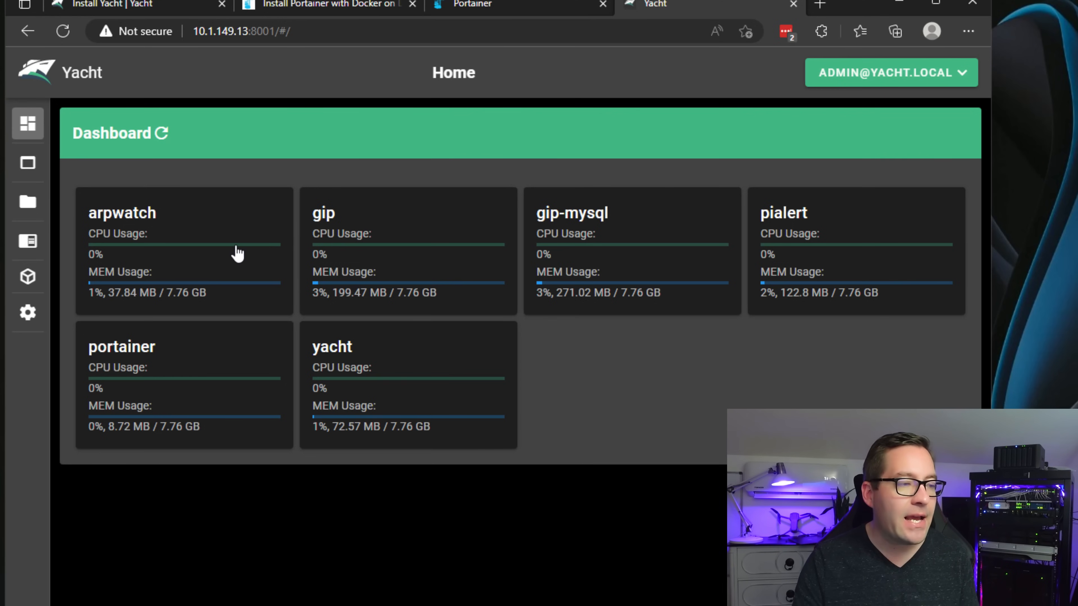
{"action": "mouse_move", "coordinate": [305, 246]}
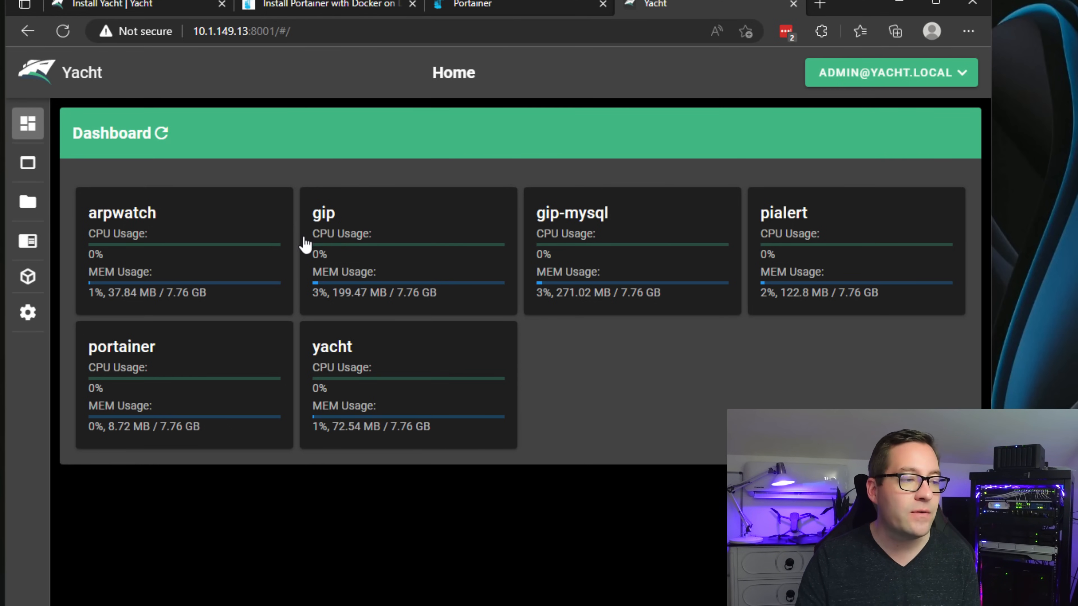
{"action": "mouse_move", "coordinate": [137, 242]}
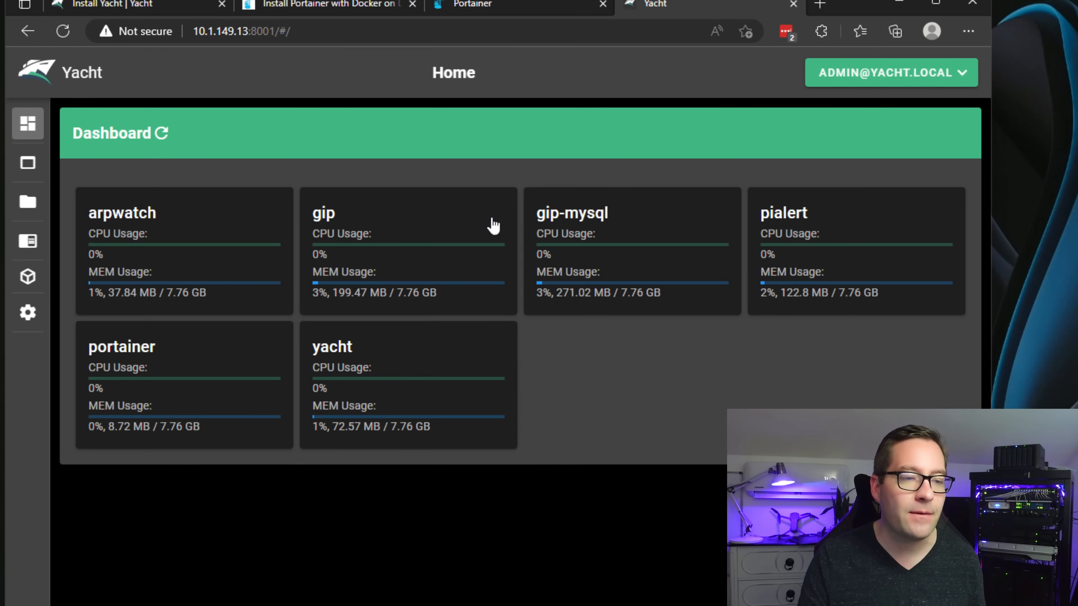
{"action": "mouse_move", "coordinate": [831, 288]}
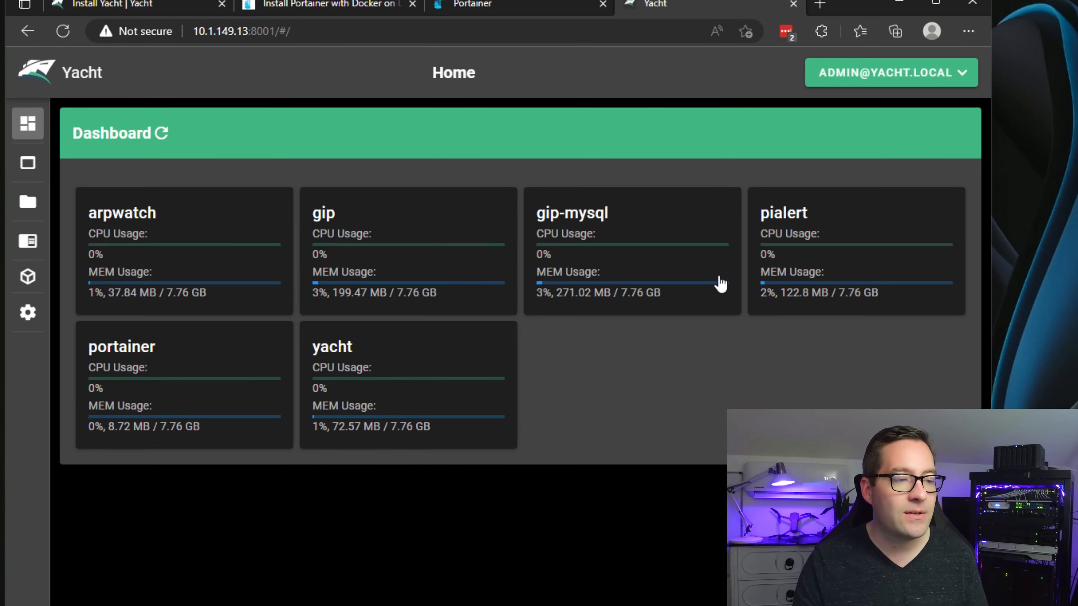
{"action": "mouse_move", "coordinate": [89, 164]}
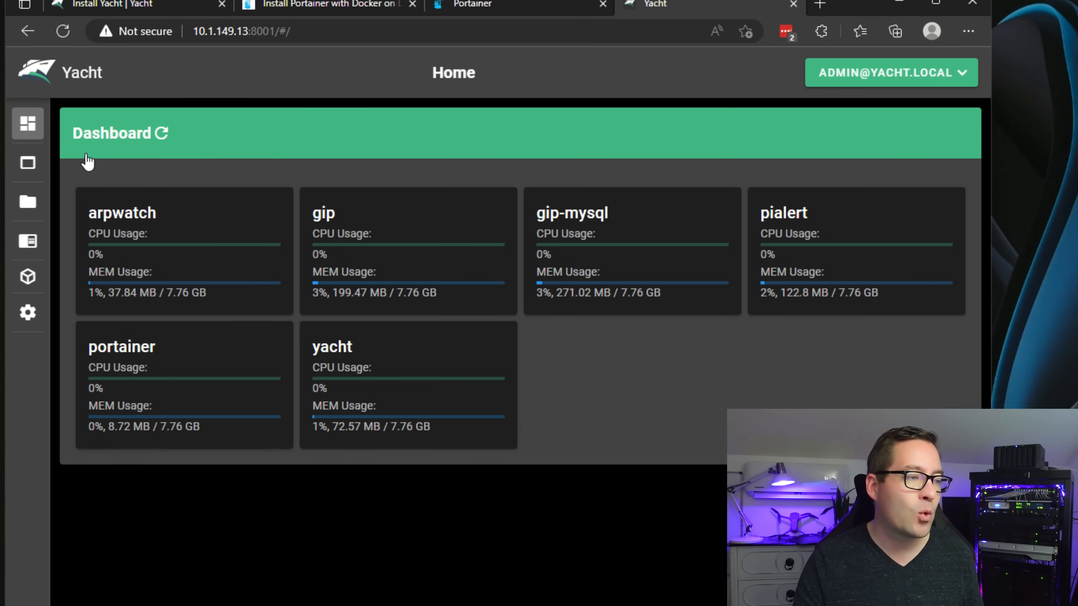
{"action": "mouse_move", "coordinate": [206, 576]}
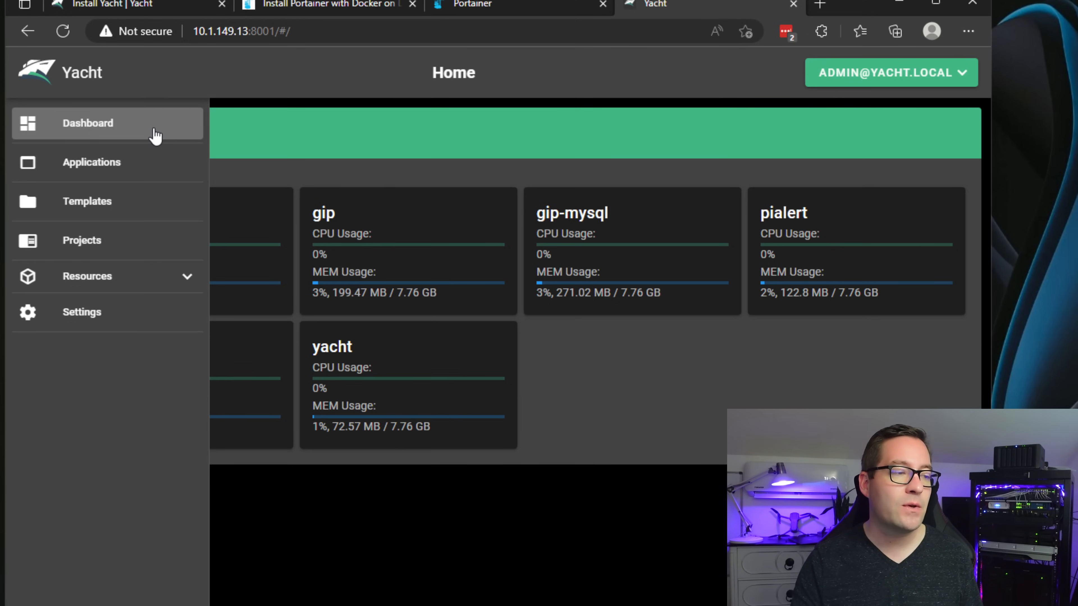
{"action": "mouse_move", "coordinate": [45, 157]}
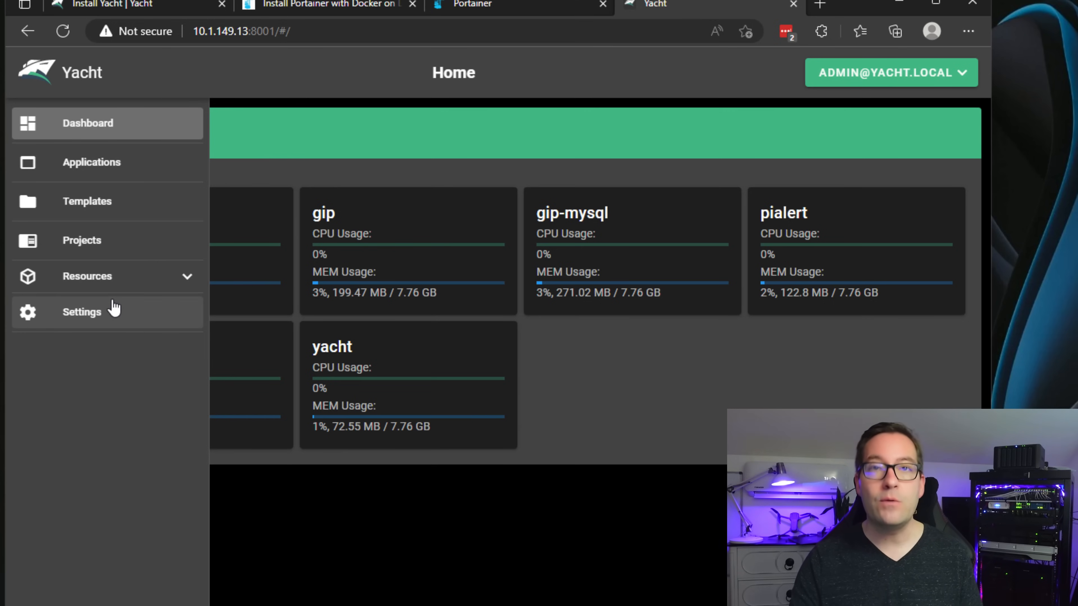
{"action": "mouse_move", "coordinate": [189, 125]}
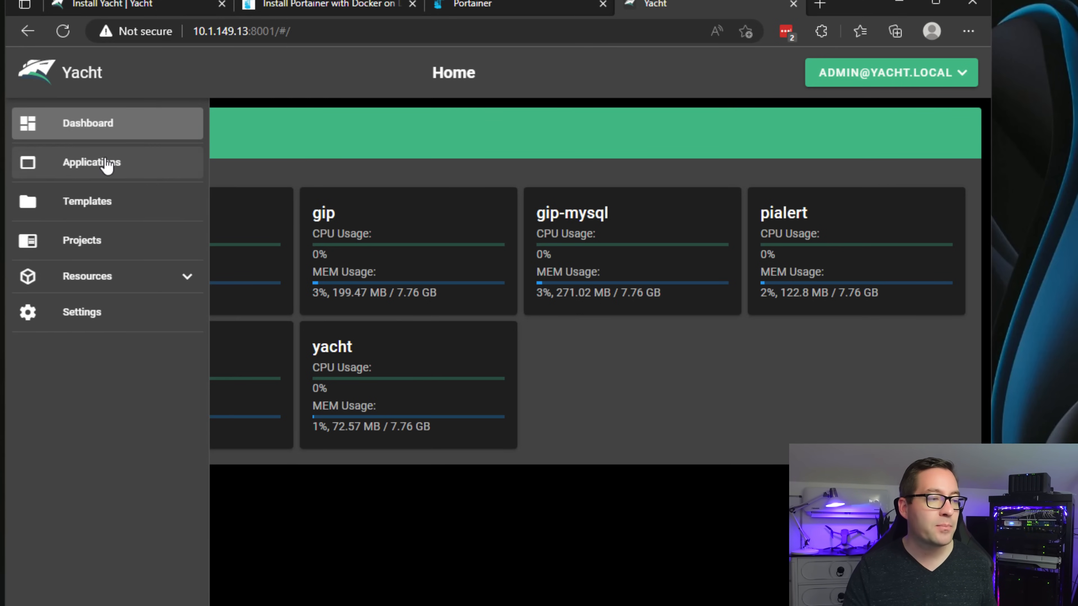
Open Yacht's Applications page listing the installed containers
{"action": "left_click", "coordinate": [90, 162]}
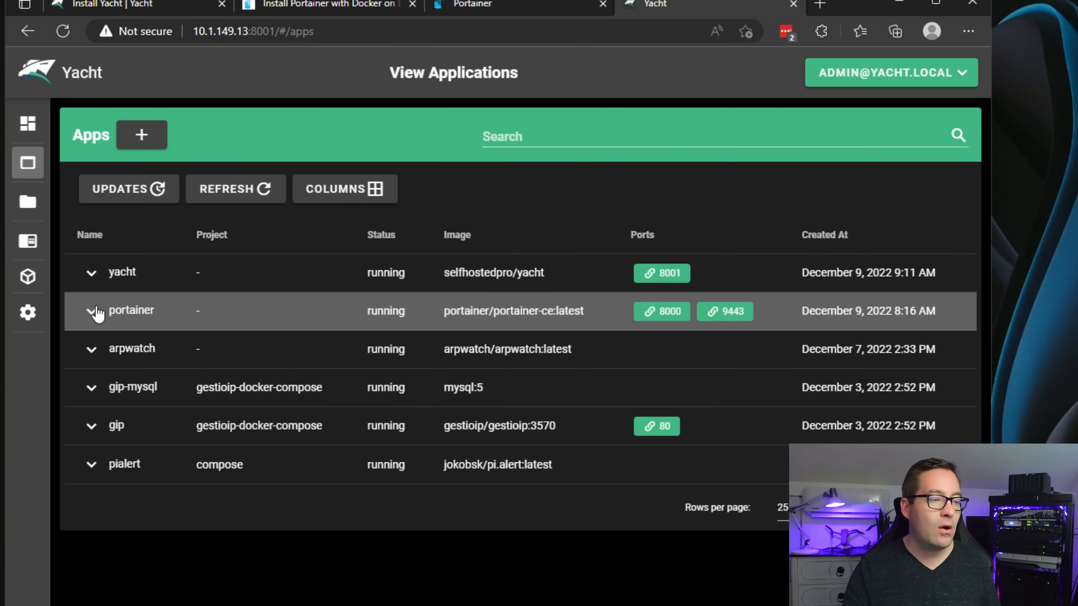
Review the yacht app's actions and column chooser, then check the six containers for image updates
{"action": "left_click", "coordinate": [90, 272]}
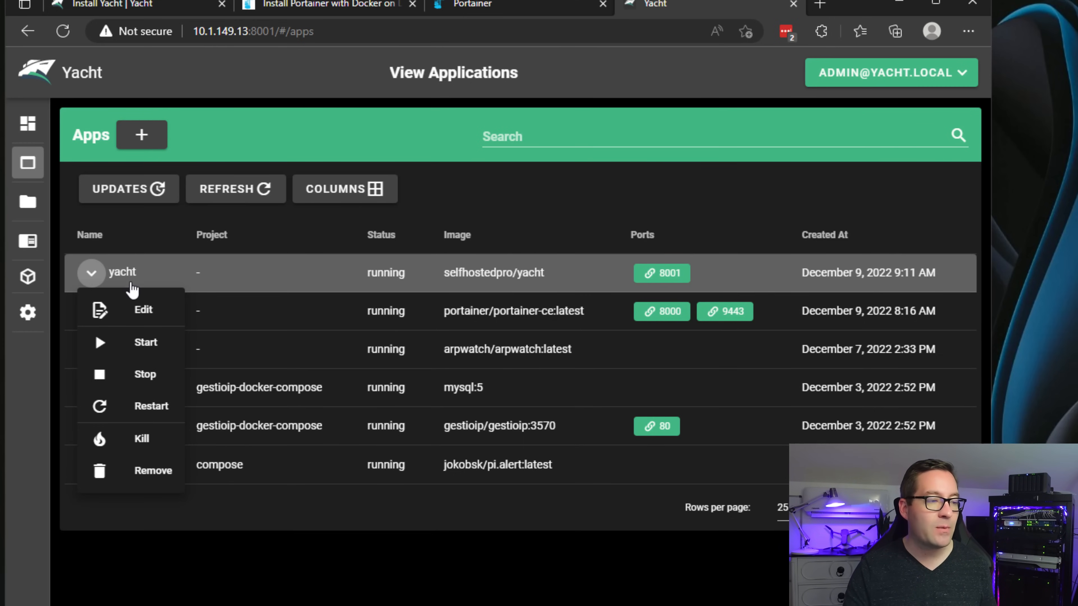
{"action": "mouse_move", "coordinate": [147, 396]}
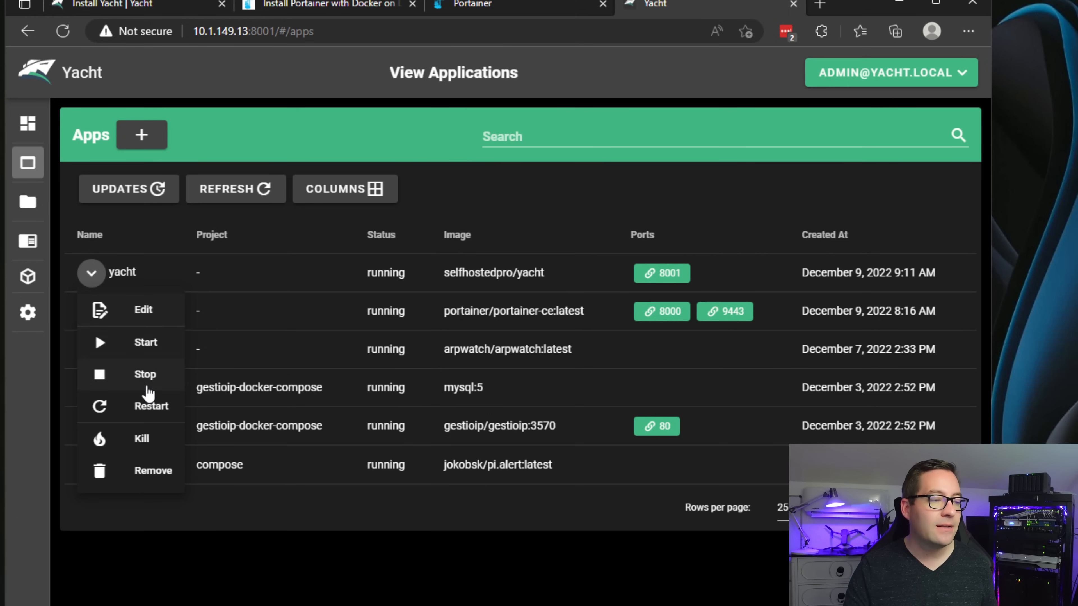
{"action": "mouse_move", "coordinate": [162, 319]}
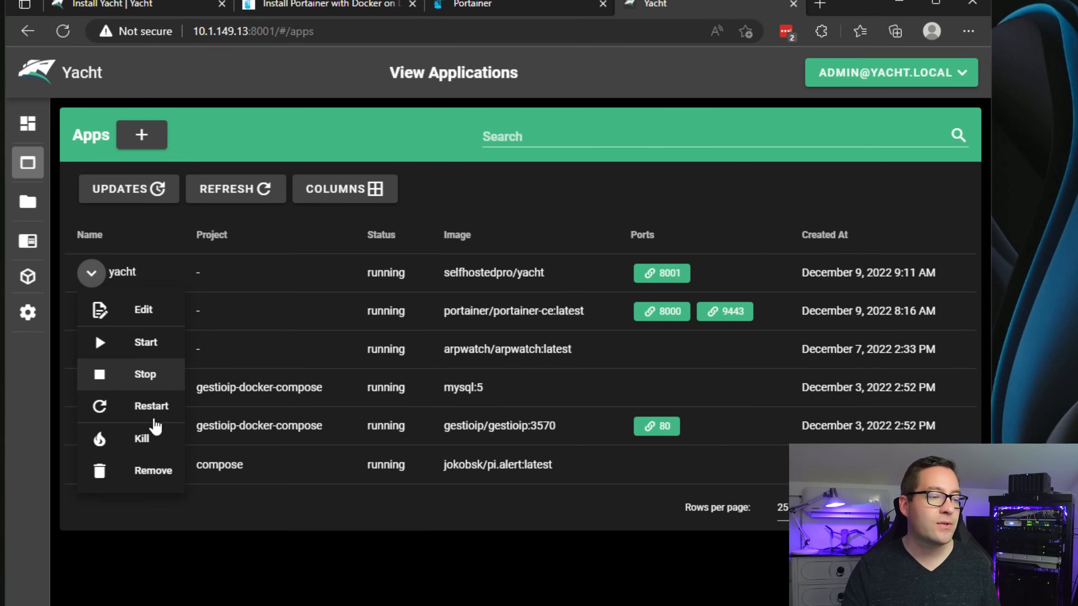
{"action": "mouse_move", "coordinate": [143, 475]}
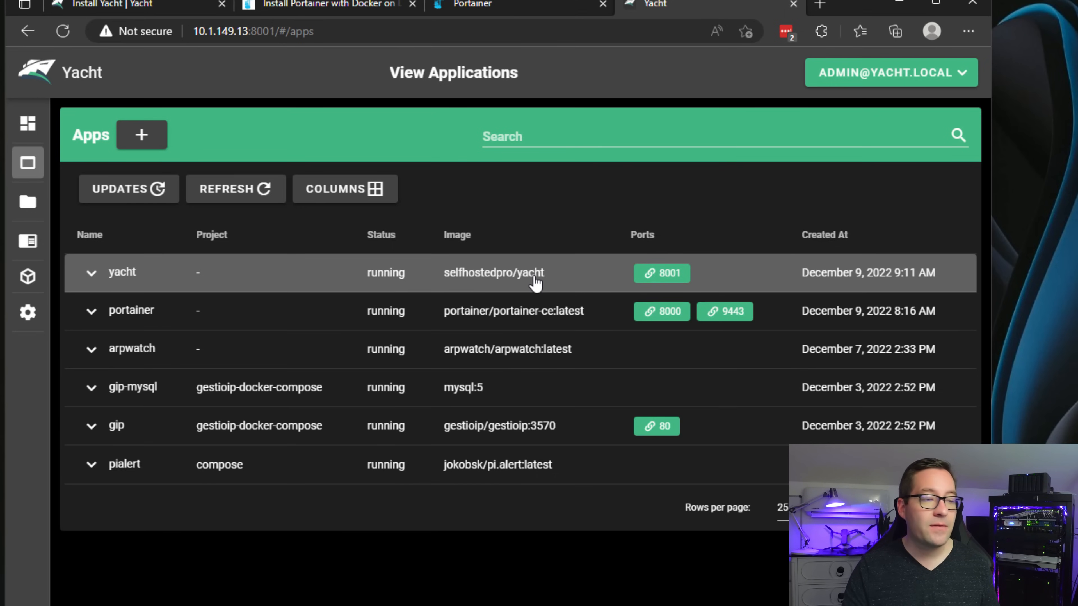
{"action": "mouse_move", "coordinate": [928, 288]}
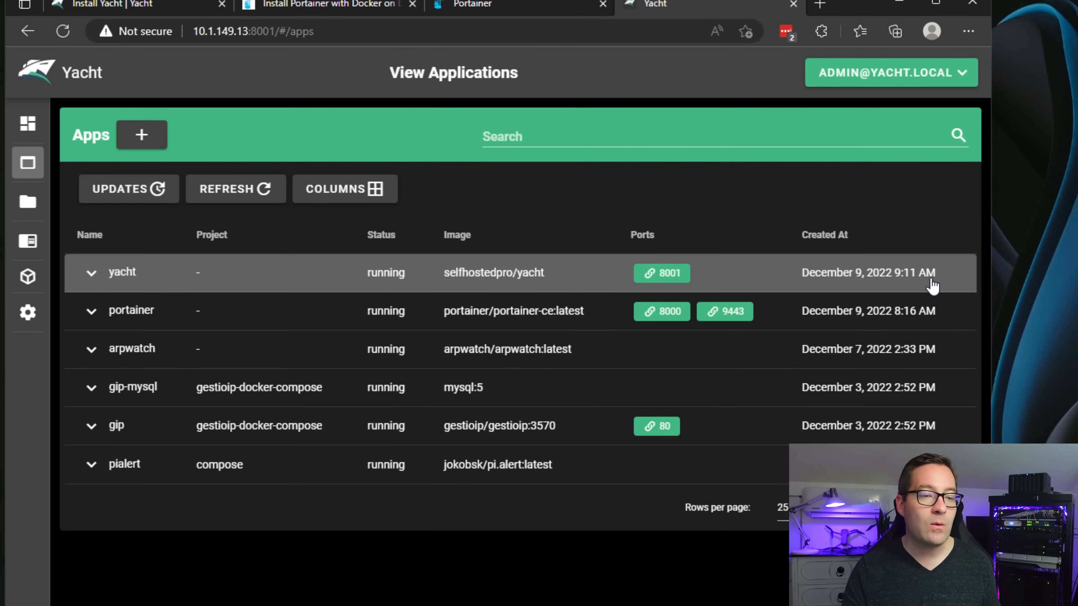
{"action": "mouse_move", "coordinate": [733, 314]}
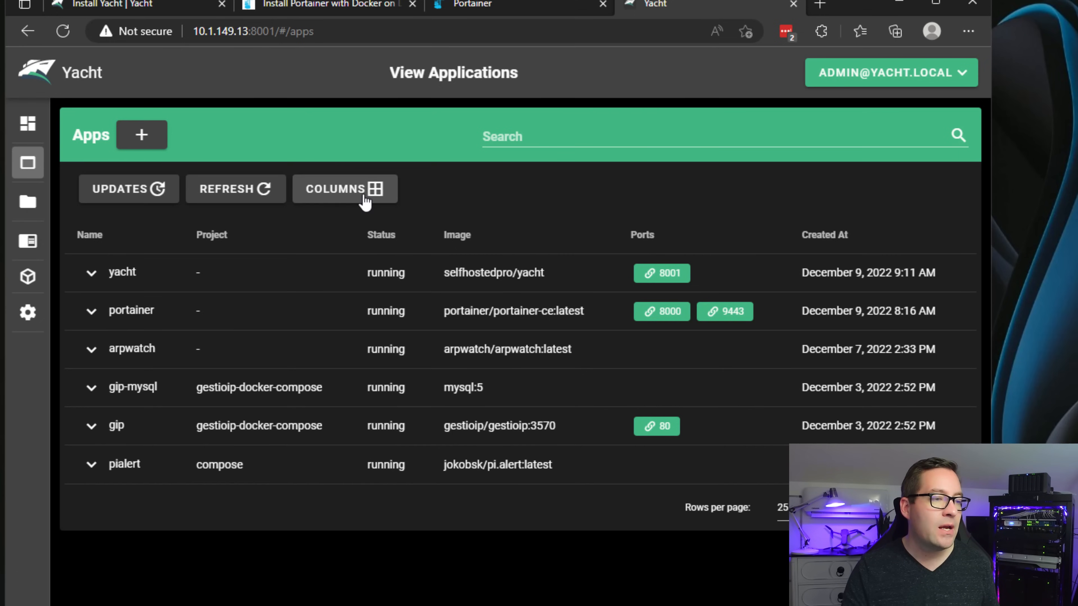
{"action": "left_click", "coordinate": [344, 189]}
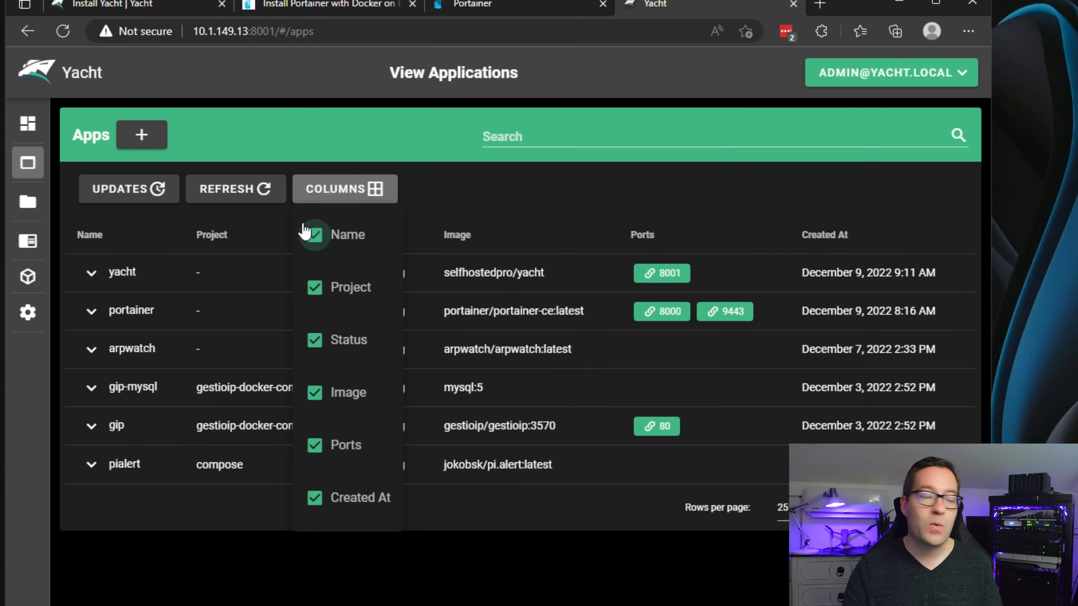
{"action": "left_click", "coordinate": [129, 191]}
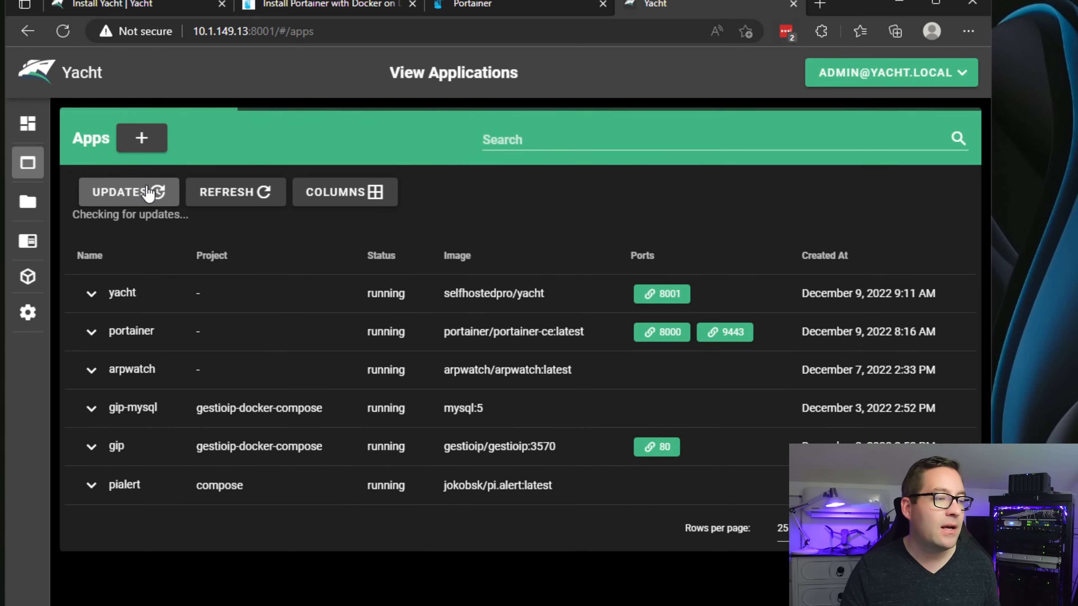
{"action": "mouse_move", "coordinate": [262, 195]}
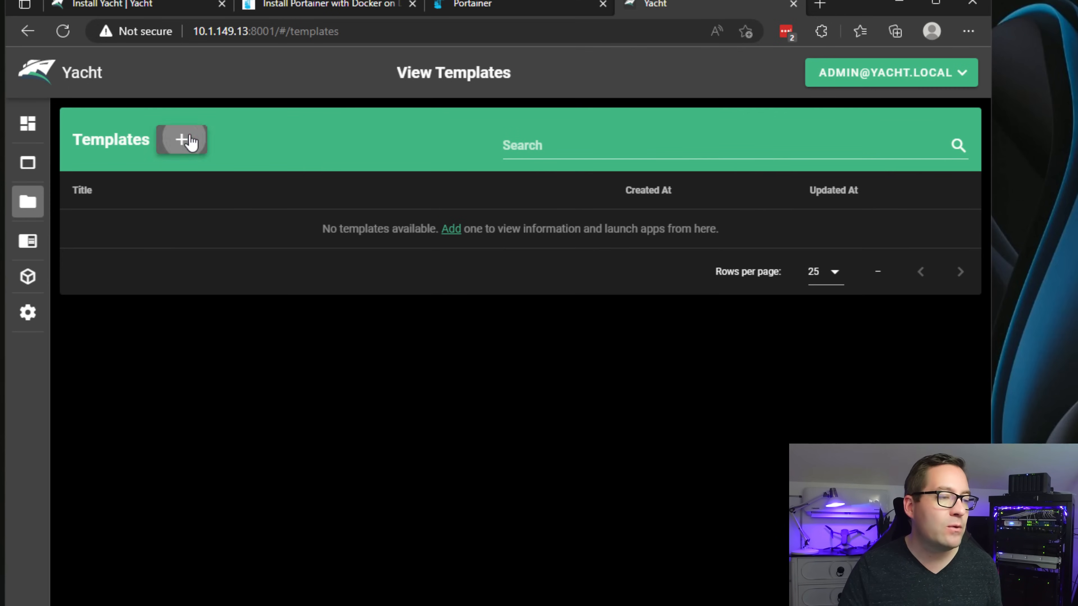
Start a New Template, leaving its title and URL fields empty
{"action": "left_click", "coordinate": [181, 140]}
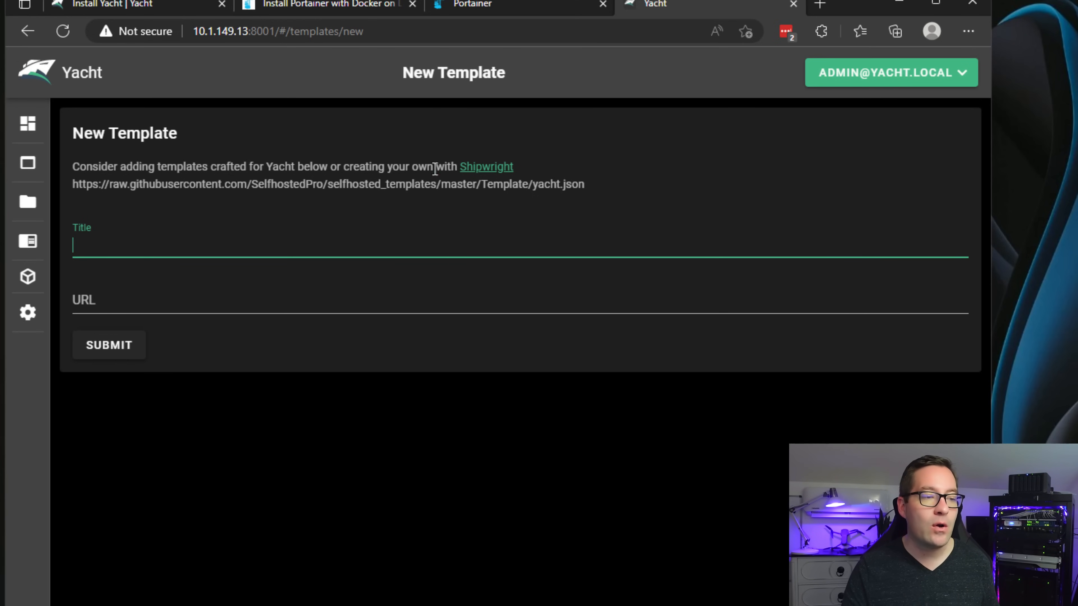
{"action": "mouse_move", "coordinate": [486, 172]}
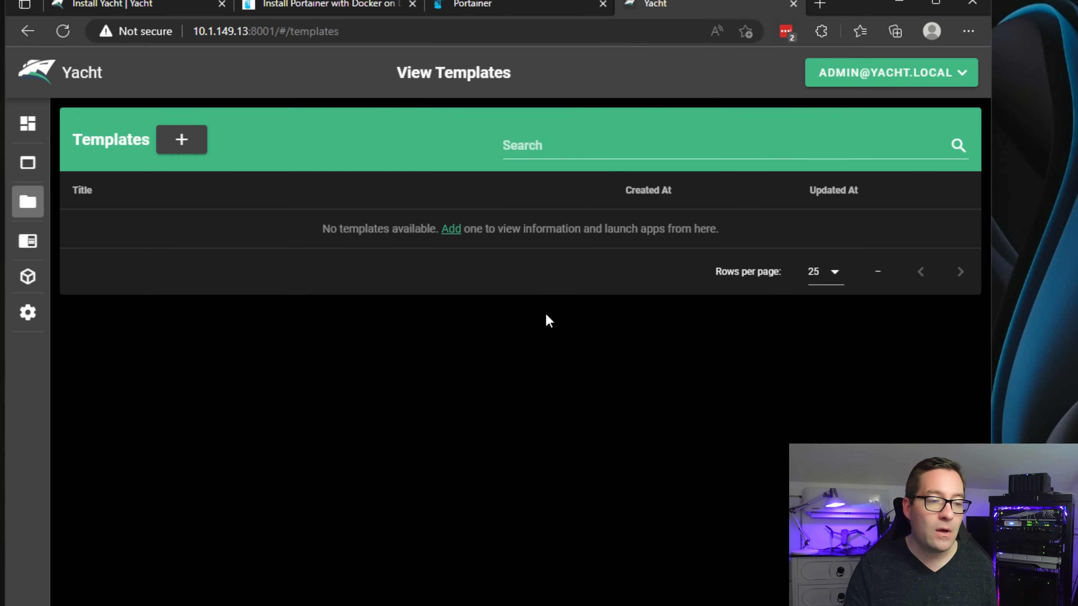
{"action": "mouse_move", "coordinate": [541, 326]}
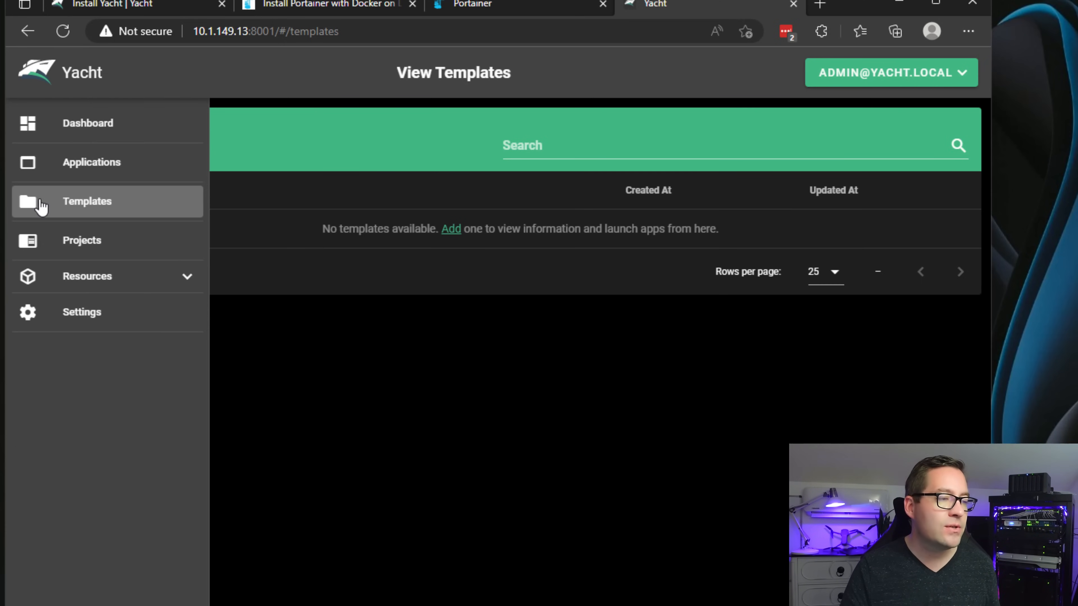
Visit the empty Projects page and compose template editor, then expand the Resources group
{"action": "left_click", "coordinate": [27, 240]}
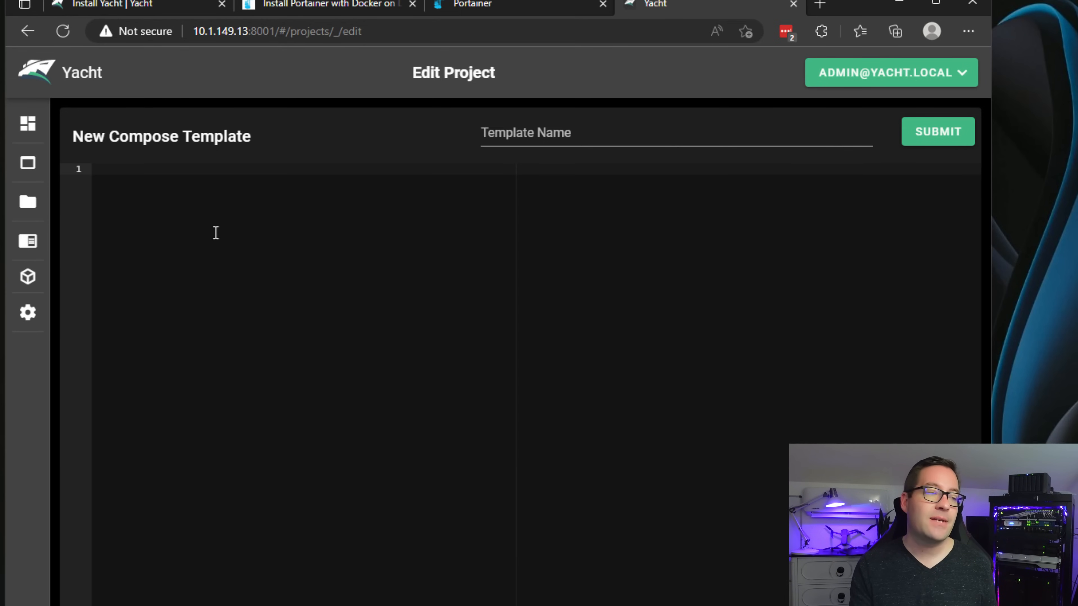
{"action": "mouse_move", "coordinate": [139, 245]}
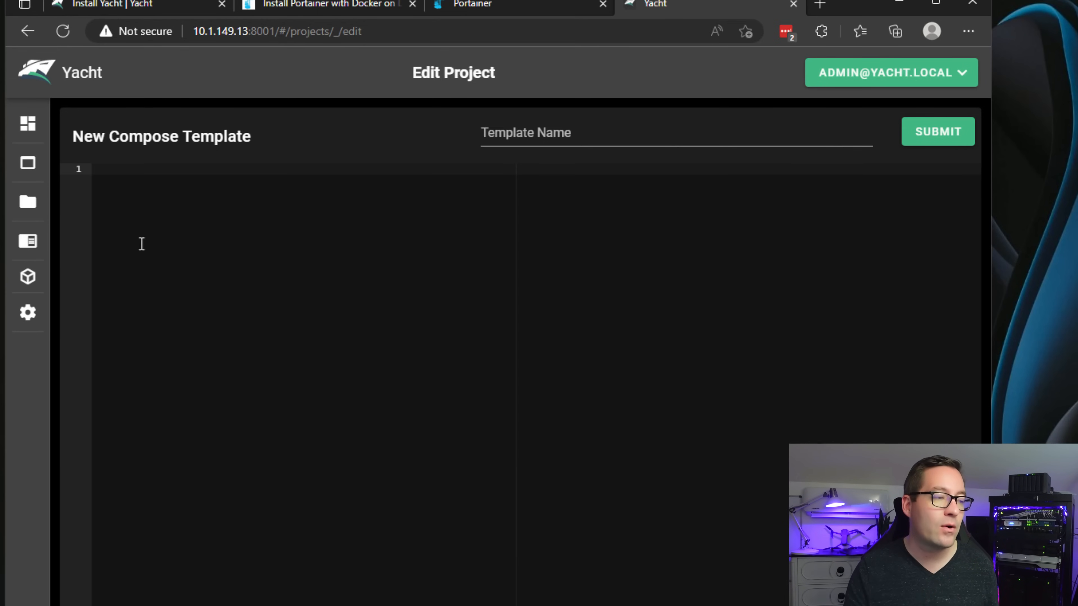
{"action": "left_click", "coordinate": [27, 242]}
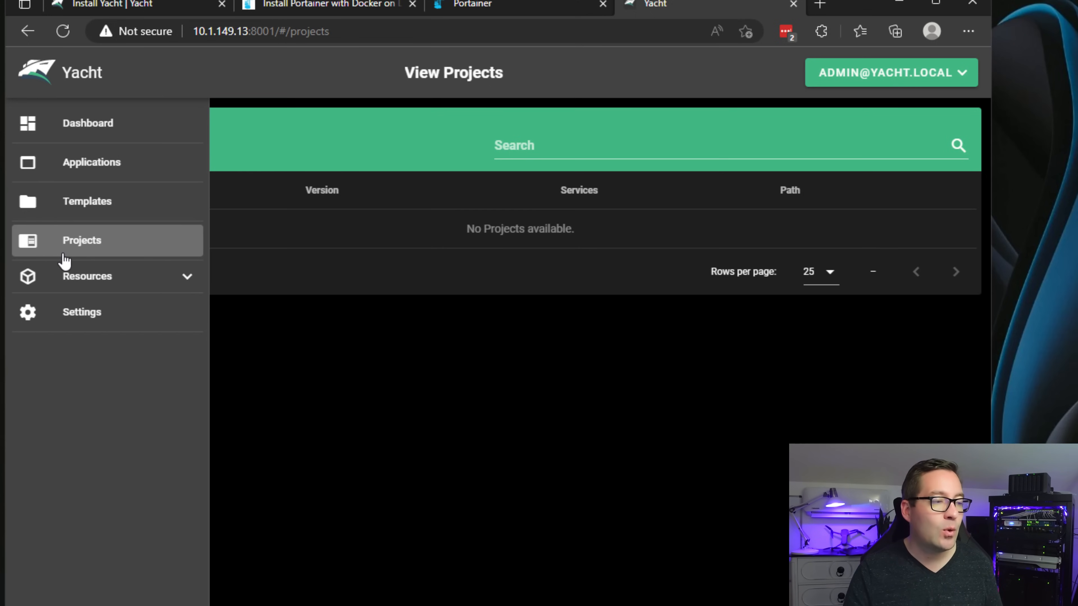
{"action": "left_click", "coordinate": [87, 276]}
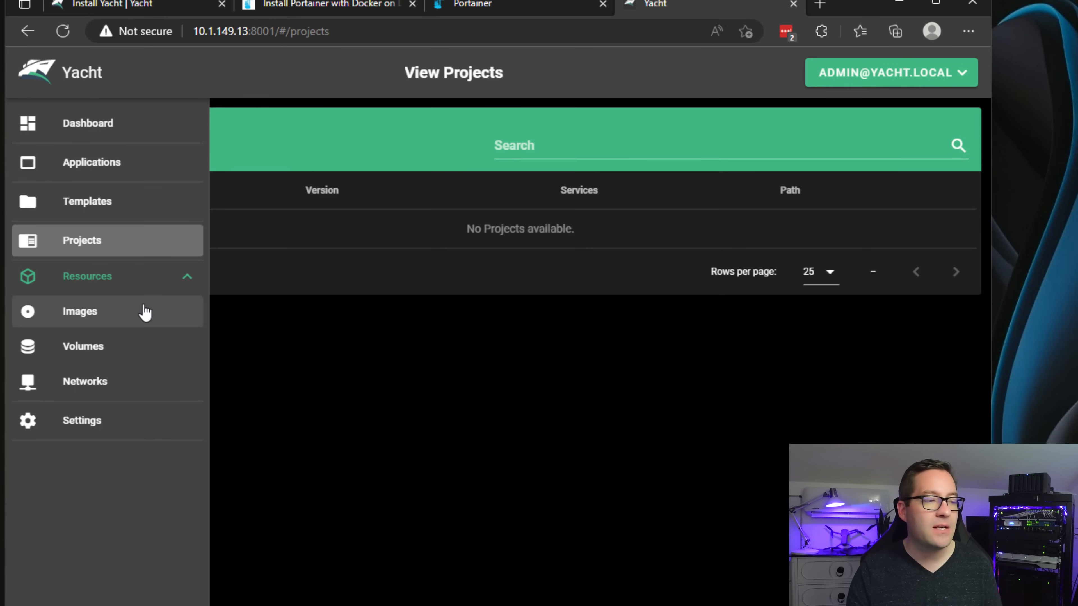
{"action": "mouse_move", "coordinate": [107, 315]}
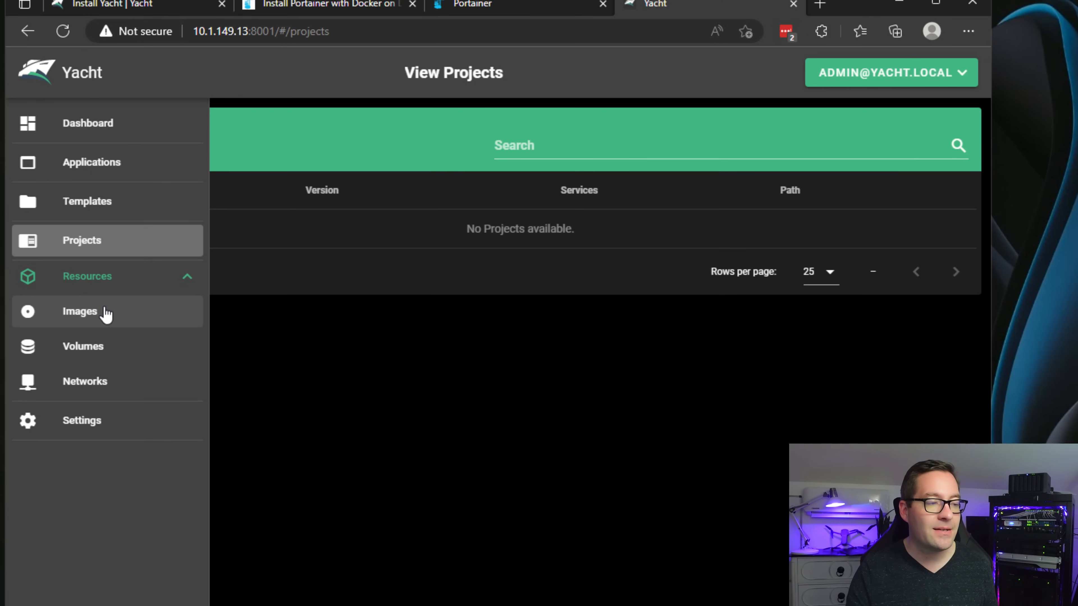
Browse the Images and Volumes resource lists with their drivers and creation dates
{"action": "left_click", "coordinate": [83, 345]}
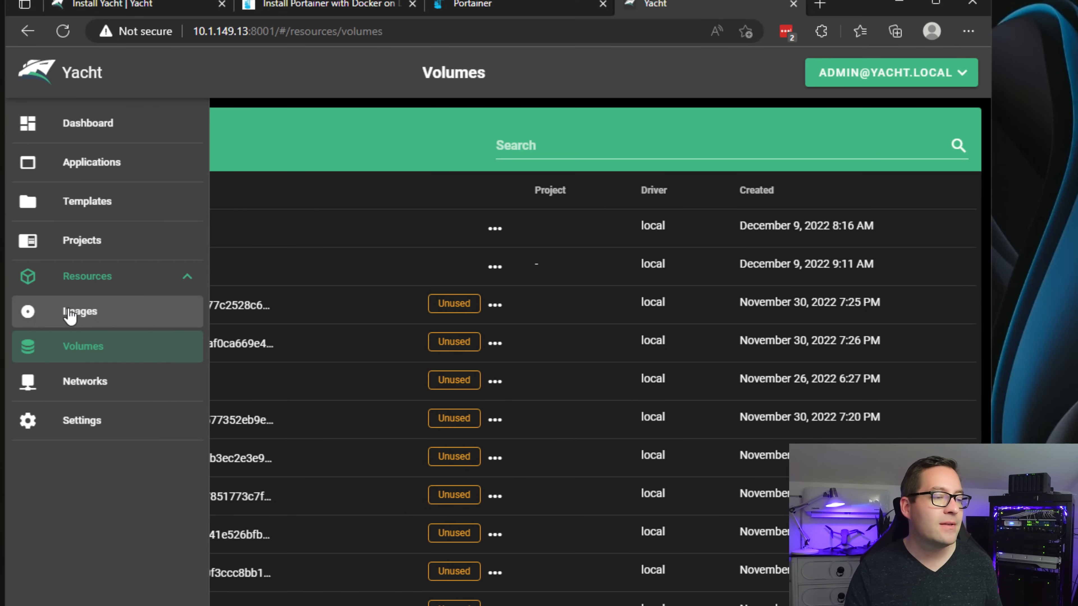
{"action": "left_click", "coordinate": [79, 311]}
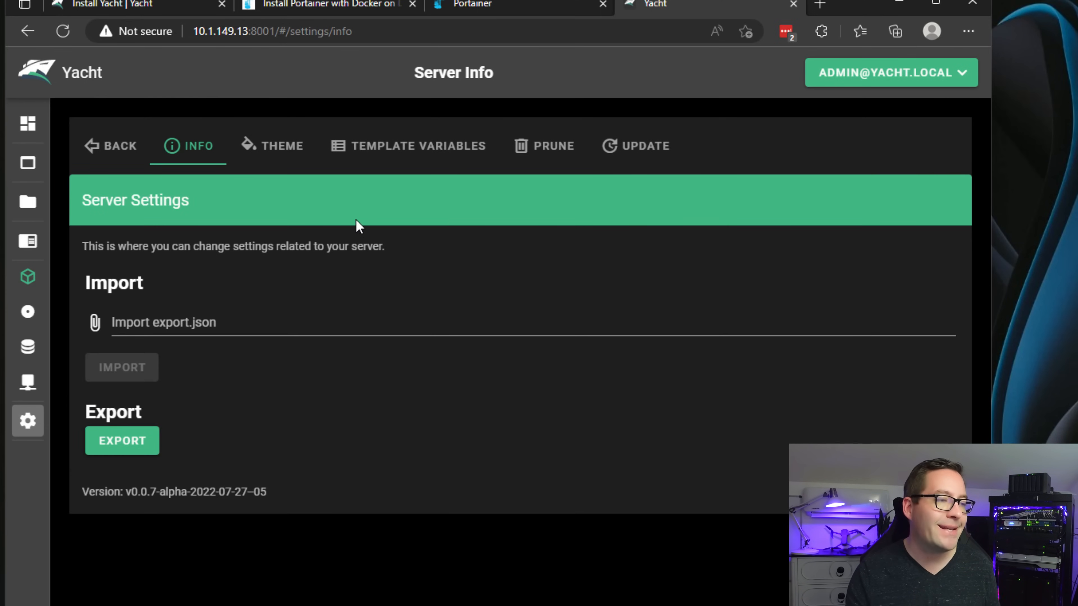
{"action": "mouse_move", "coordinate": [276, 150]}
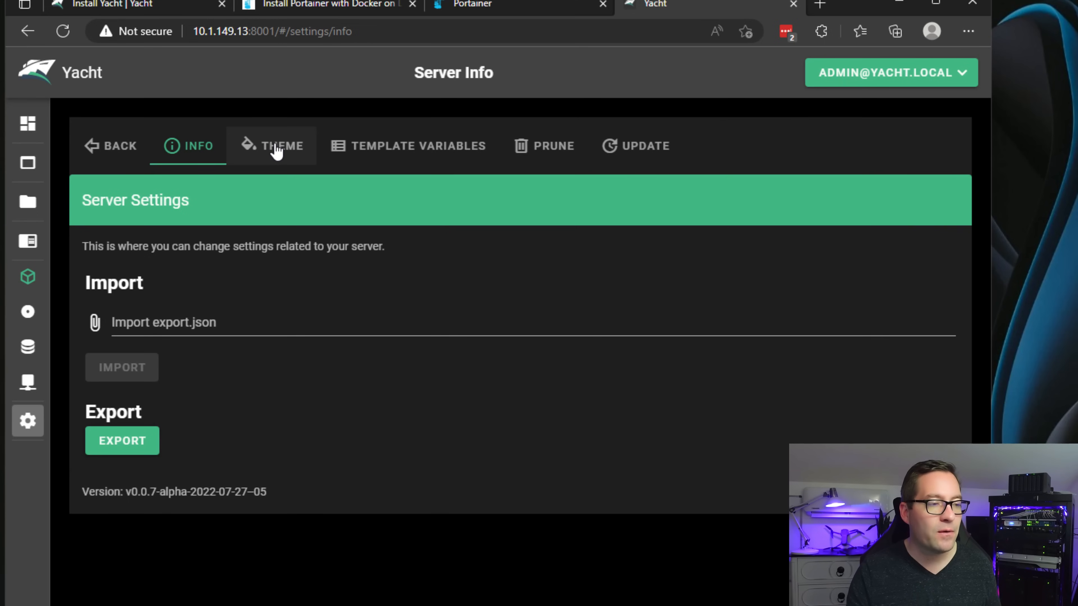
View the Template Variables, Prune and Update settings, then list the four Docker networks
{"action": "left_click", "coordinate": [407, 145]}
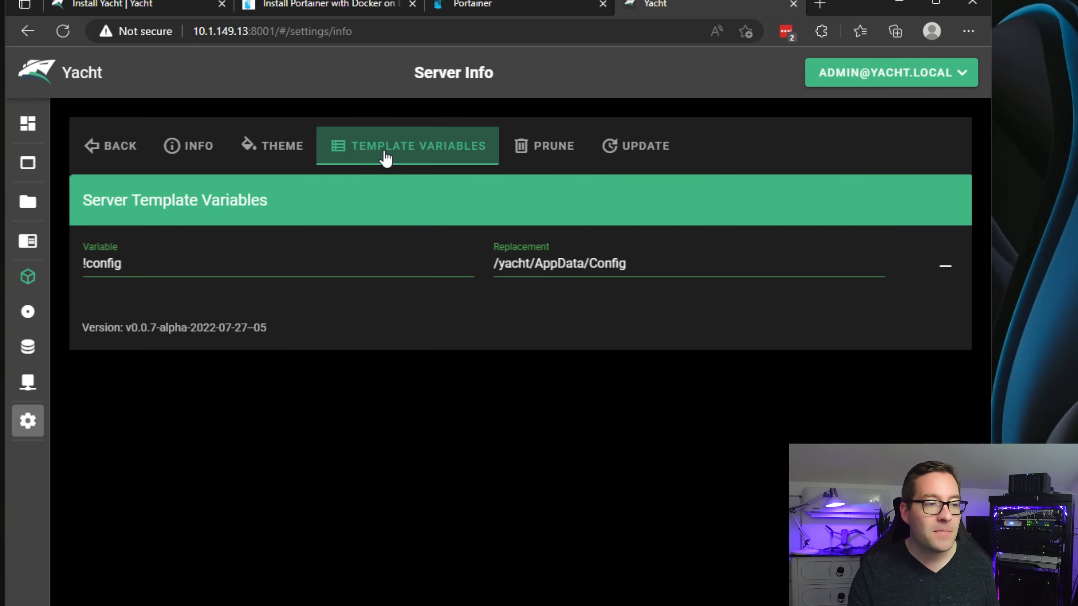
{"action": "left_click", "coordinate": [554, 146]}
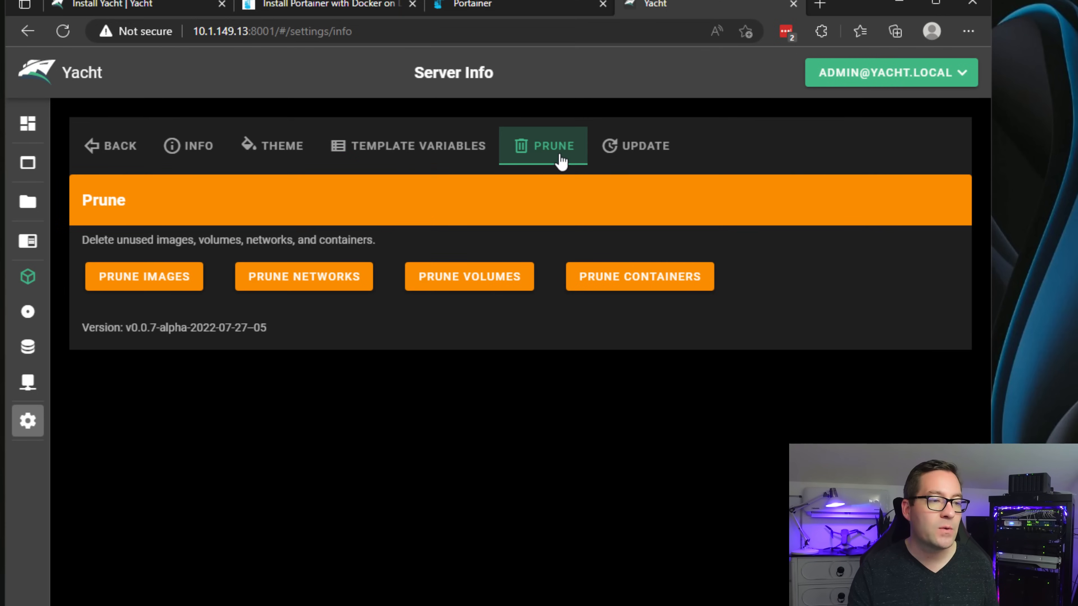
{"action": "mouse_move", "coordinate": [481, 204]}
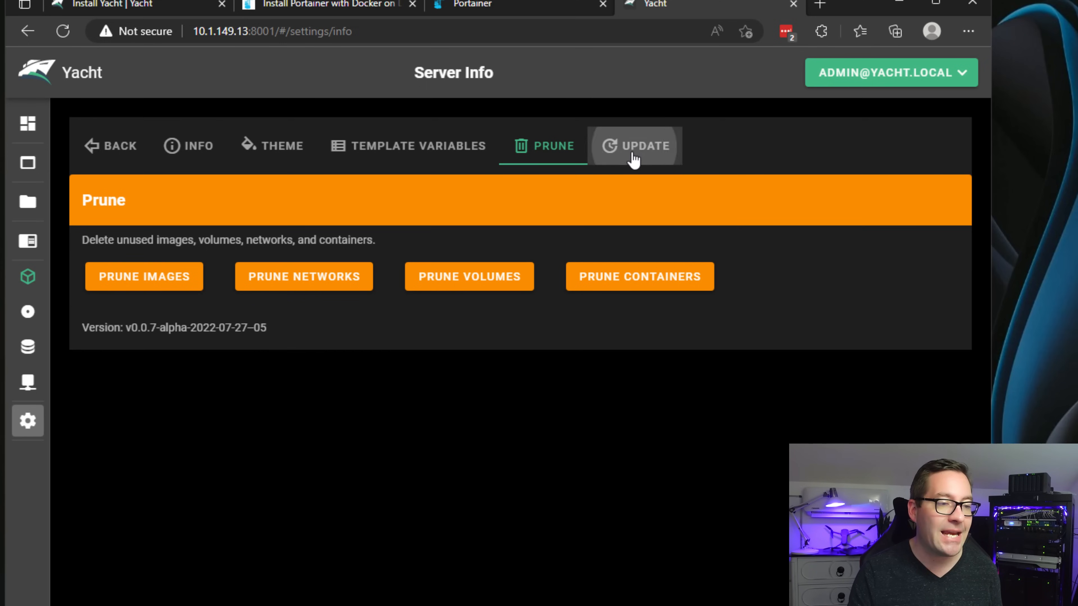
{"action": "left_click", "coordinate": [637, 146]}
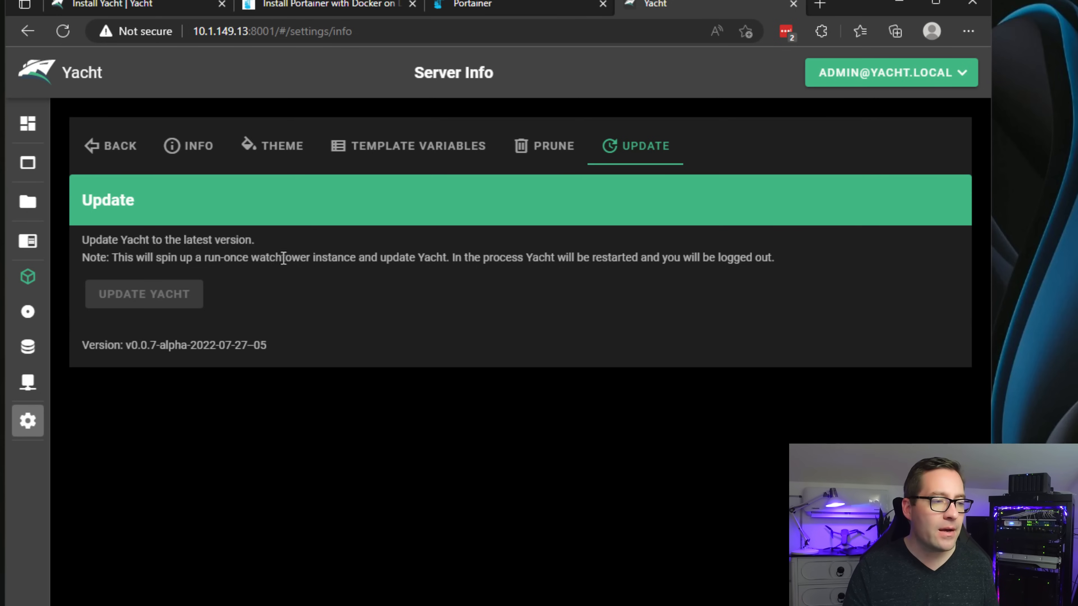
{"action": "left_click", "coordinate": [26, 382]}
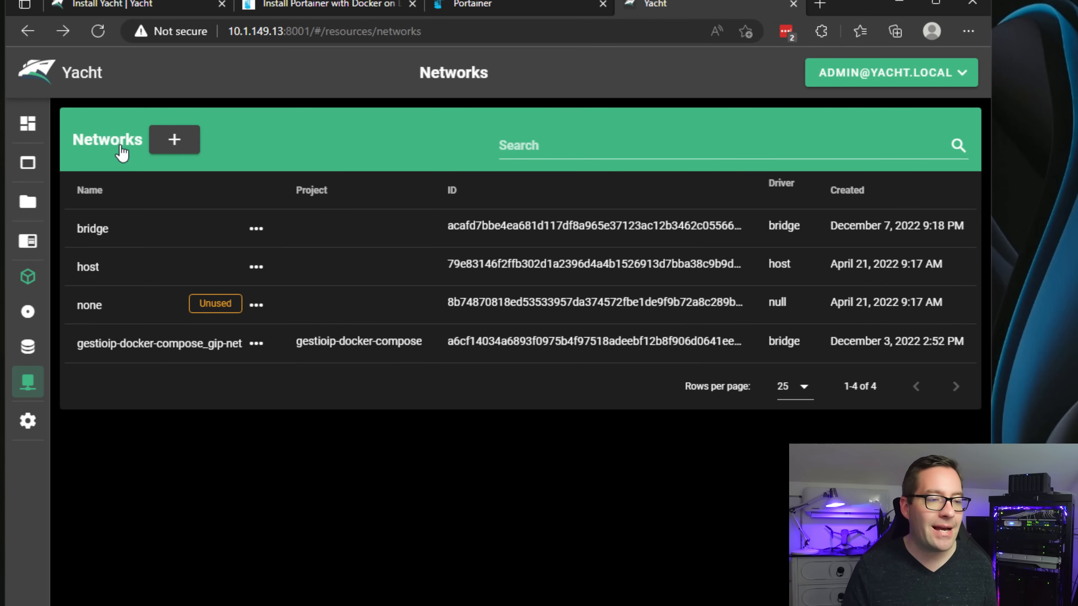
{"action": "mouse_move", "coordinate": [81, 100]}
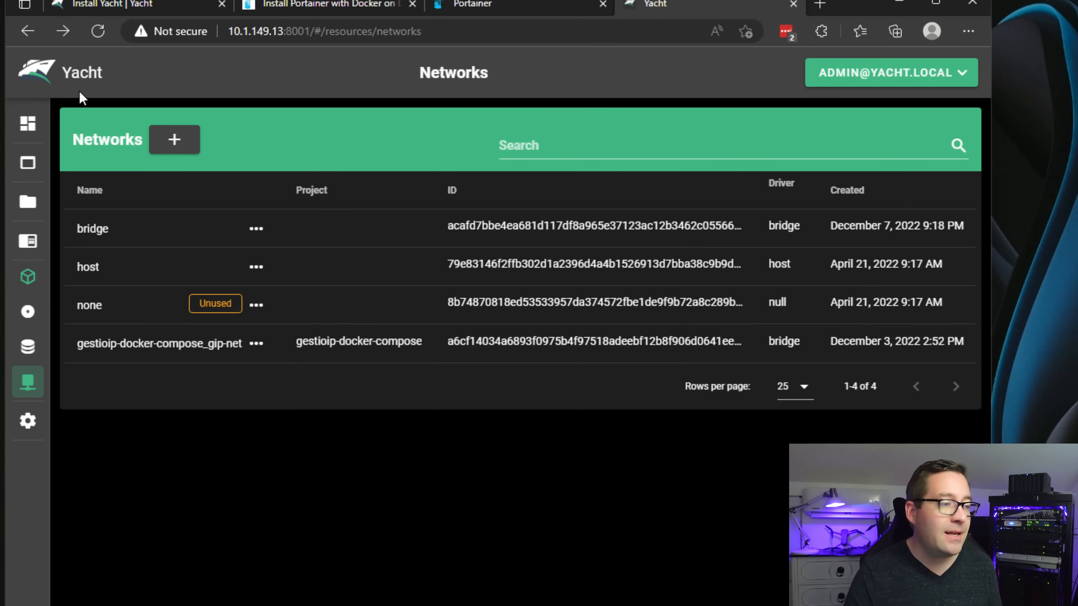
Return via the dashboard to Applications and show the yacht container's start/stop/remove actions
{"action": "left_click", "coordinate": [27, 124]}
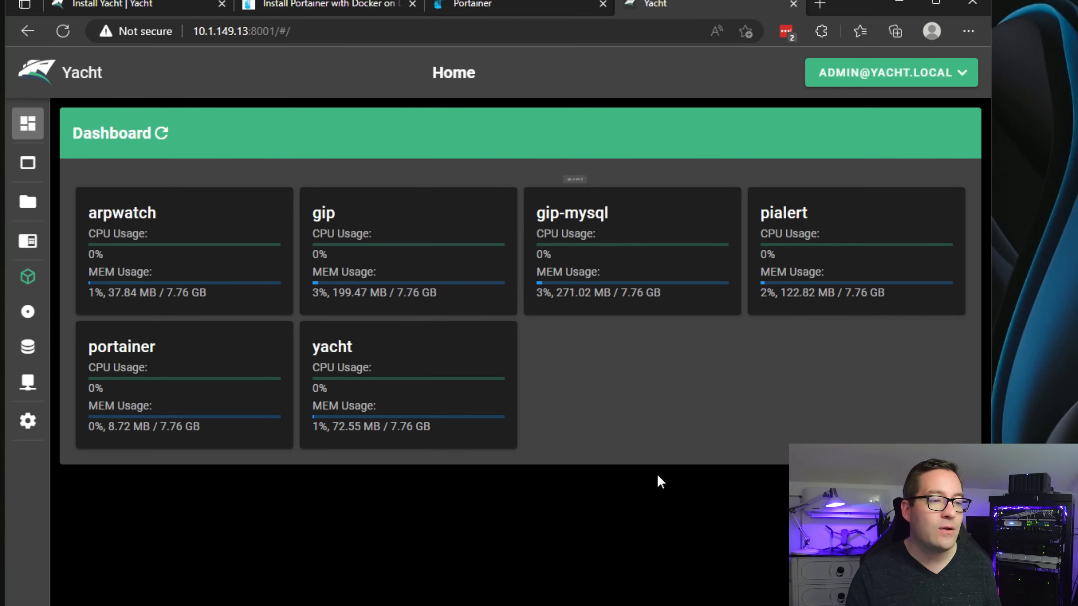
{"action": "mouse_move", "coordinate": [111, 183]}
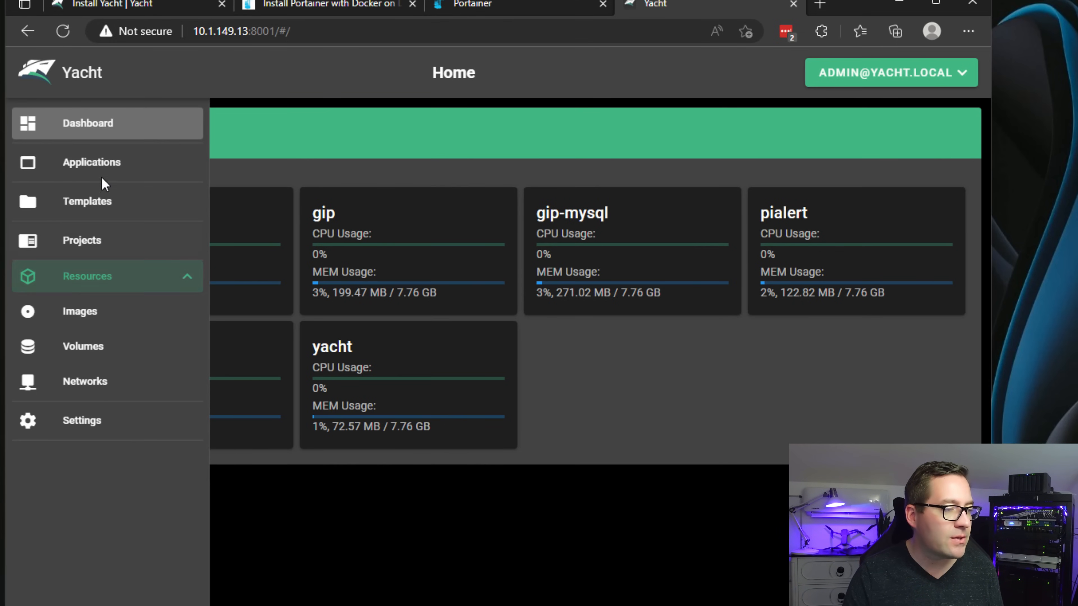
{"action": "left_click", "coordinate": [92, 162]}
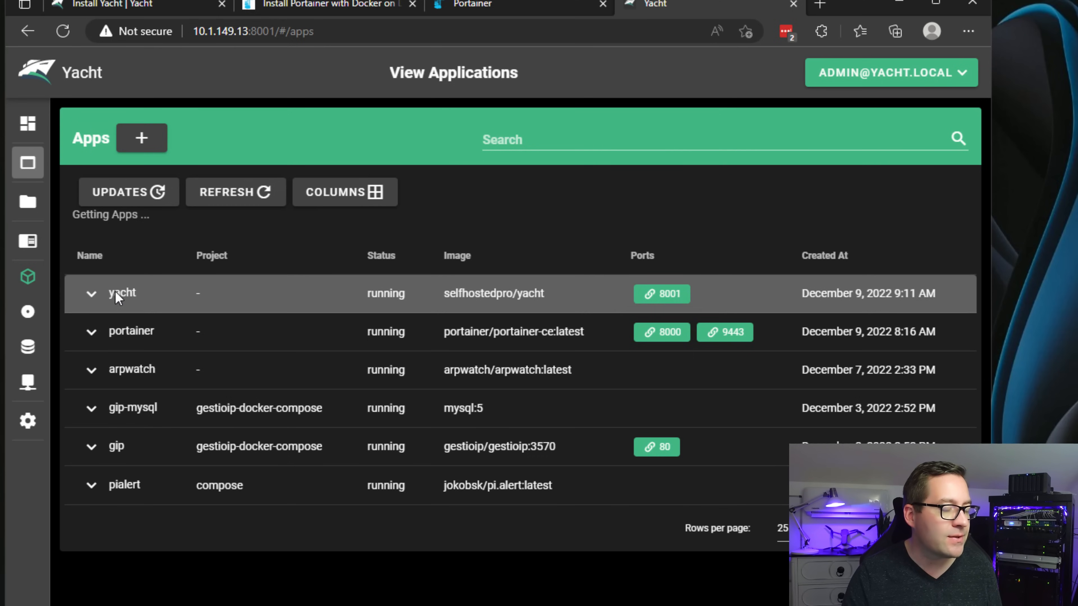
{"action": "left_click", "coordinate": [91, 293]}
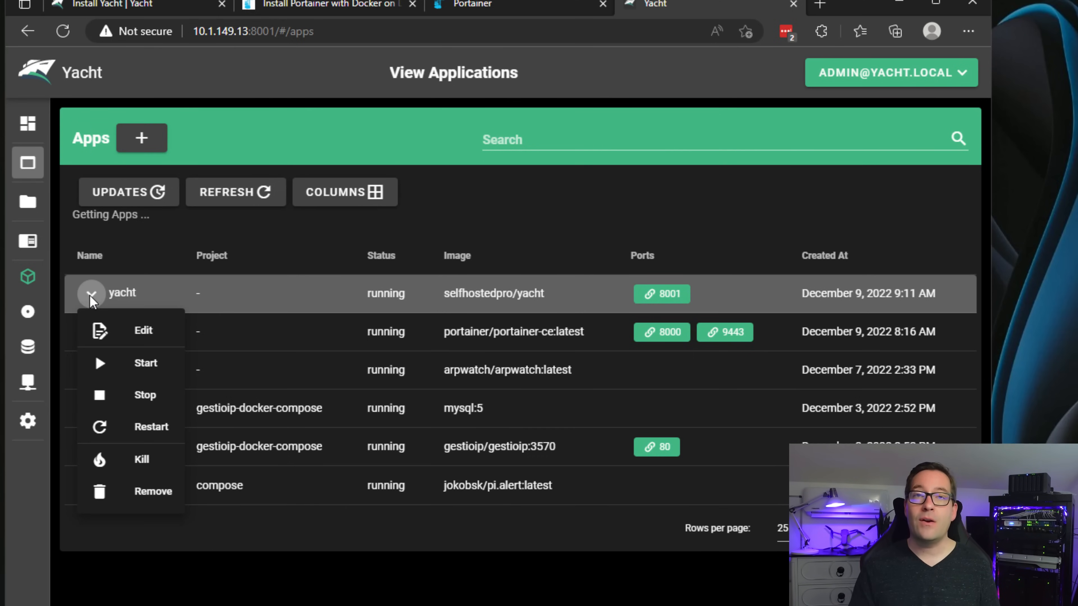
{"action": "mouse_move", "coordinate": [175, 409]}
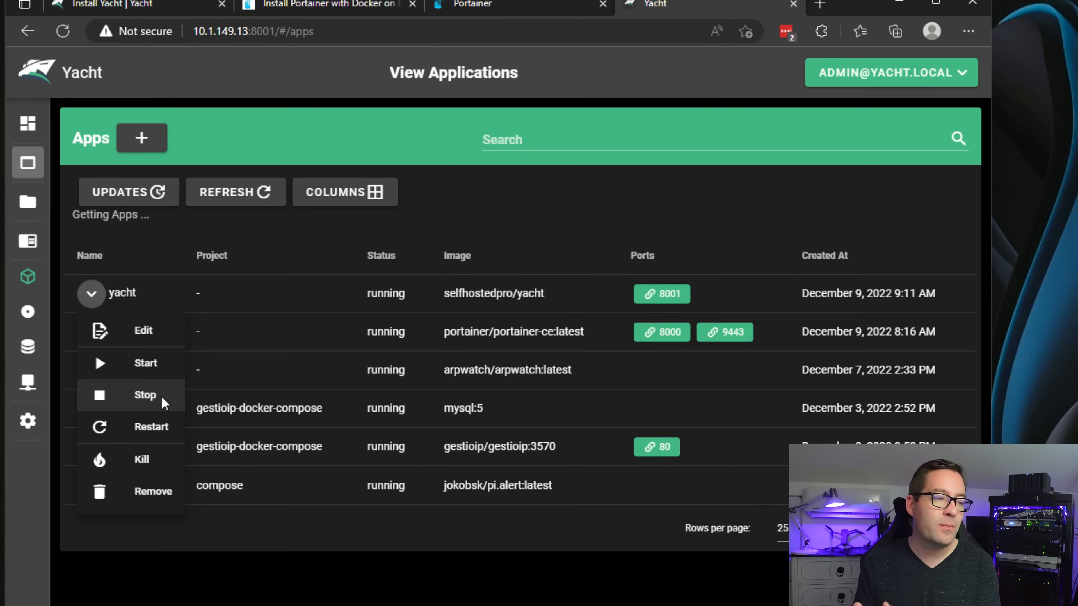
{"action": "mouse_move", "coordinate": [166, 485]}
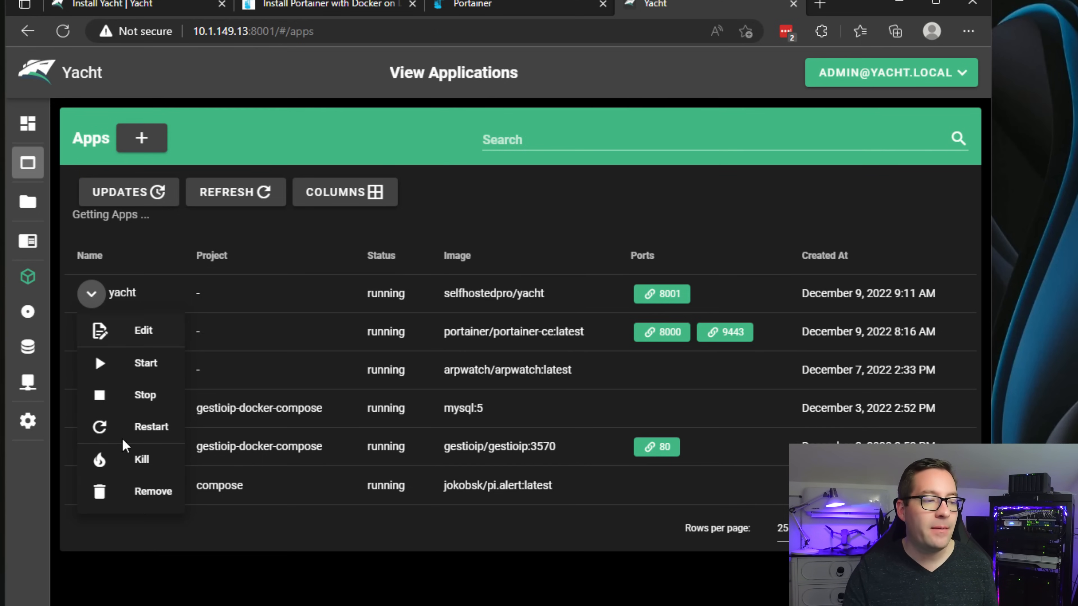
{"action": "mouse_move", "coordinate": [135, 389]}
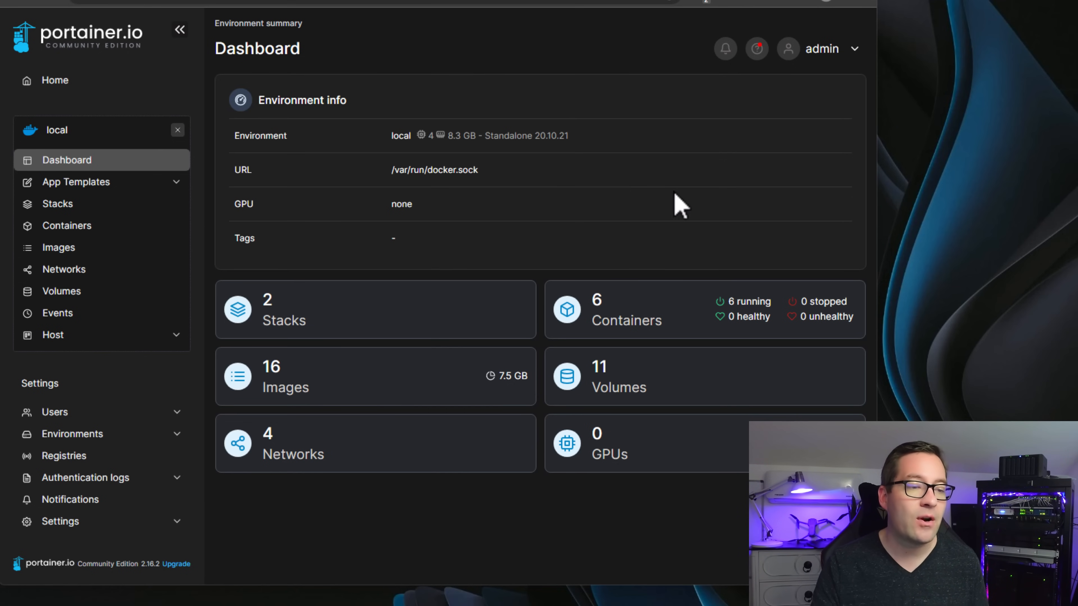
{"action": "mouse_move", "coordinate": [59, 160]}
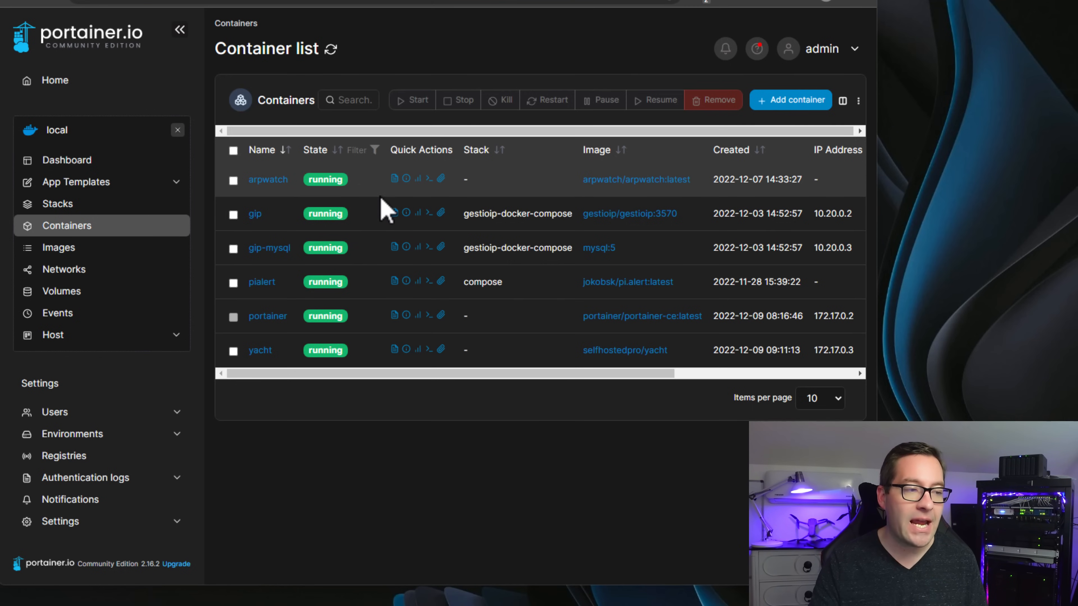
{"action": "mouse_move", "coordinate": [418, 180]}
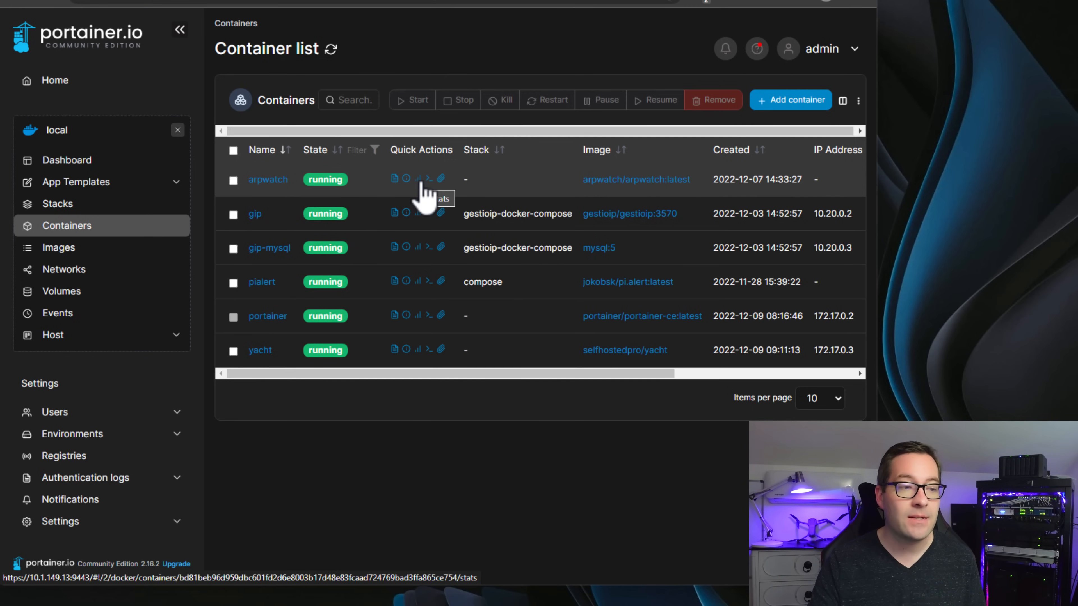
View arpwatch's live resource statistics, then go back to the container list
{"action": "left_click", "coordinate": [418, 178]}
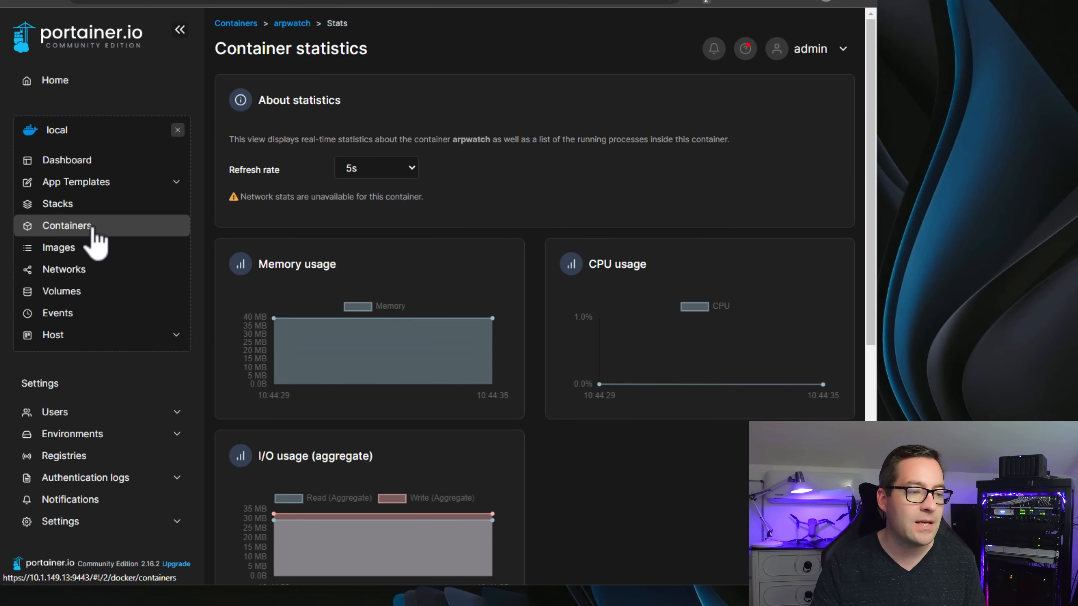
{"action": "left_click", "coordinate": [64, 159]}
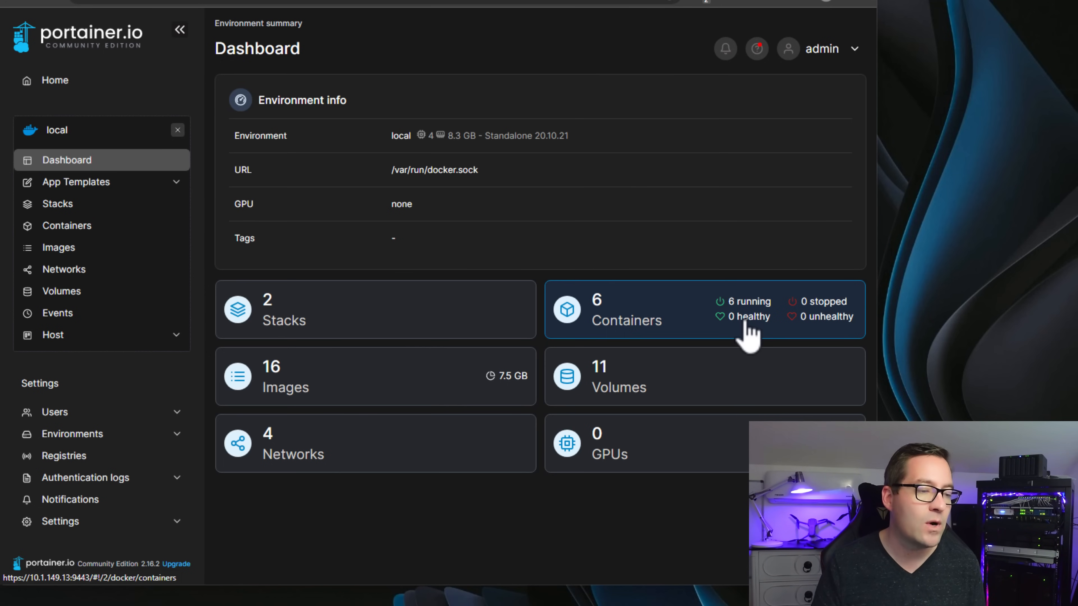
{"action": "mouse_move", "coordinate": [91, 186]}
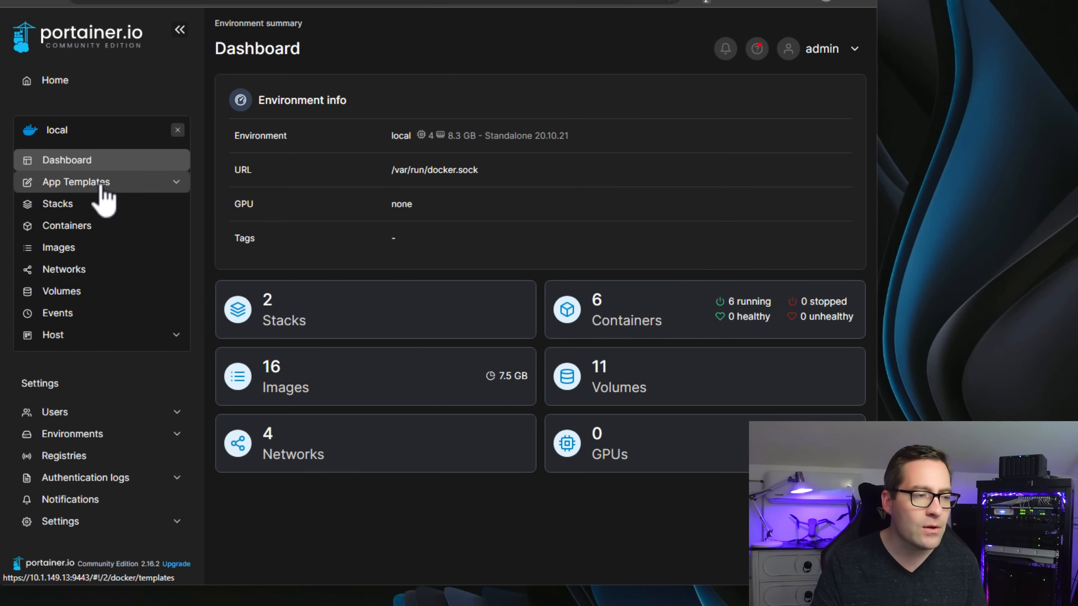
{"action": "left_click", "coordinate": [76, 182]}
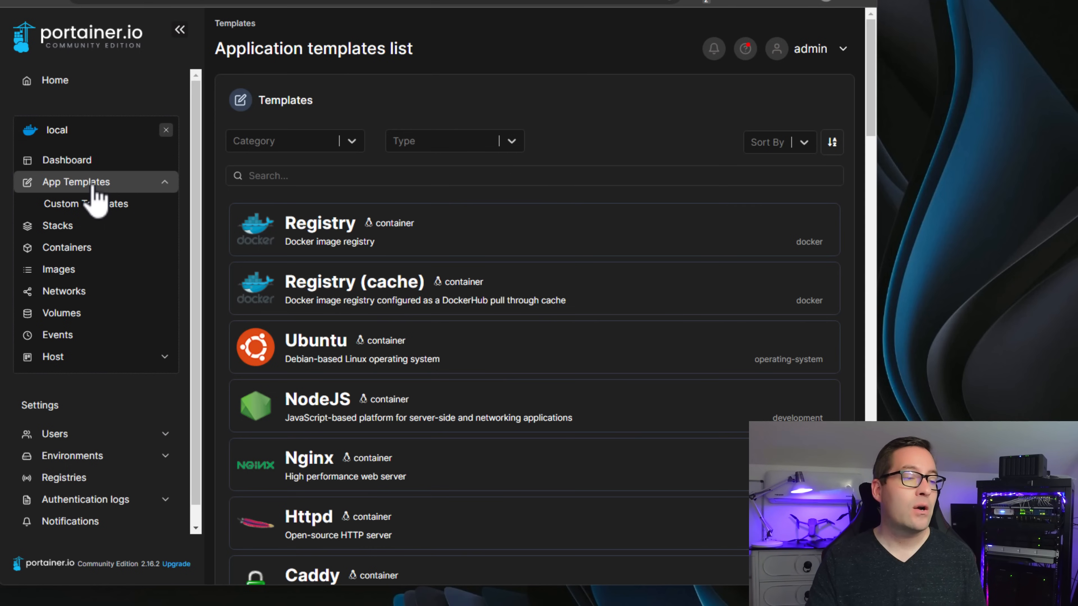
{"action": "mouse_move", "coordinate": [158, 217]}
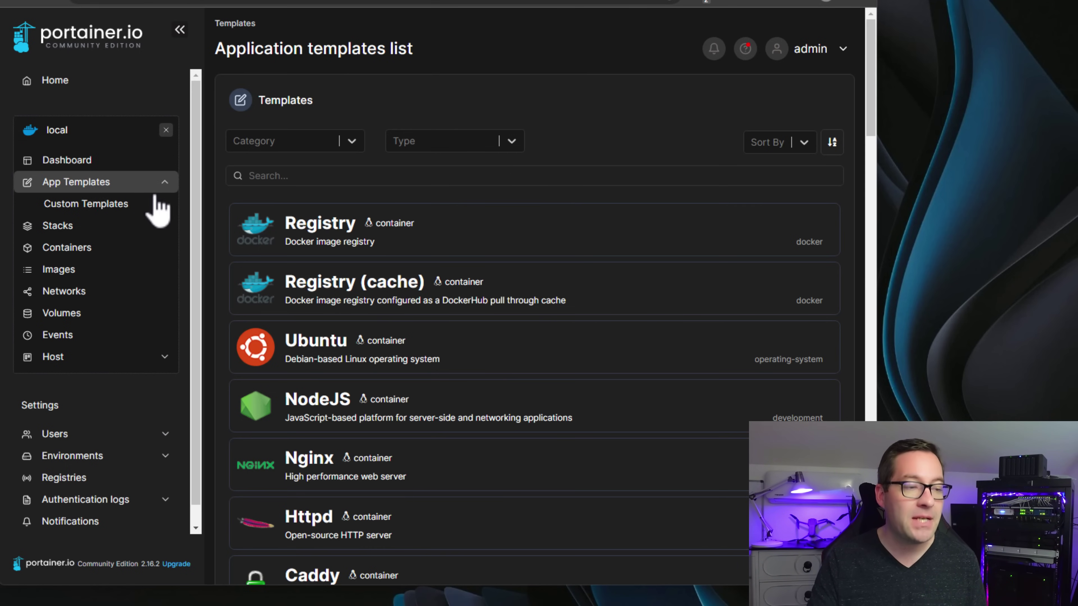
{"action": "scroll", "scroll_direction": "down", "scroll_amount": 3}
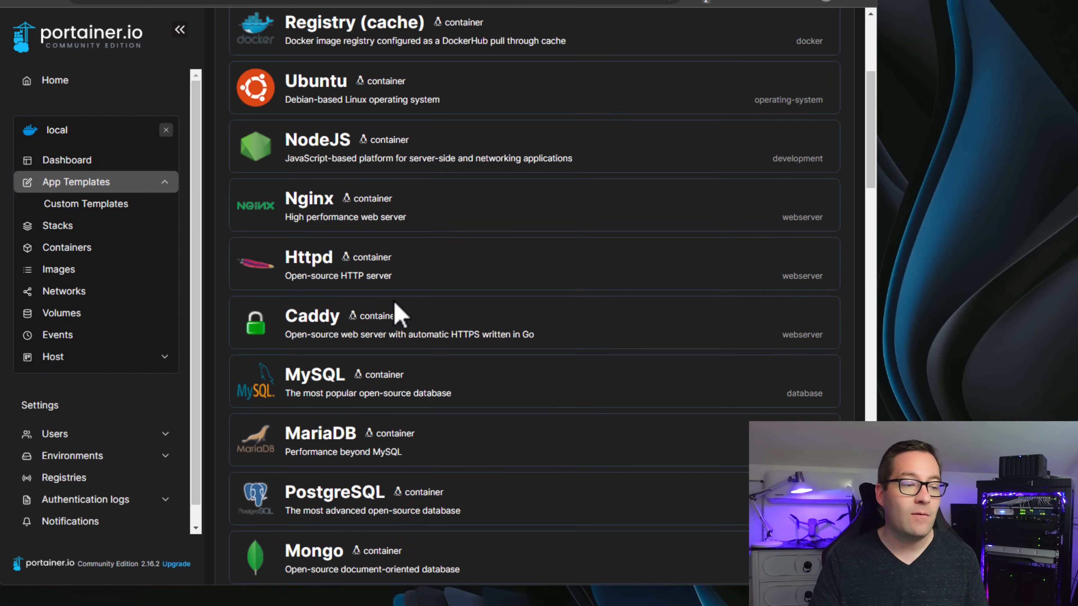
{"action": "scroll", "scroll_direction": "down", "scroll_amount": 3}
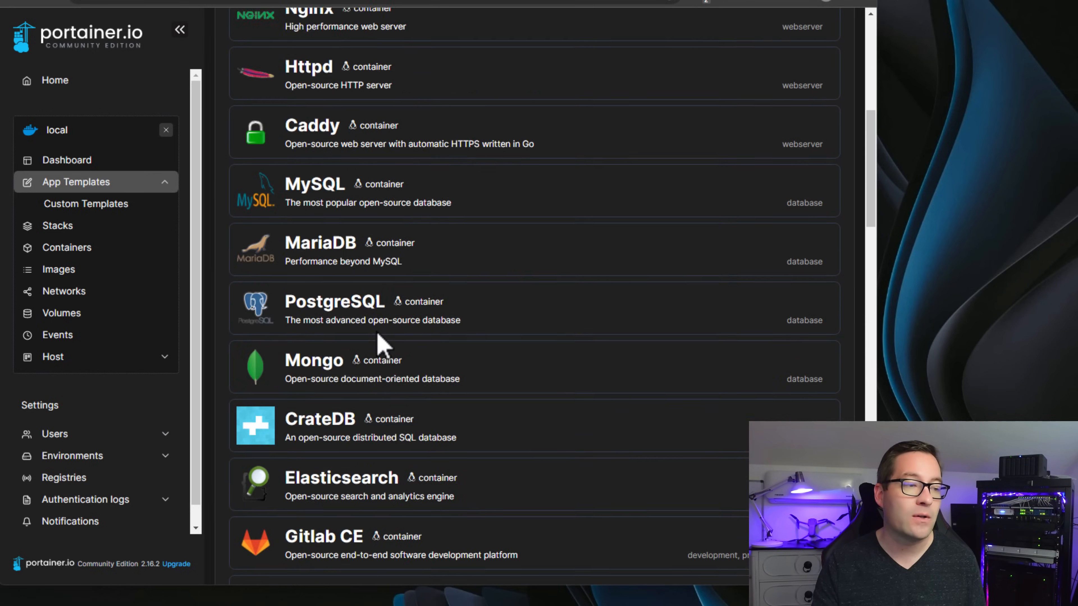
{"action": "scroll", "scroll_direction": "up", "scroll_amount": 3}
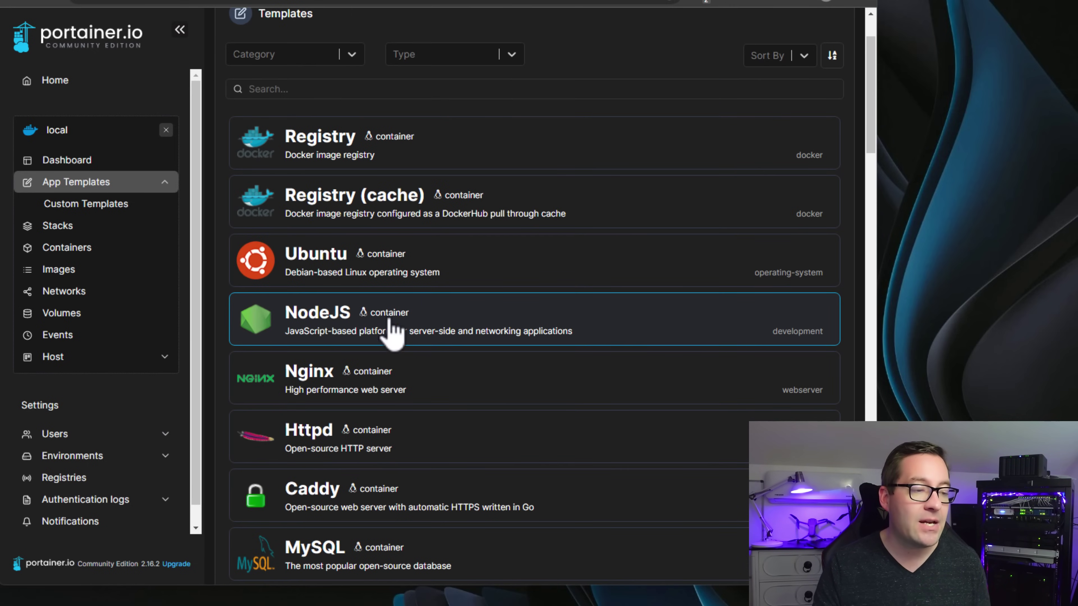
{"action": "mouse_move", "coordinate": [403, 319]}
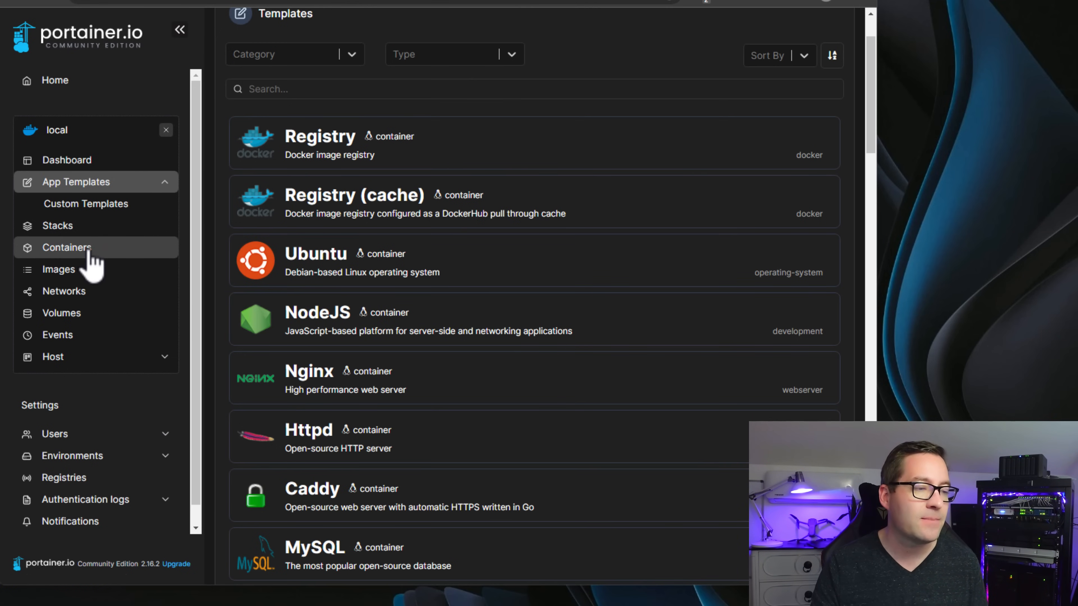
List the six running containers and scroll across to their published ports and IP addresses
{"action": "left_click", "coordinate": [67, 247]}
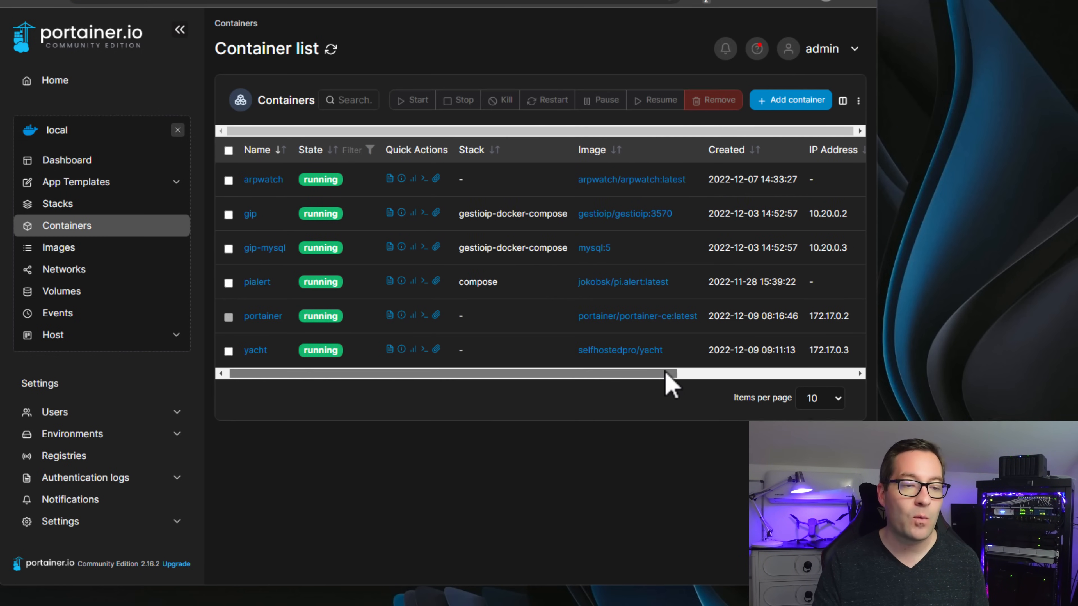
{"action": "scroll", "scroll_direction": "right", "scroll_amount": 3}
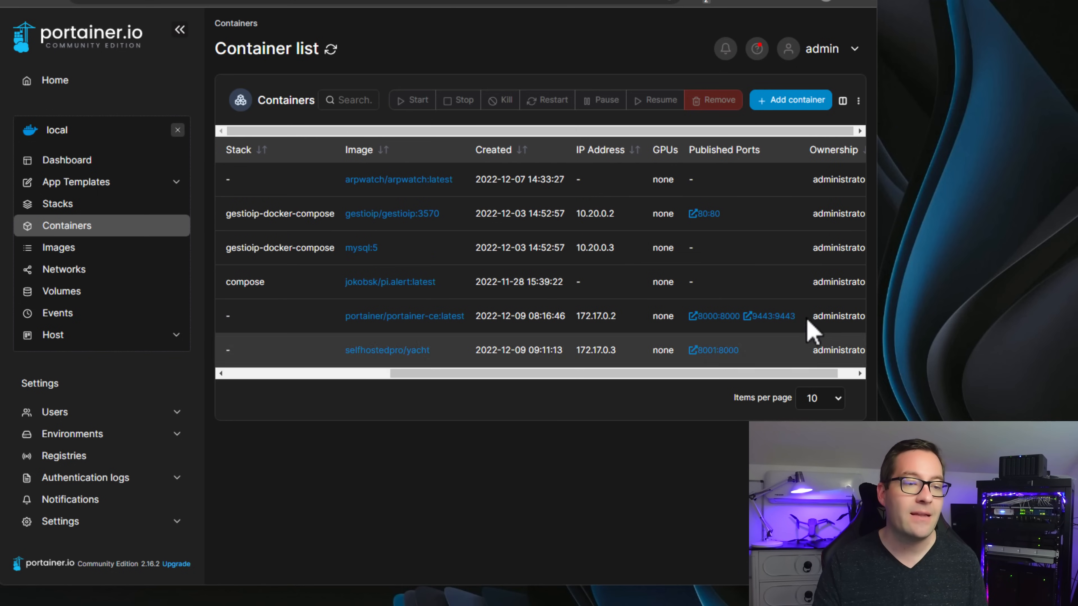
{"action": "mouse_move", "coordinate": [755, 357]}
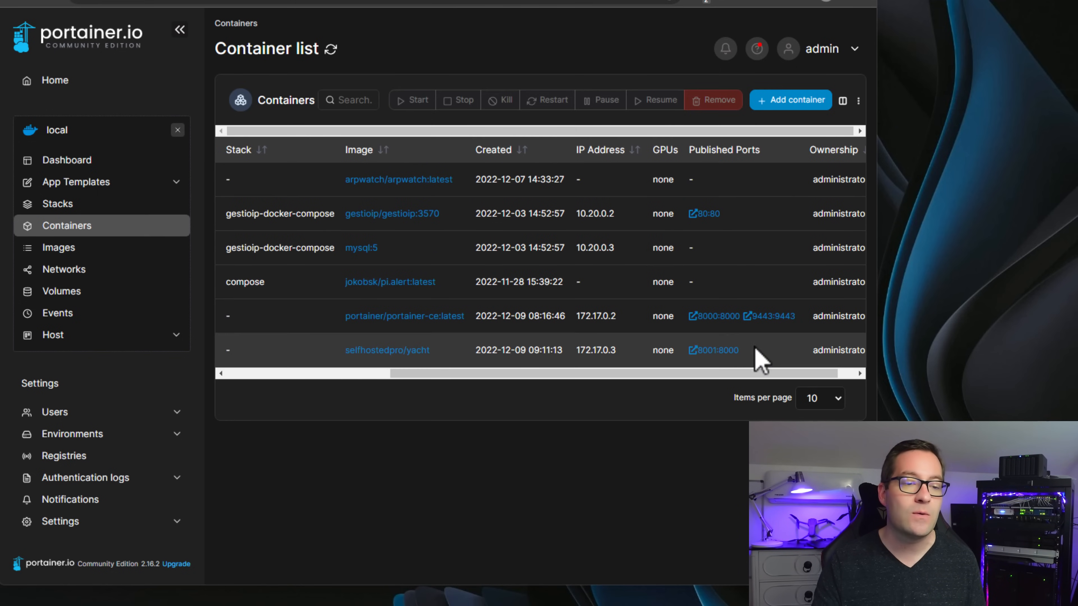
{"action": "mouse_move", "coordinate": [764, 259]}
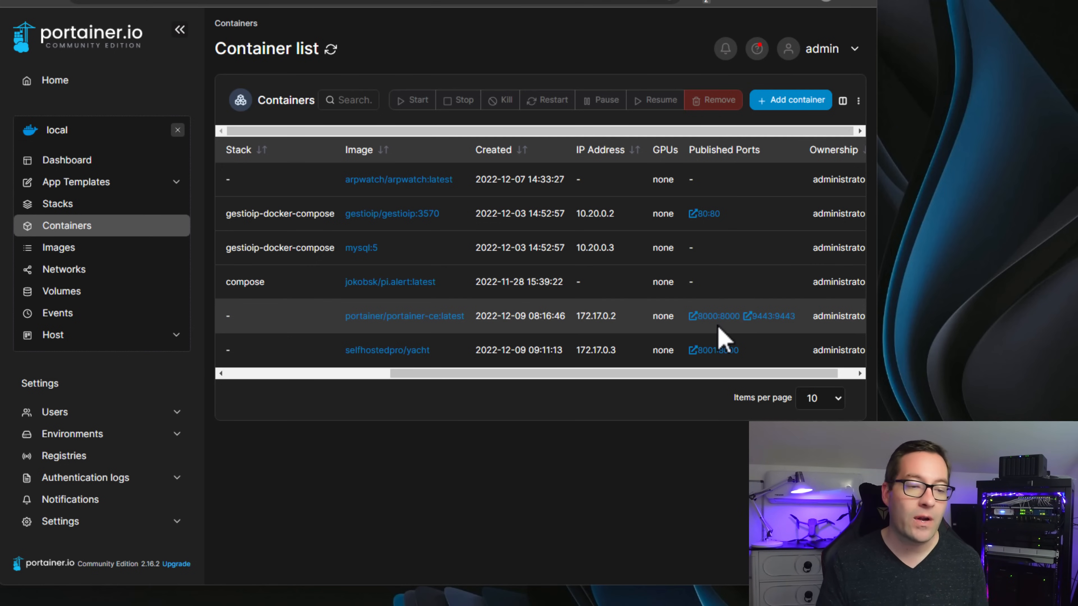
{"action": "mouse_move", "coordinate": [695, 364]}
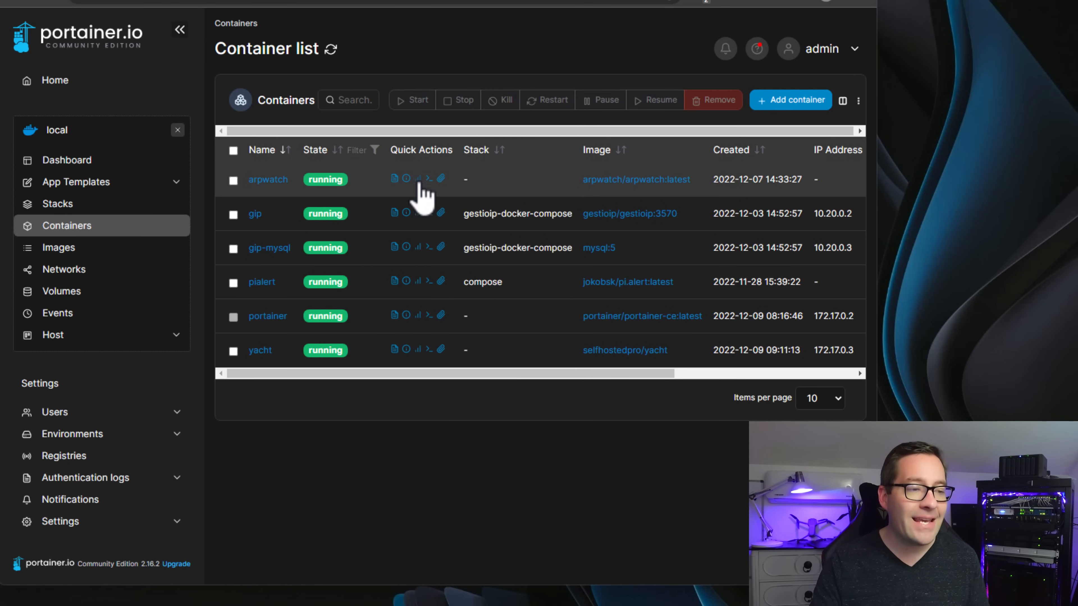
{"action": "mouse_move", "coordinate": [429, 179]}
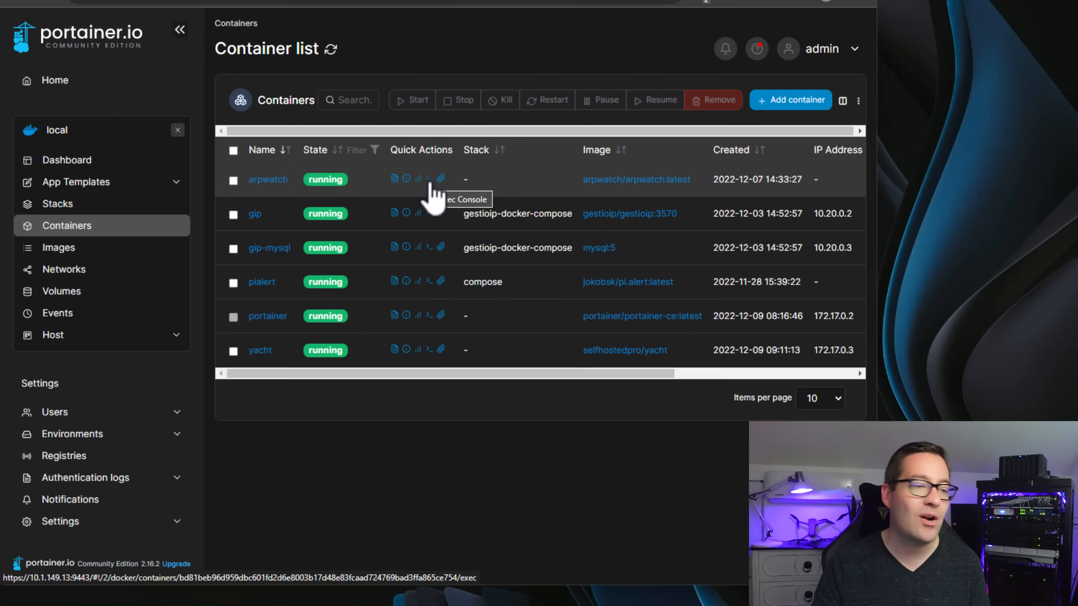
Connect a /bin/bash exec console inside the arpwatch container as root
{"action": "left_click", "coordinate": [429, 178]}
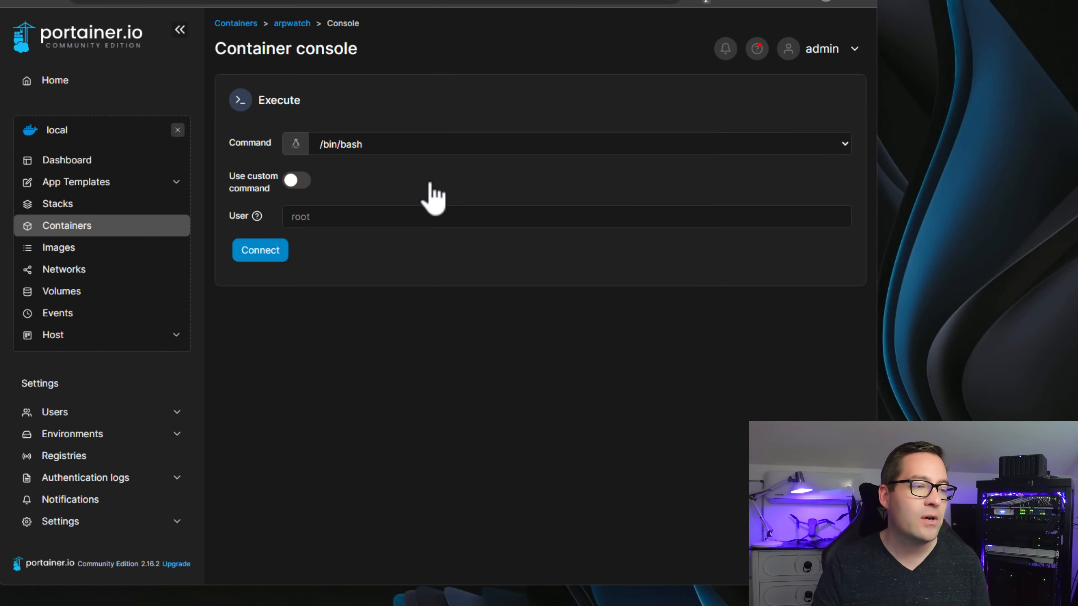
{"action": "mouse_move", "coordinate": [295, 262]}
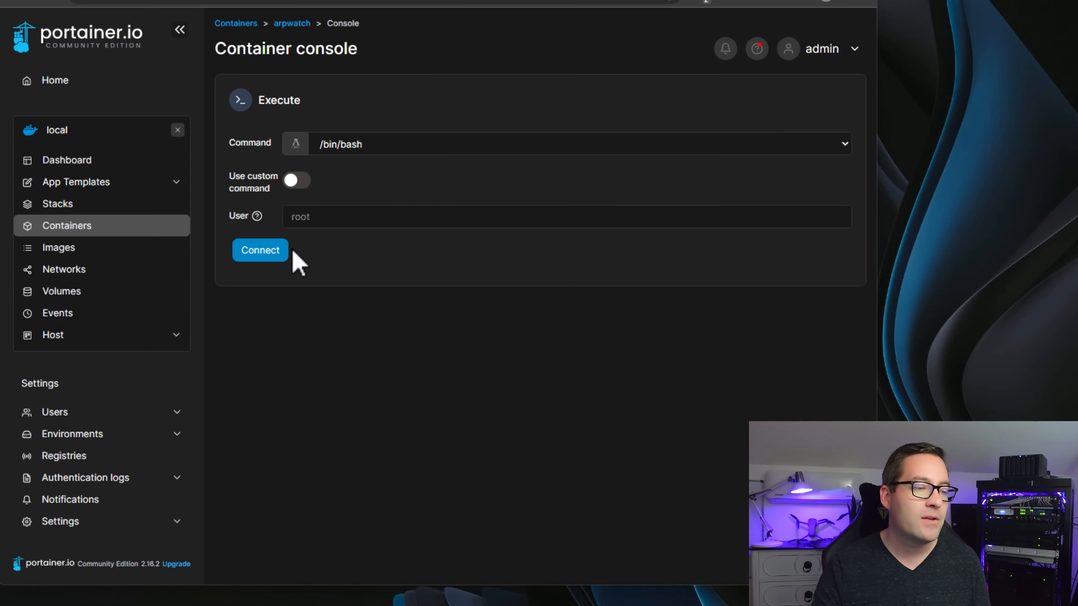
{"action": "left_click", "coordinate": [261, 250]}
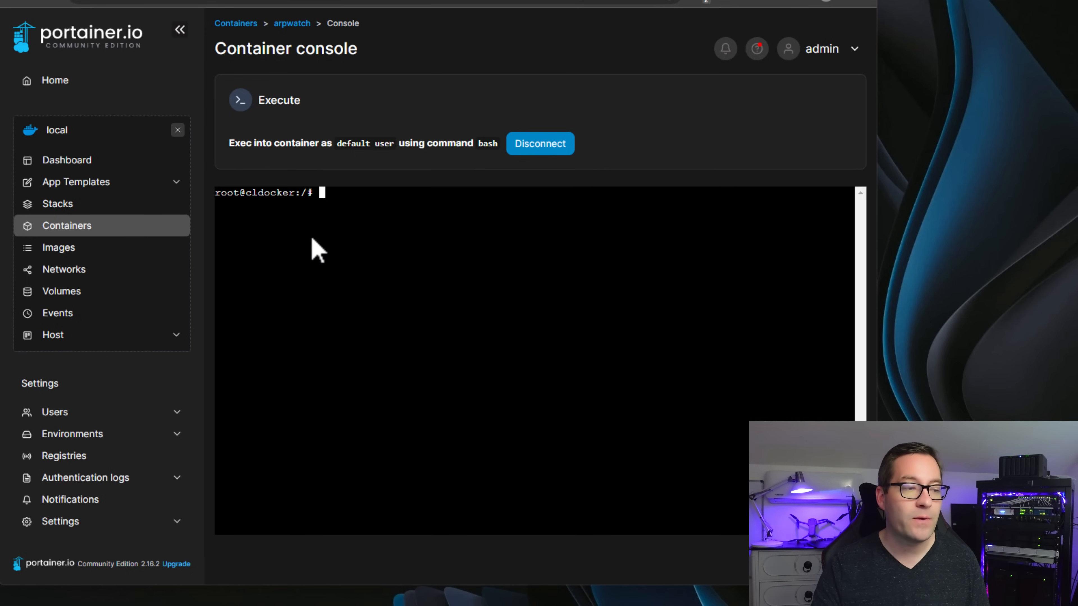
{"action": "mouse_move", "coordinate": [337, 225]}
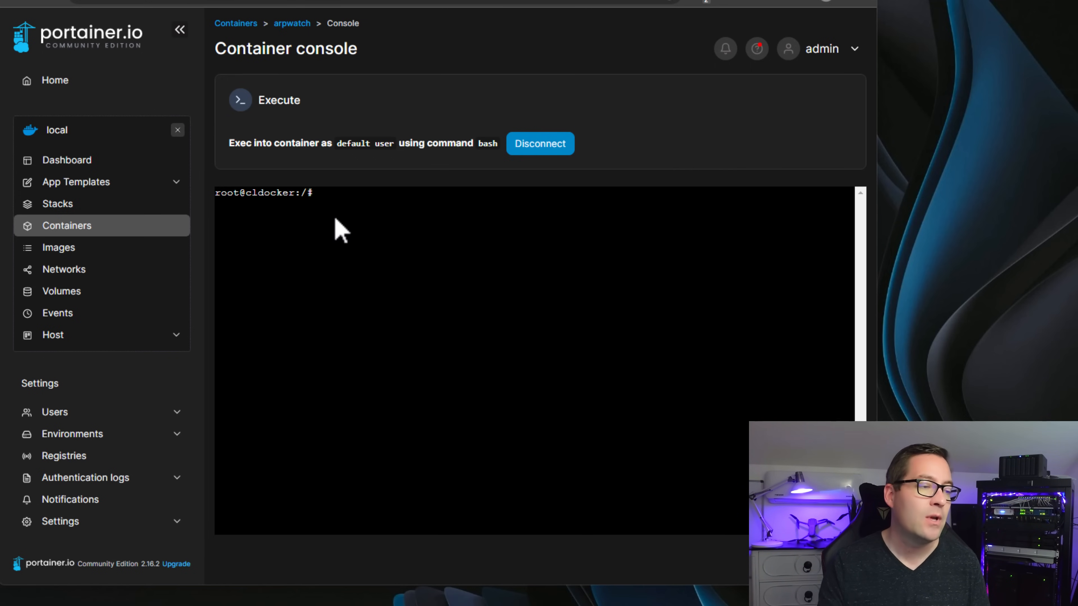
{"action": "mouse_move", "coordinate": [279, 220]}
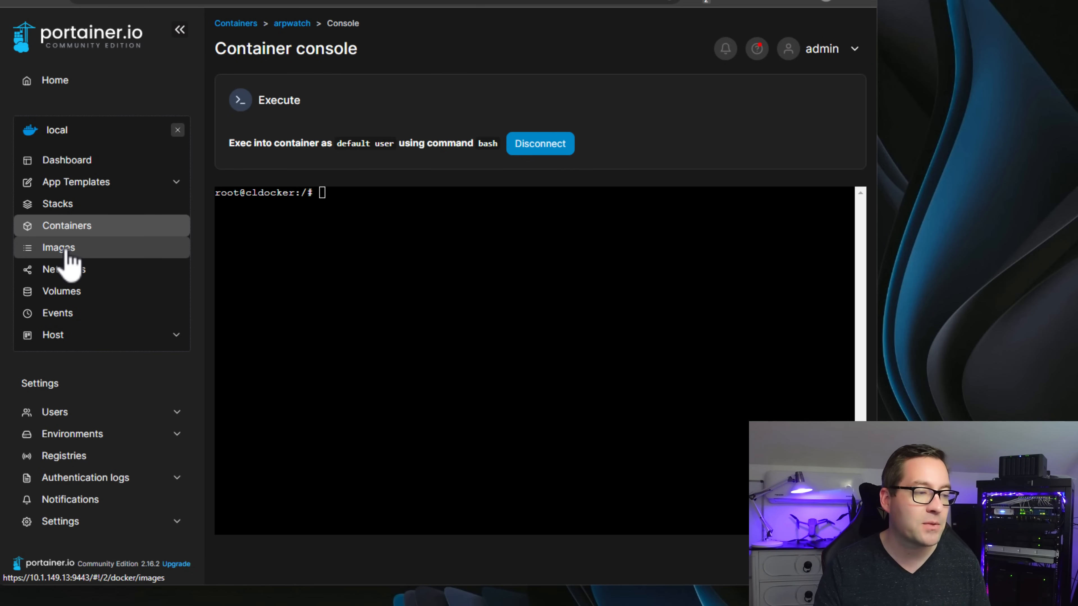
Browse the host's images, networks and volumes lists, ending on the event log
{"action": "left_click", "coordinate": [56, 248]}
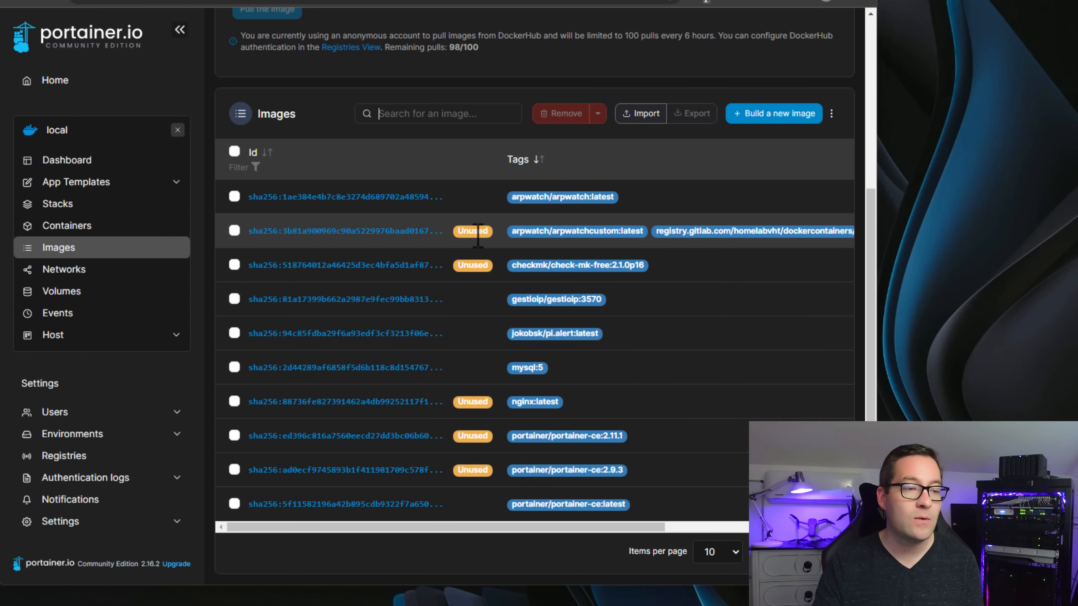
{"action": "left_click", "coordinate": [64, 269]}
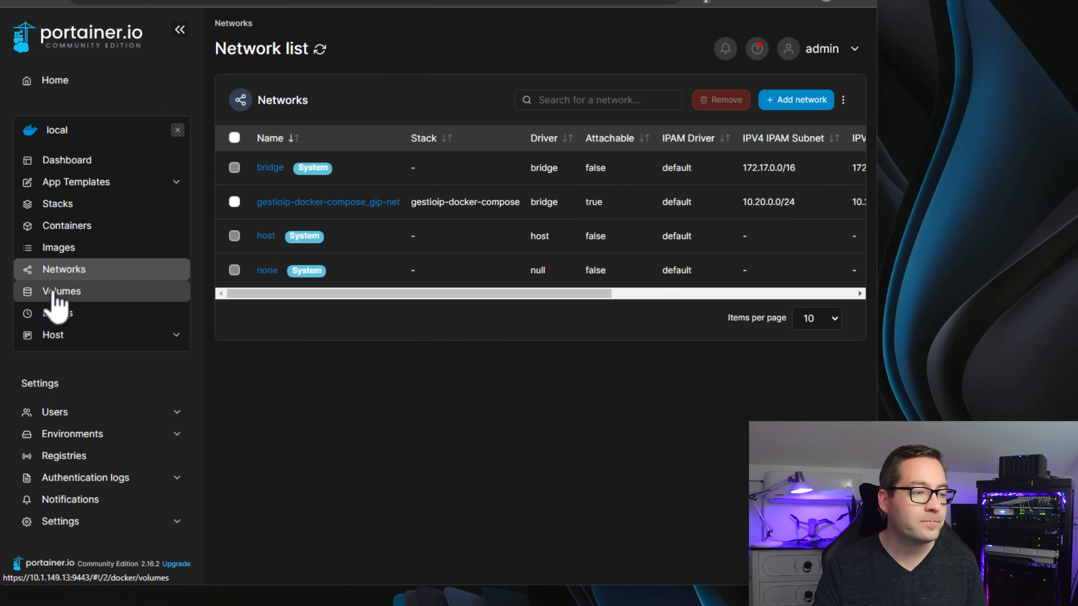
{"action": "left_click", "coordinate": [58, 291]}
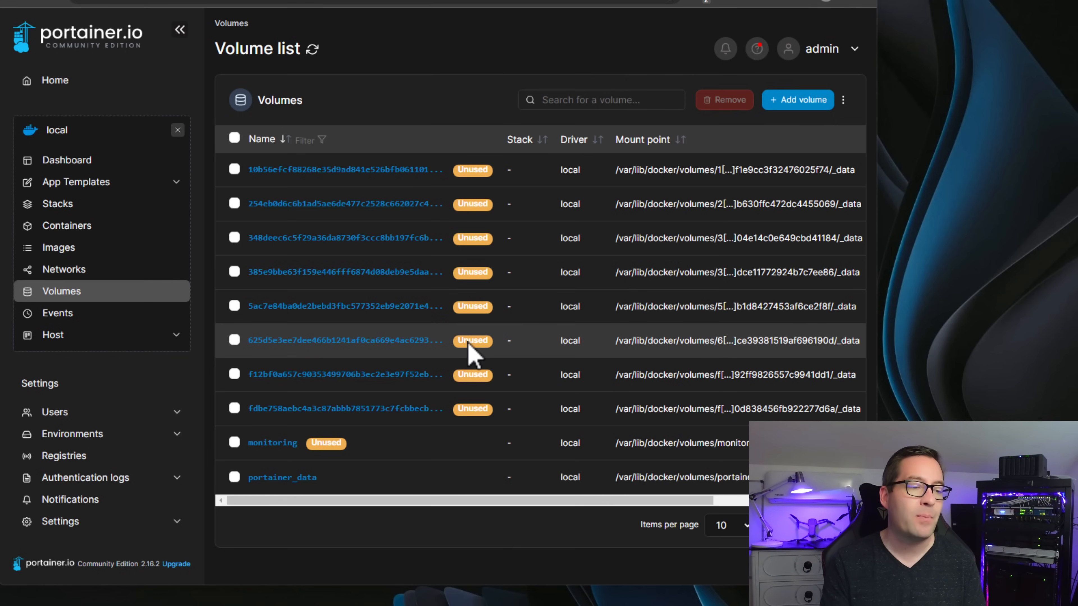
{"action": "mouse_move", "coordinate": [255, 311]}
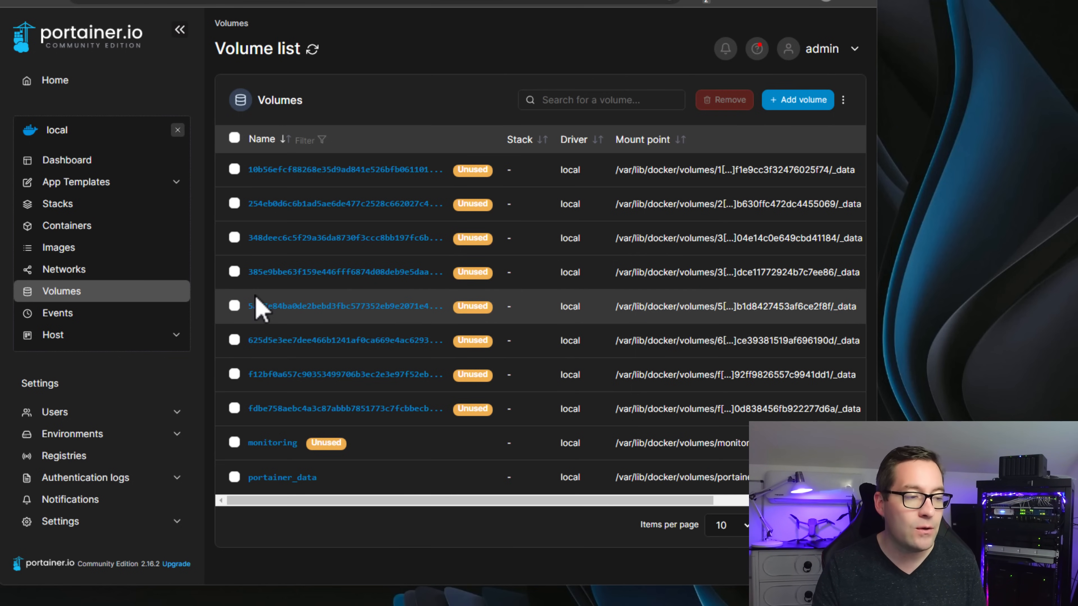
{"action": "left_click", "coordinate": [56, 314]}
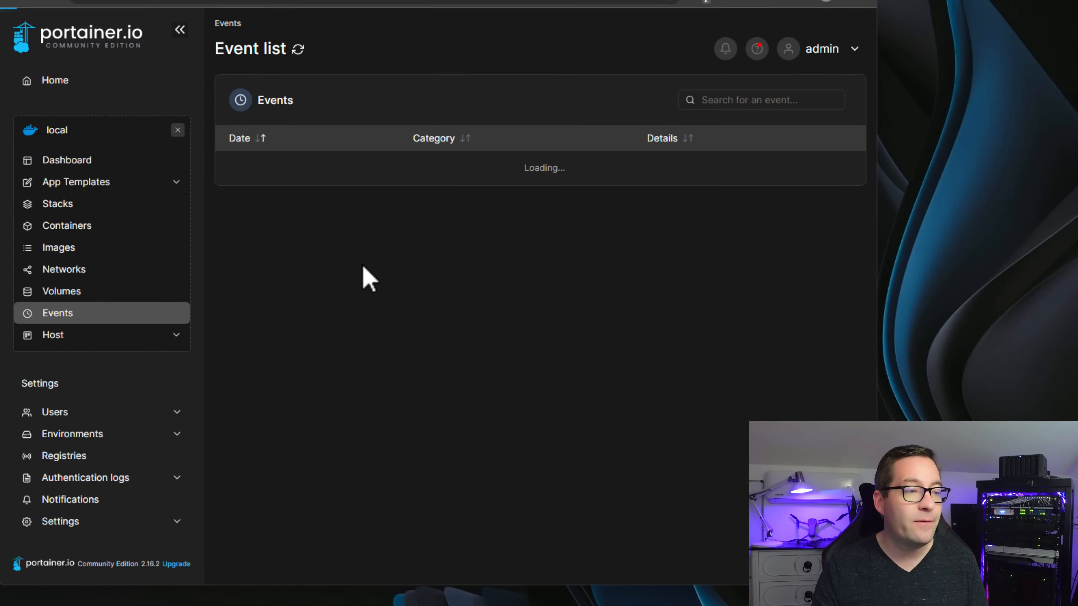
{"action": "mouse_move", "coordinate": [397, 141]}
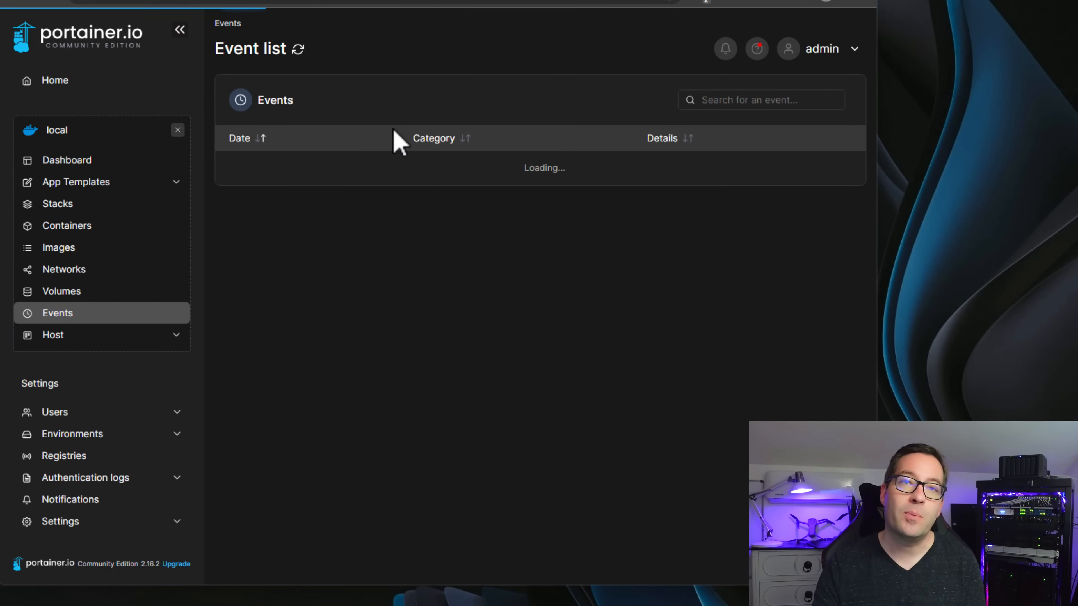
Review the host overview and Docker features setup, then show the environment registries with Docker Hub
{"action": "left_click", "coordinate": [53, 335]}
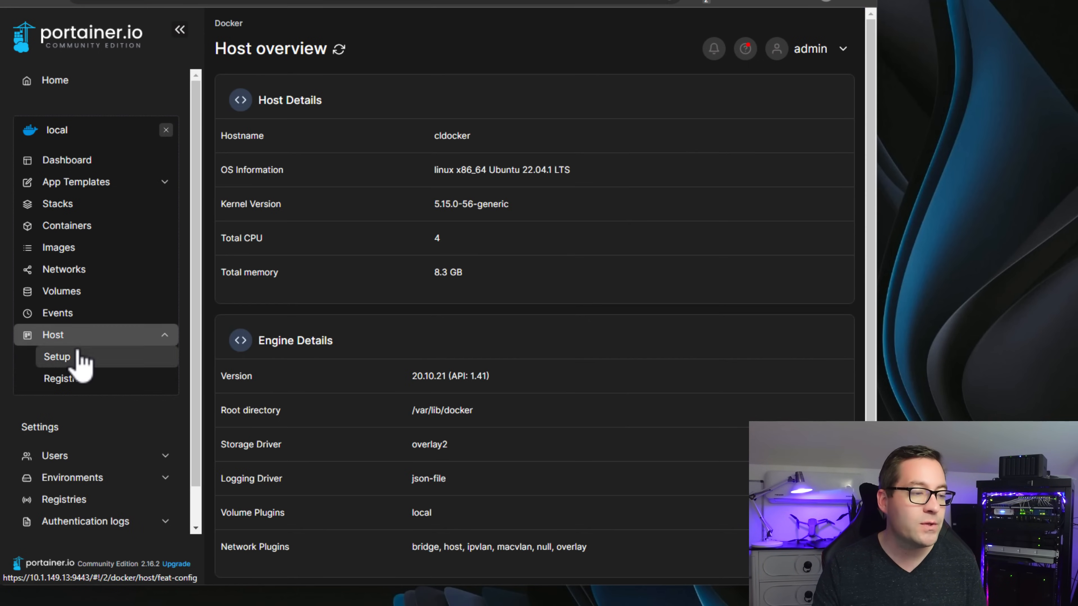
{"action": "mouse_move", "coordinate": [322, 214]}
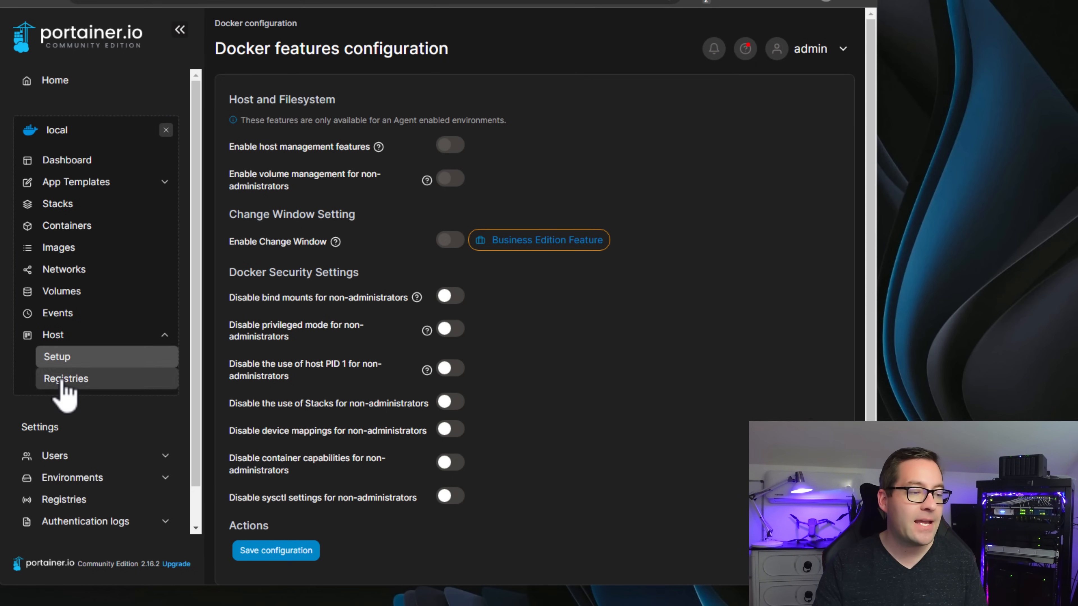
{"action": "left_click", "coordinate": [65, 378]}
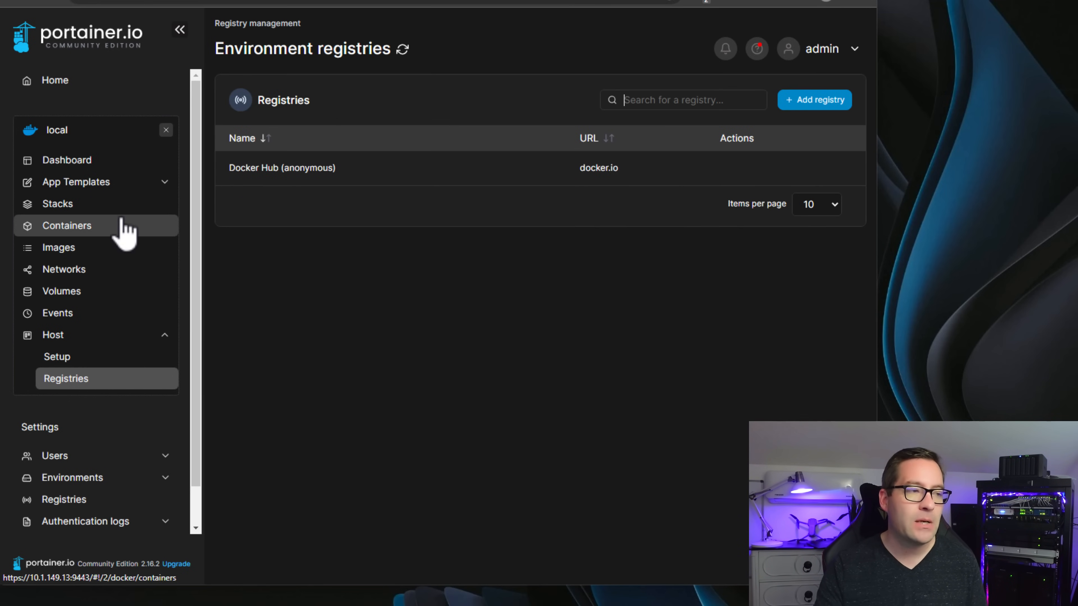
{"action": "mouse_move", "coordinate": [139, 252]}
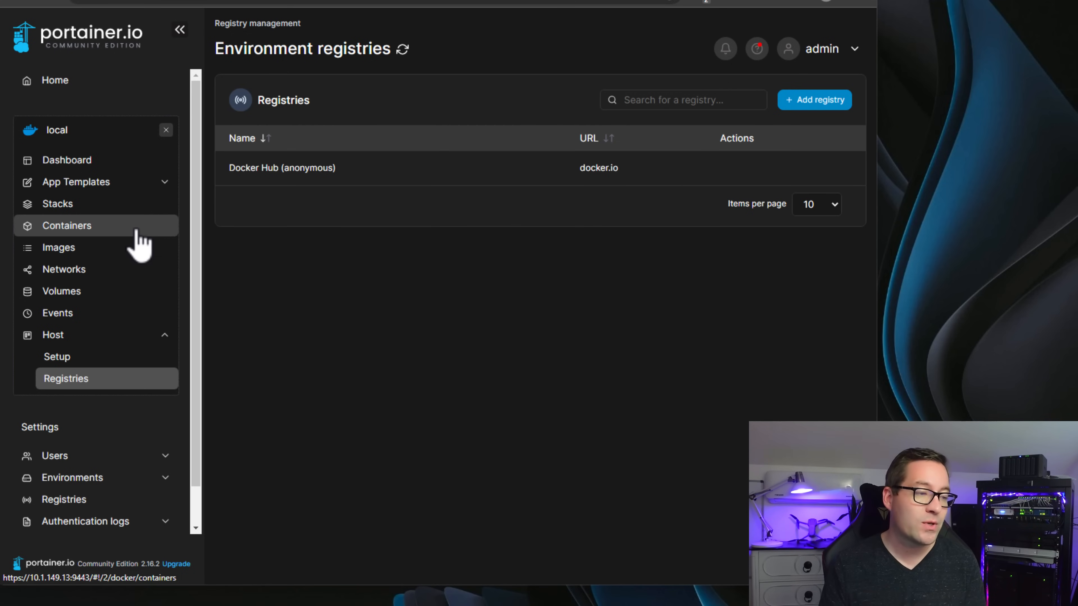